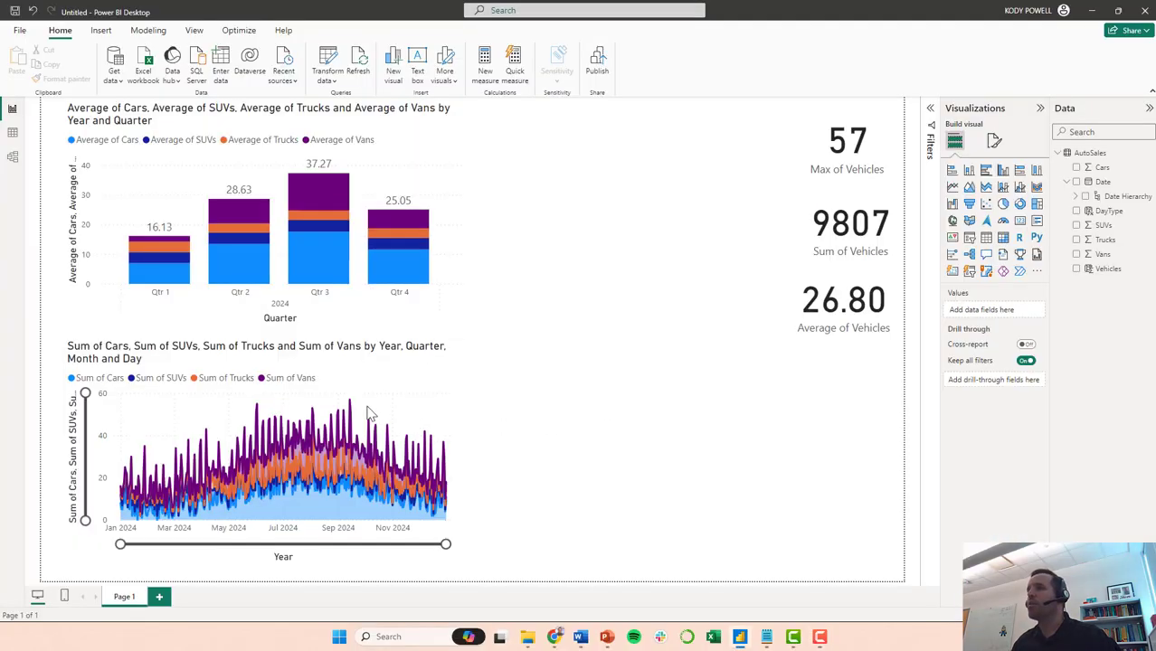
{"action": "mouse_move", "coordinate": [537, 301]}
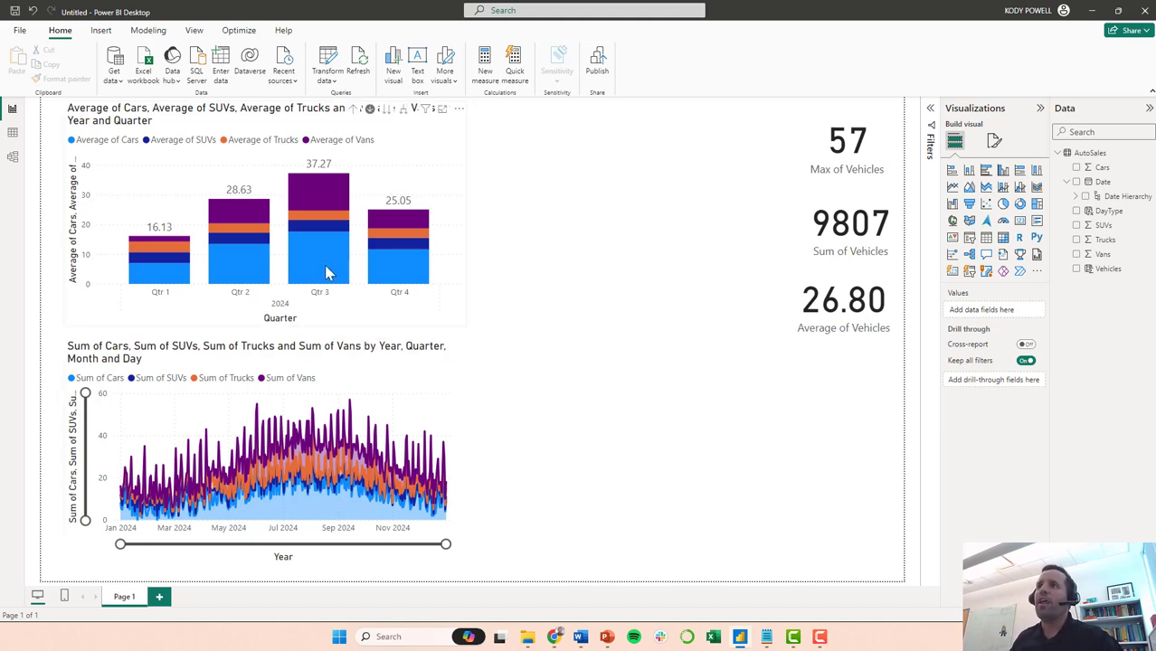
{"action": "mouse_move", "coordinate": [318, 213]}
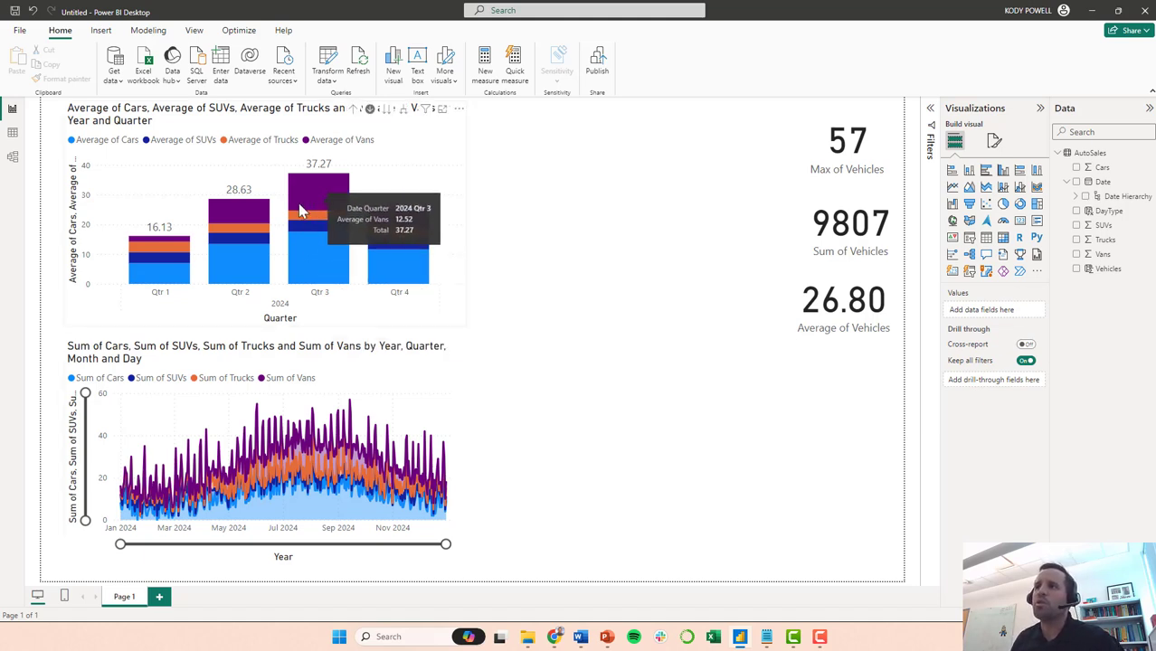
{"action": "mouse_move", "coordinate": [353, 131]}
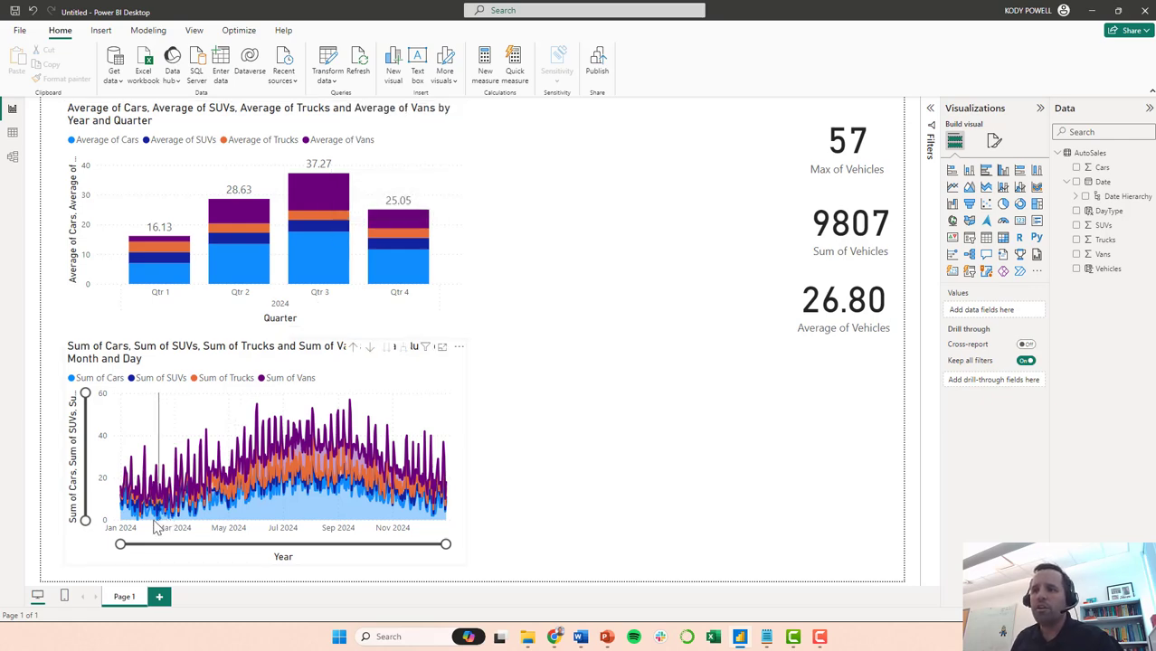
- Narrow the line chart's date range to May–July, then restore the full year
{"action": "left_click_drag", "start_coordinate": [120, 544], "coordinate": [222, 544]}
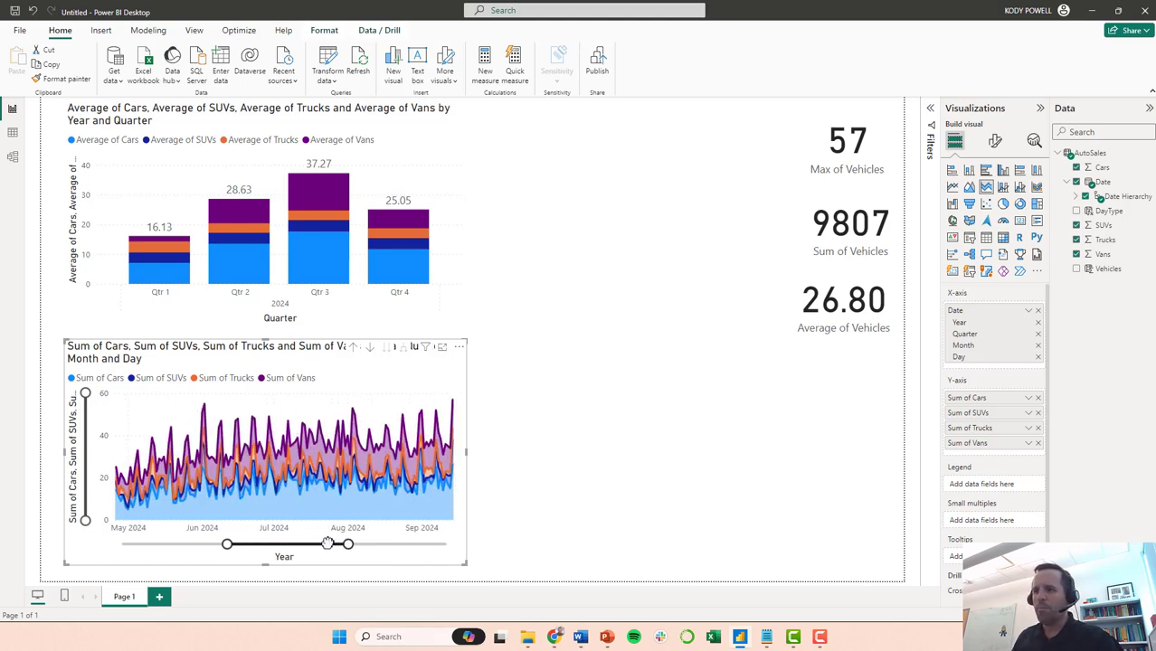
{"action": "left_click_drag", "start_coordinate": [349, 544], "coordinate": [305, 543]}
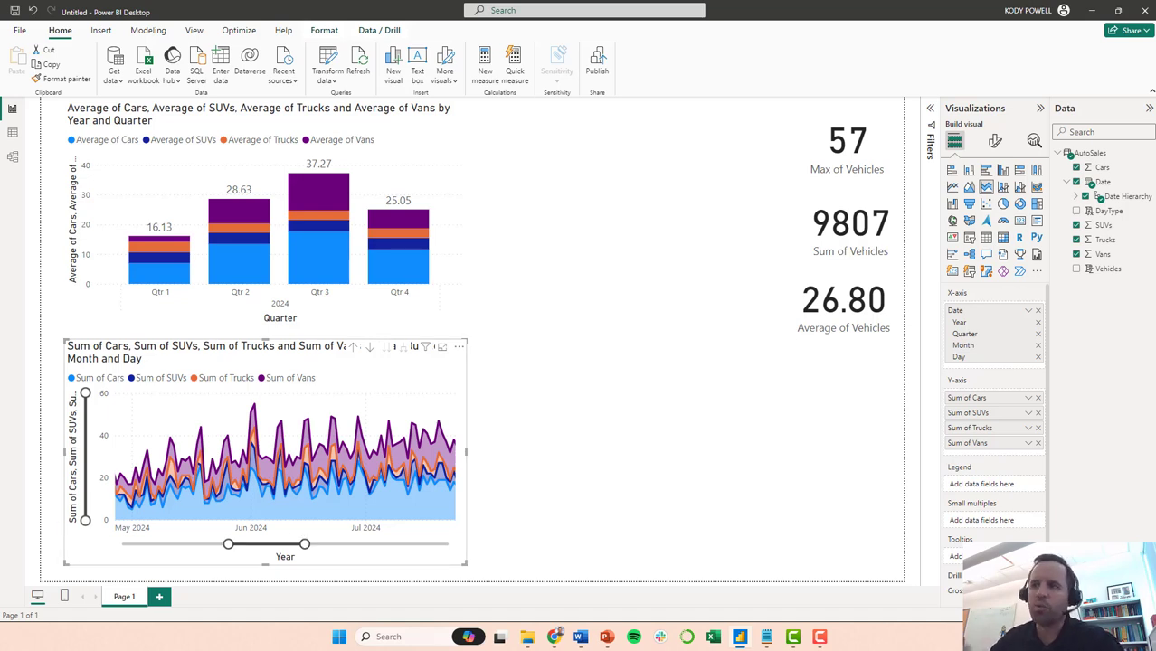
{"action": "mouse_move", "coordinate": [227, 543]}
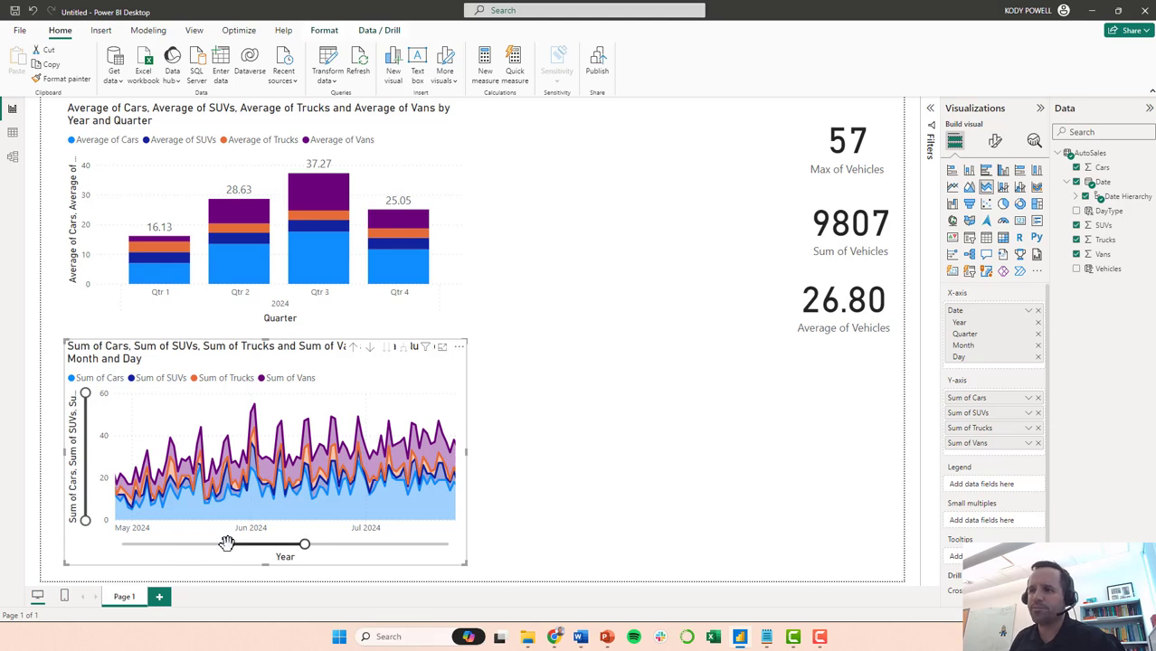
{"action": "left_click_drag", "start_coordinate": [226, 543], "coordinate": [118, 543]}
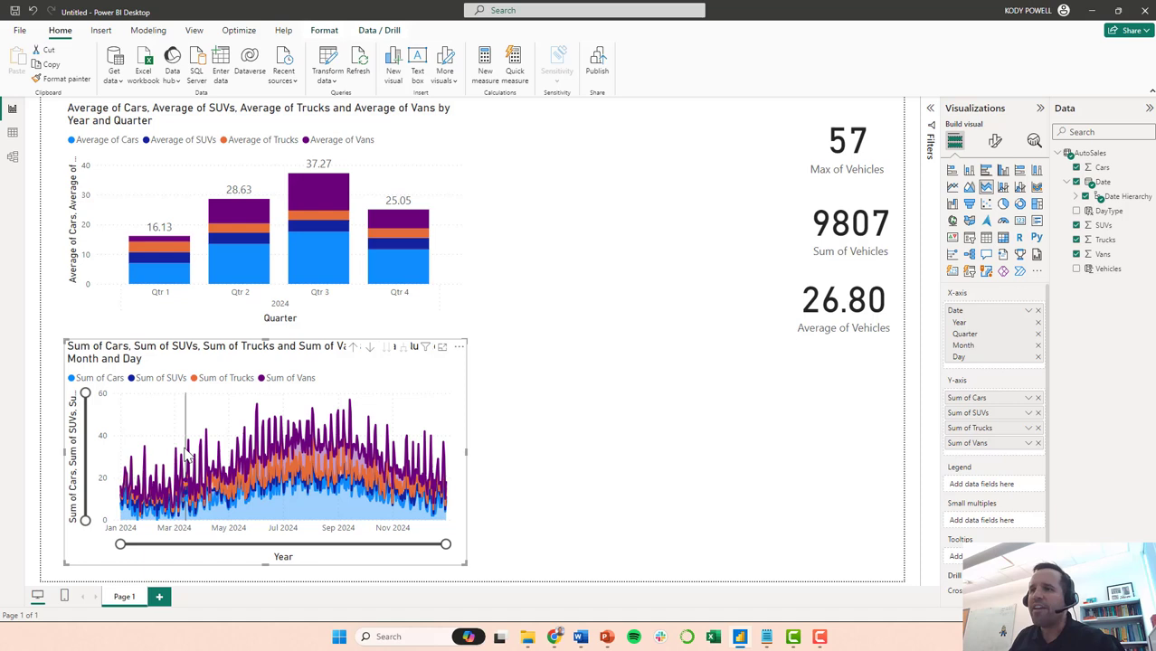
{"action": "mouse_move", "coordinate": [305, 461]}
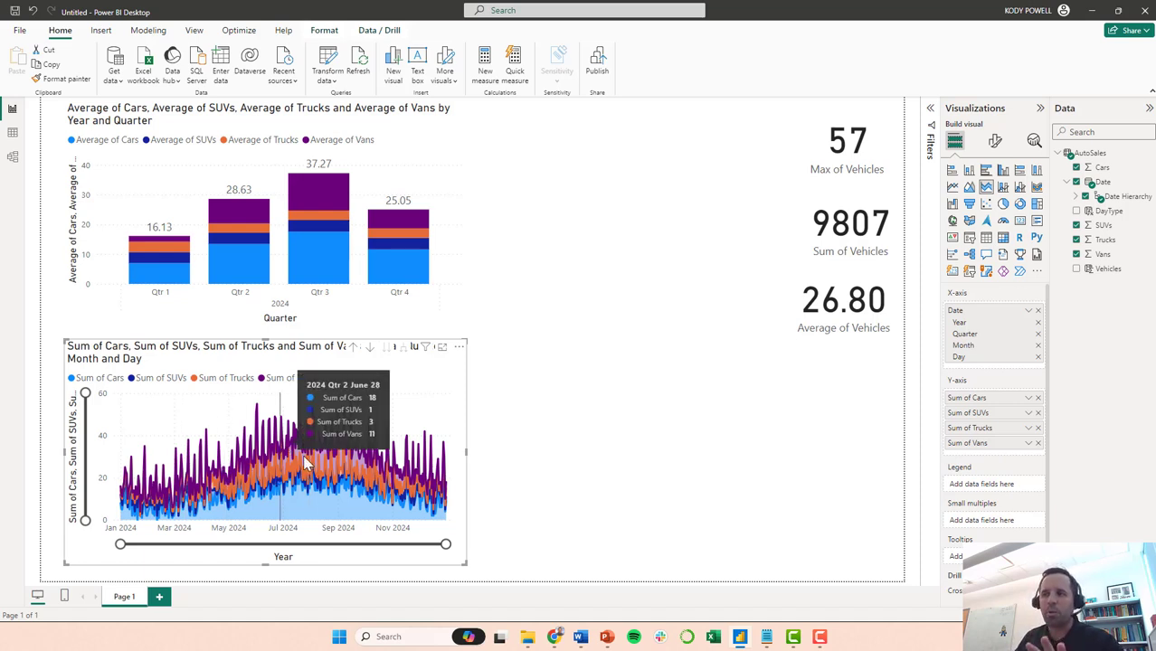
{"action": "mouse_move", "coordinate": [330, 224]}
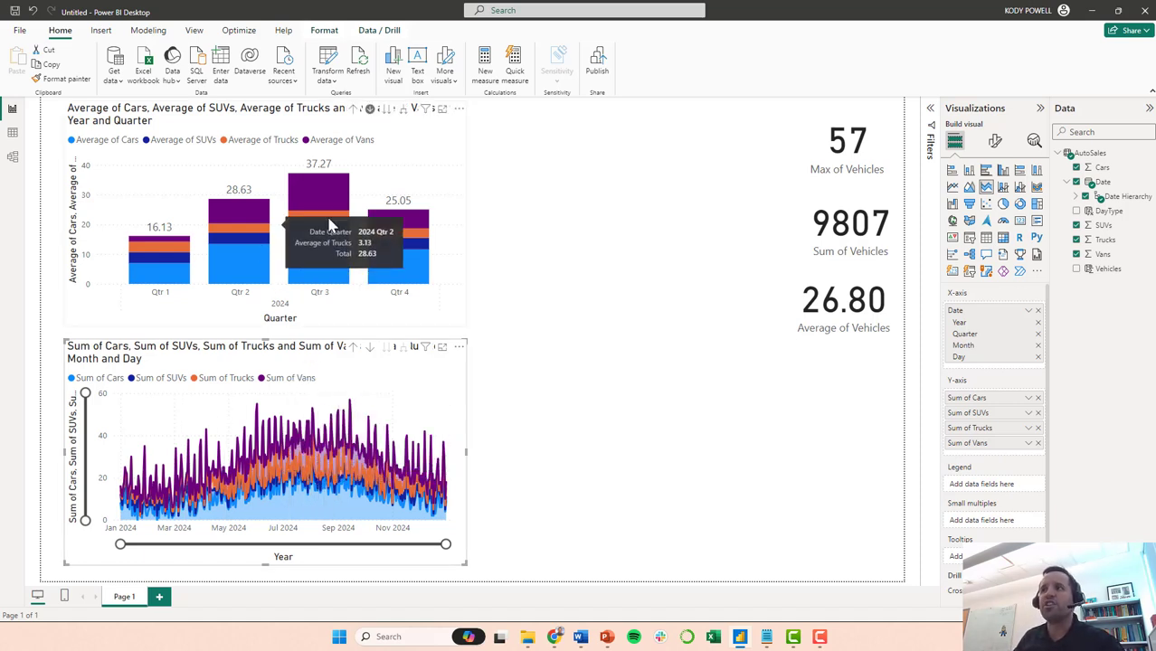
{"action": "mouse_move", "coordinate": [511, 449]}
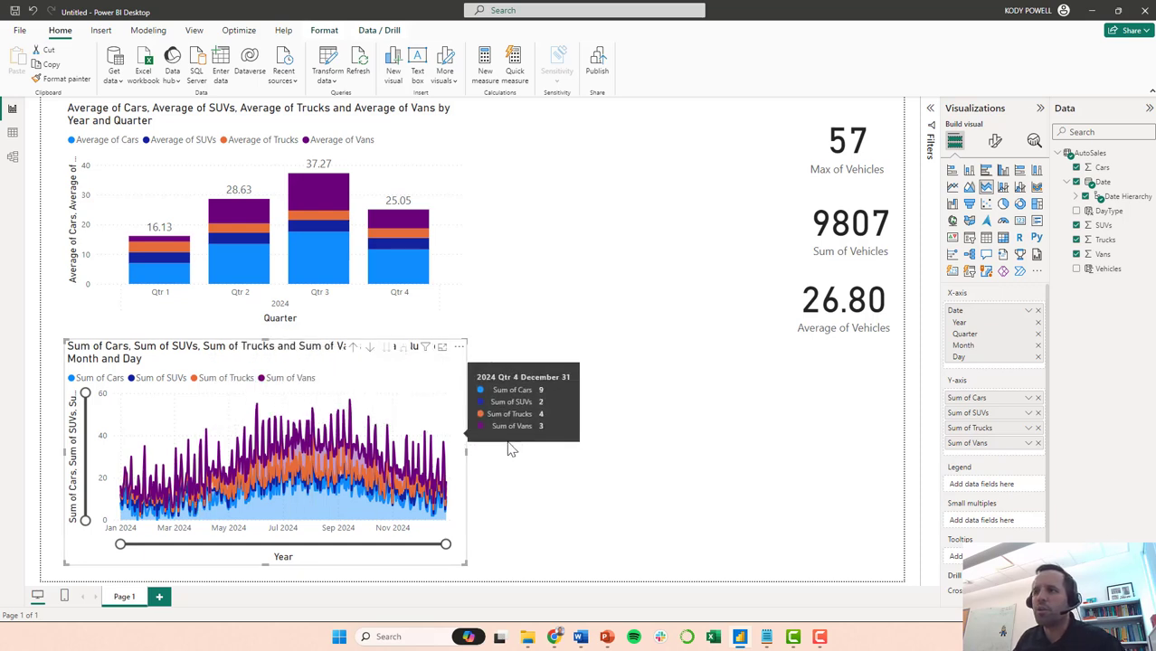
{"action": "mouse_move", "coordinate": [509, 449]}
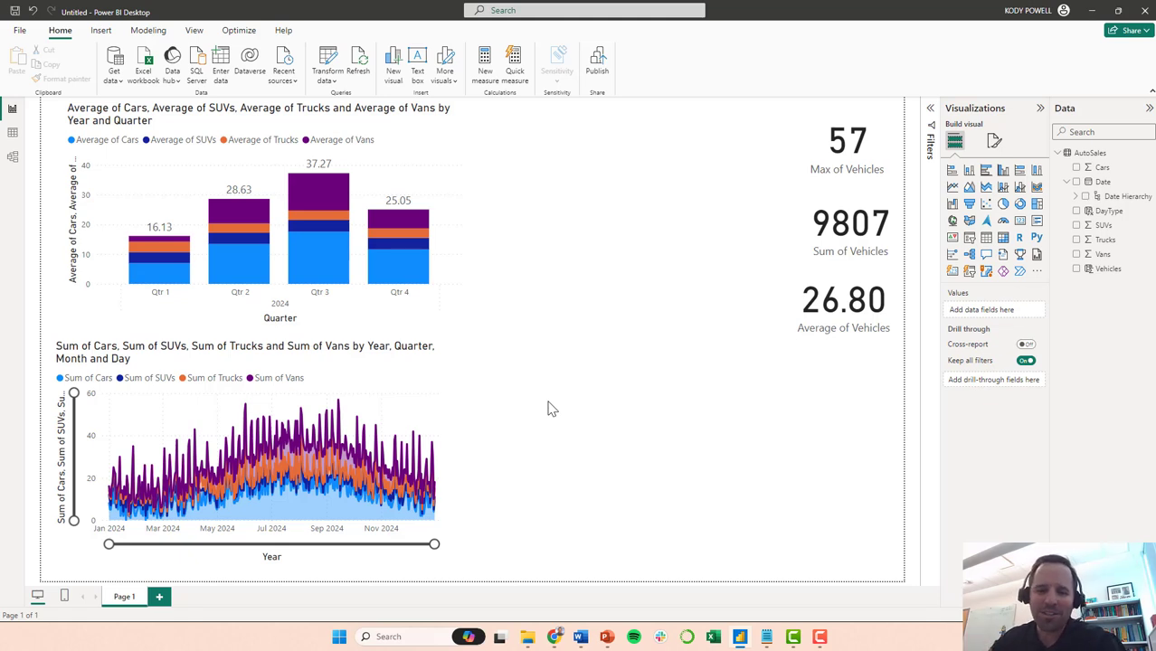
{"action": "mouse_move", "coordinate": [280, 475]}
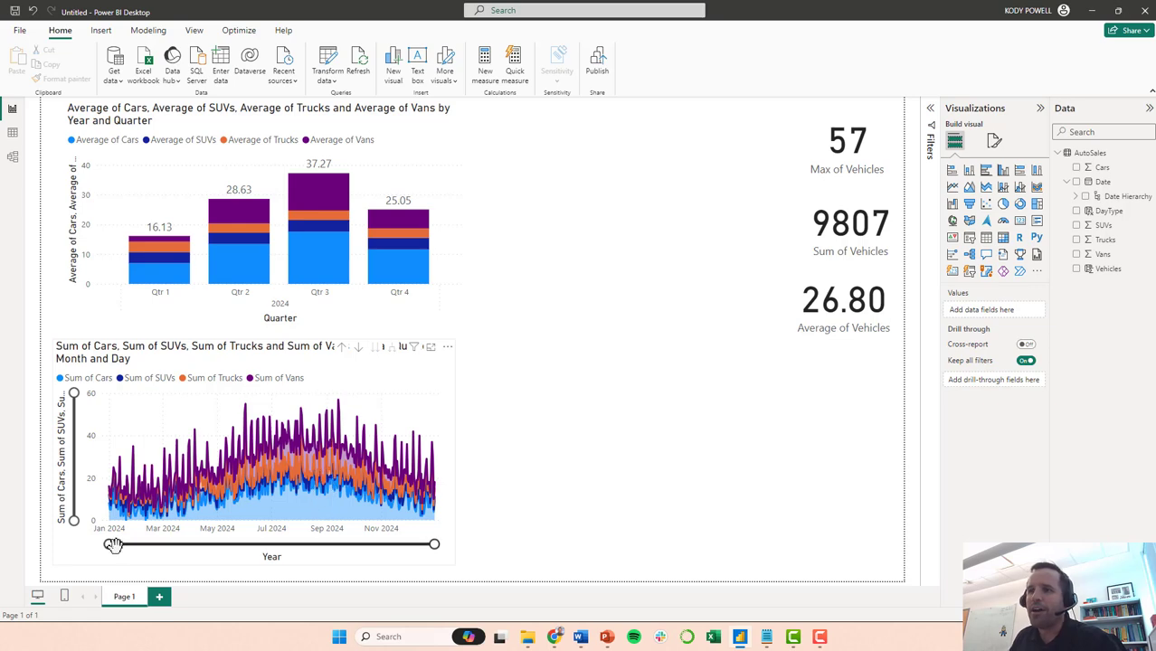
{"action": "left_click_drag", "start_coordinate": [115, 543], "coordinate": [204, 543]}
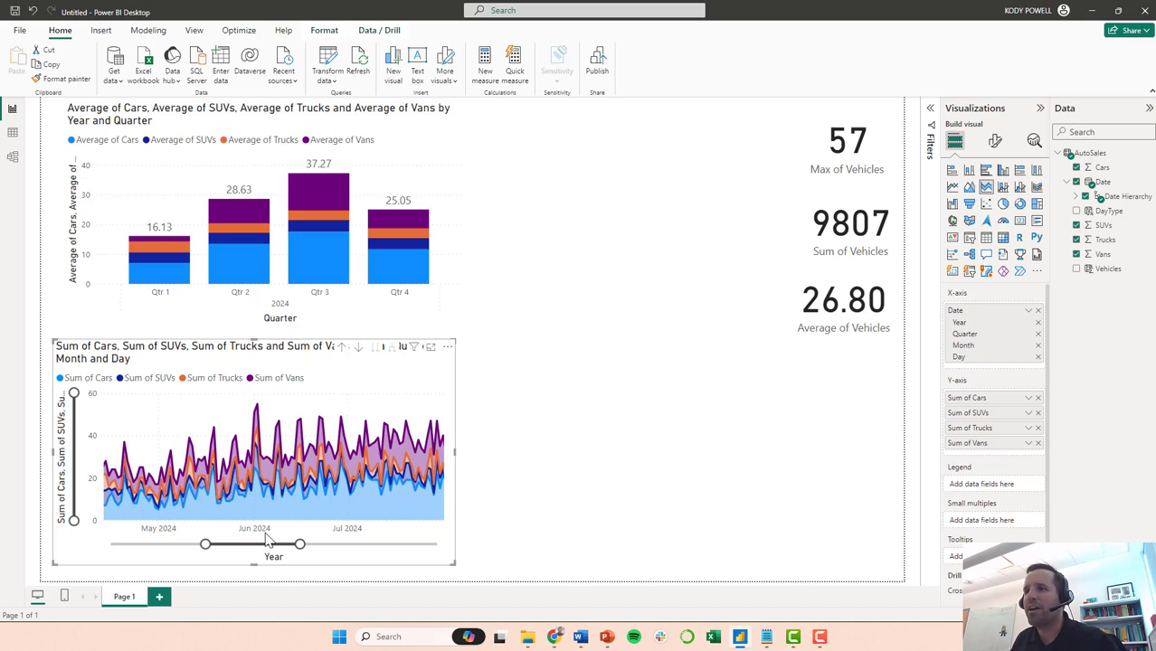
{"action": "mouse_move", "coordinate": [208, 423]}
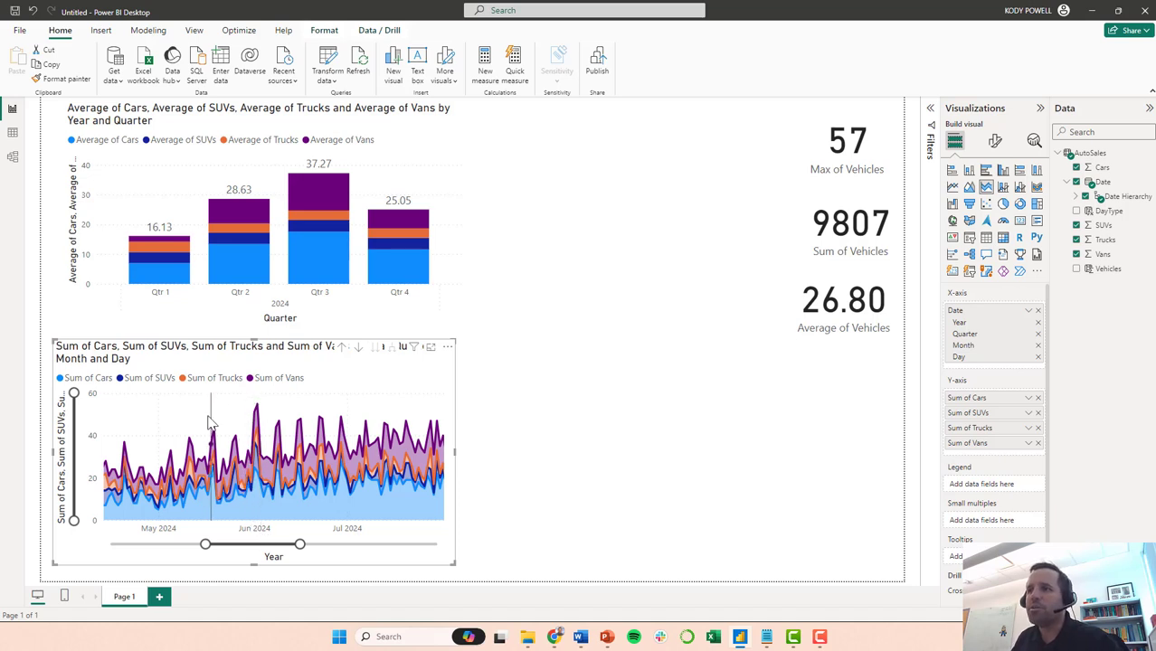
{"action": "mouse_move", "coordinate": [362, 421]}
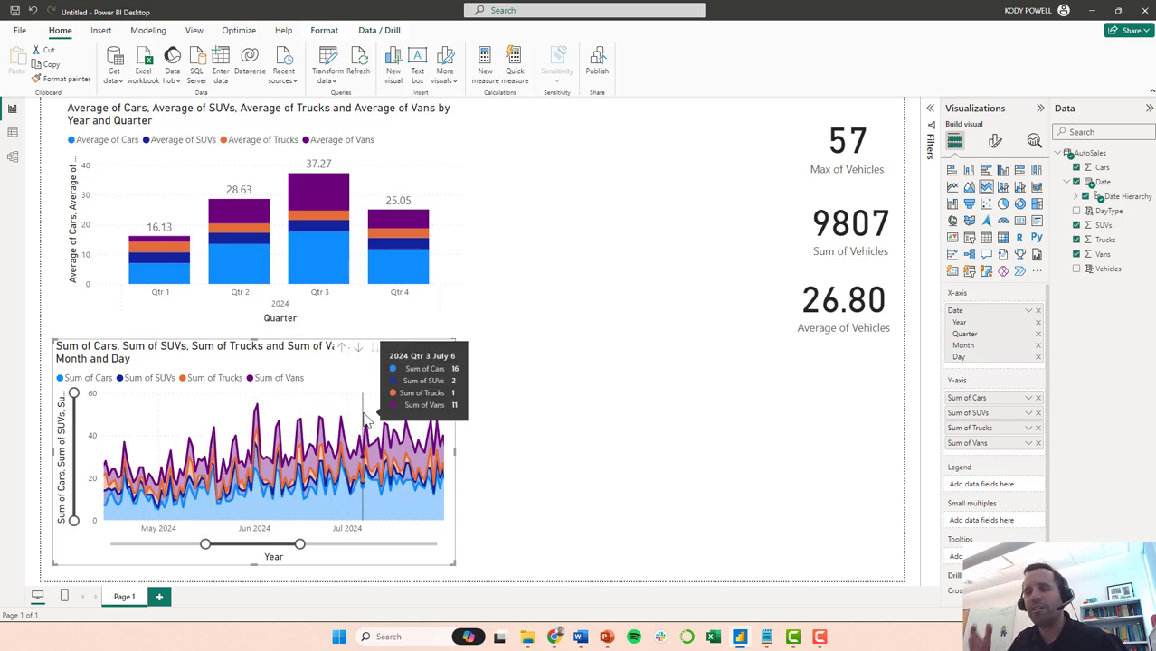
{"action": "left_click_drag", "start_coordinate": [205, 544], "coordinate": [145, 544]}
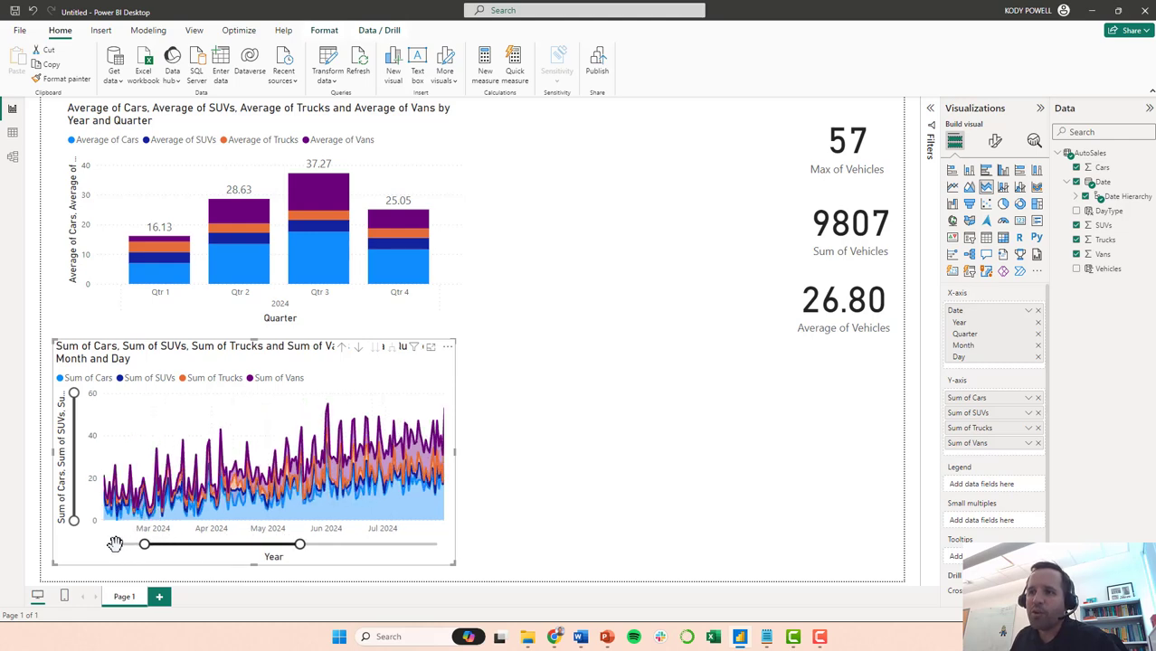
{"action": "left_click_drag", "start_coordinate": [145, 543], "coordinate": [109, 543]}
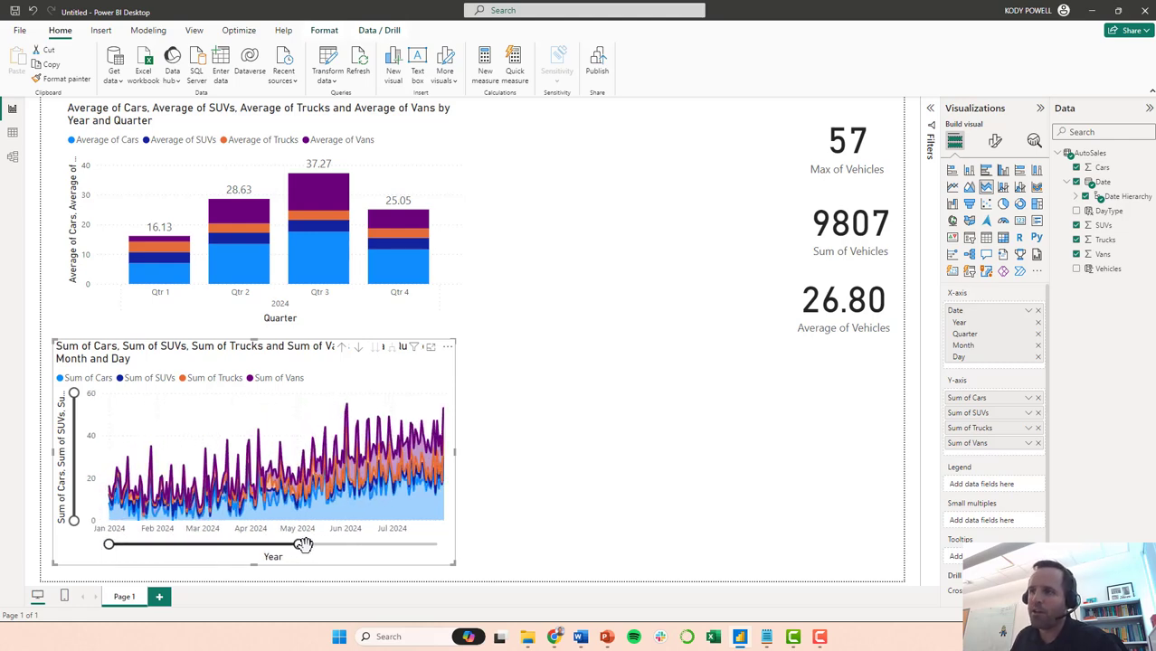
{"action": "left_click_drag", "start_coordinate": [303, 544], "coordinate": [434, 544]}
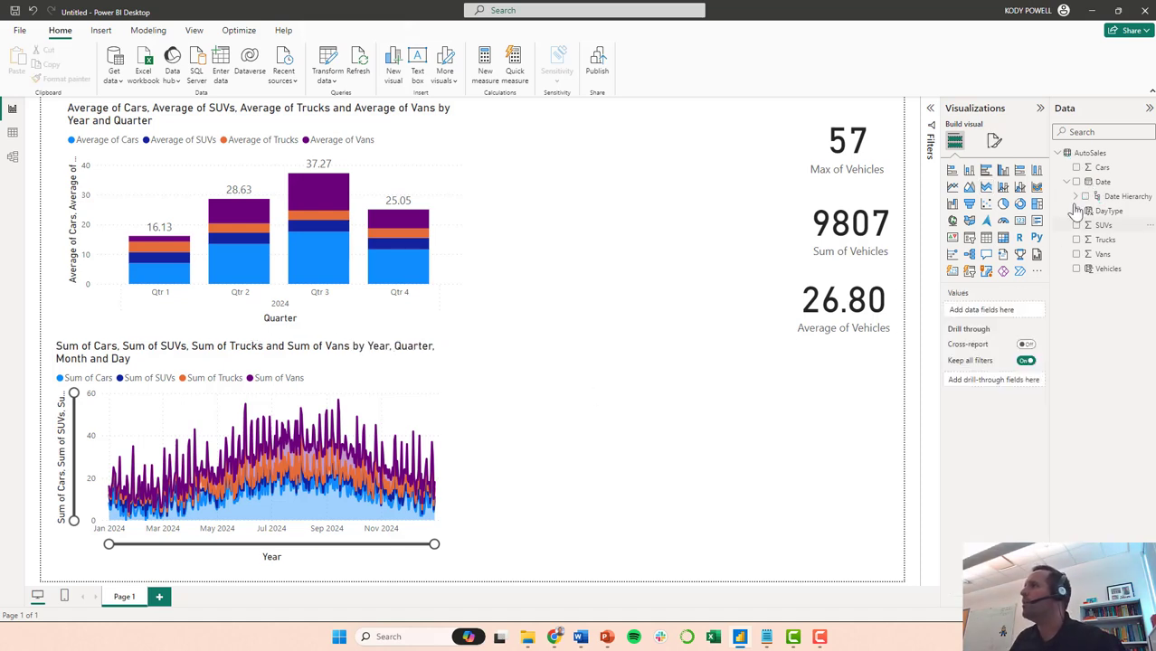
- Show the AutoSales table's rows and inspect the Vehicles column formula
{"action": "left_click", "coordinate": [1090, 153]}
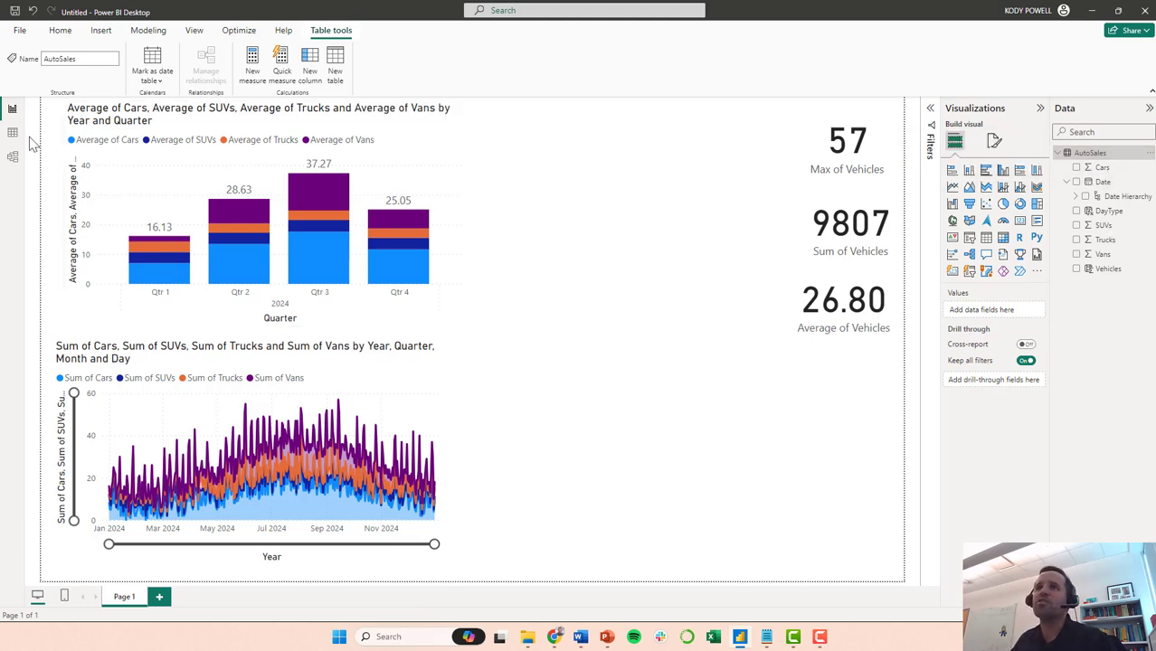
{"action": "left_click", "coordinate": [13, 132]}
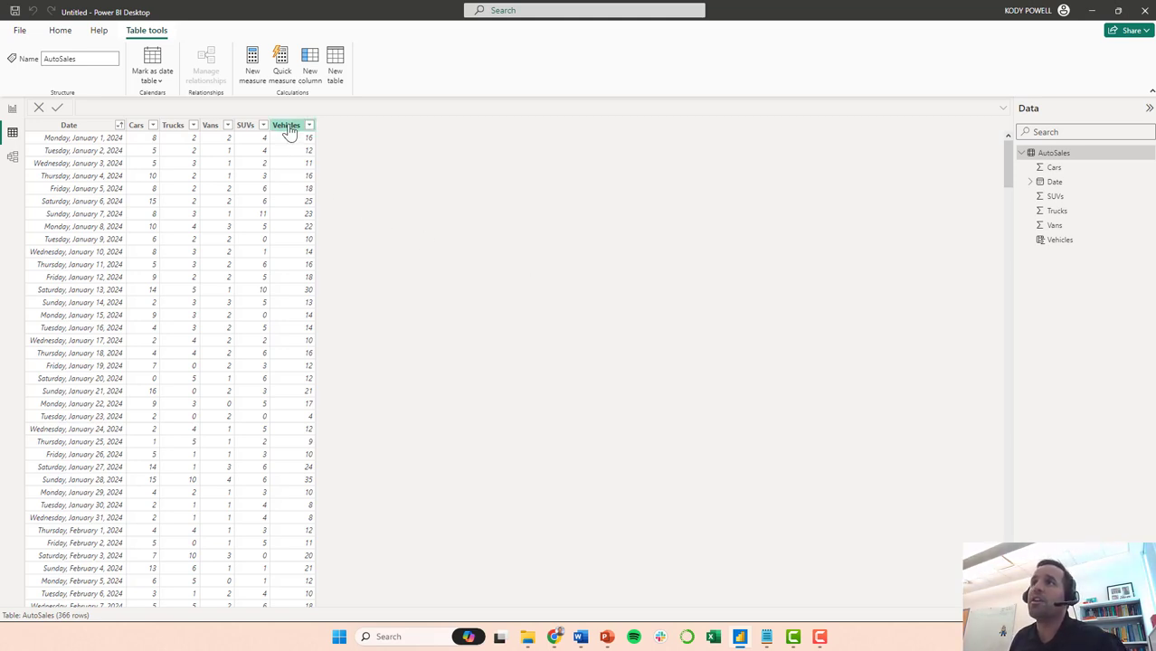
{"action": "left_click", "coordinate": [286, 125]}
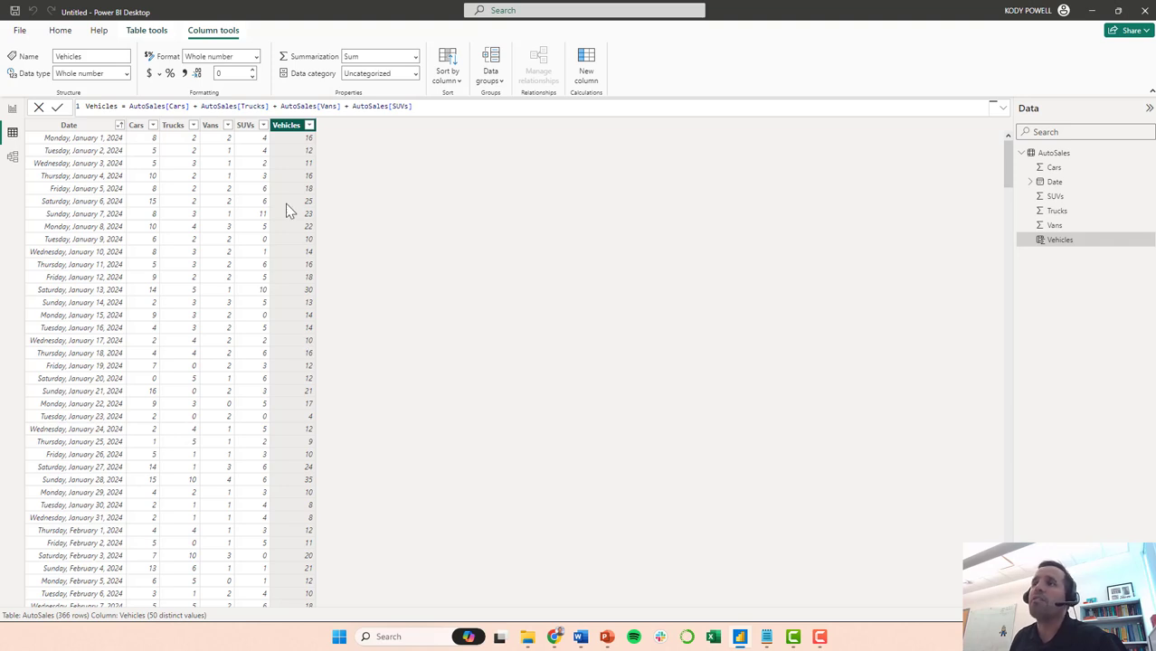
{"action": "mouse_move", "coordinate": [413, 133]}
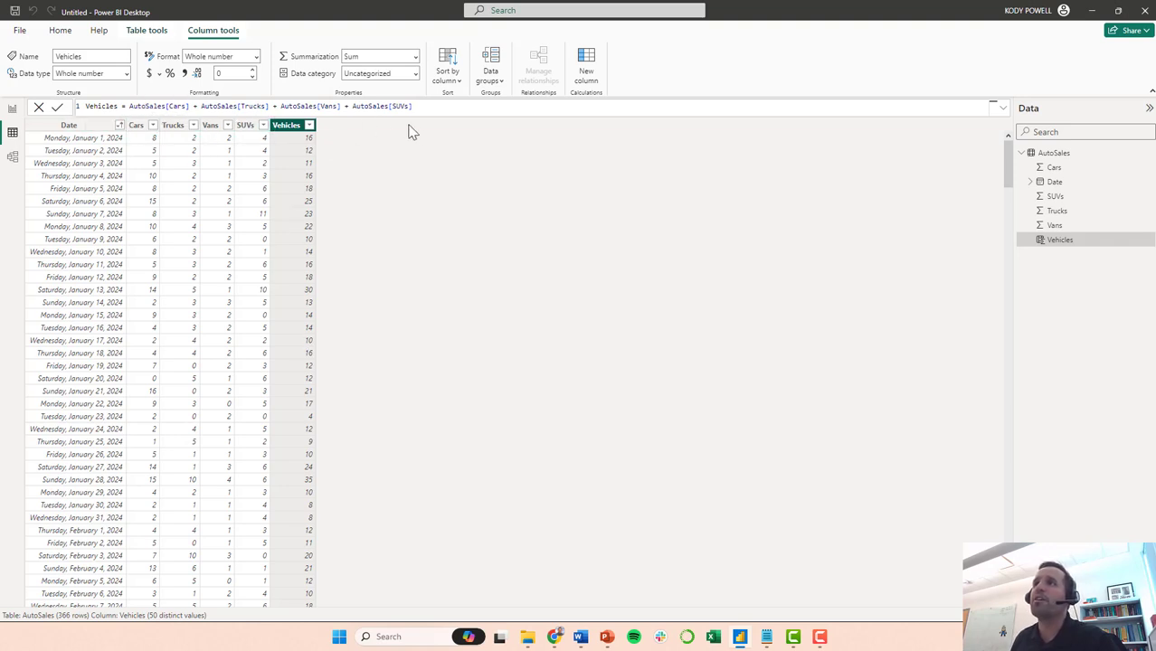
{"action": "mouse_move", "coordinate": [387, 192]}
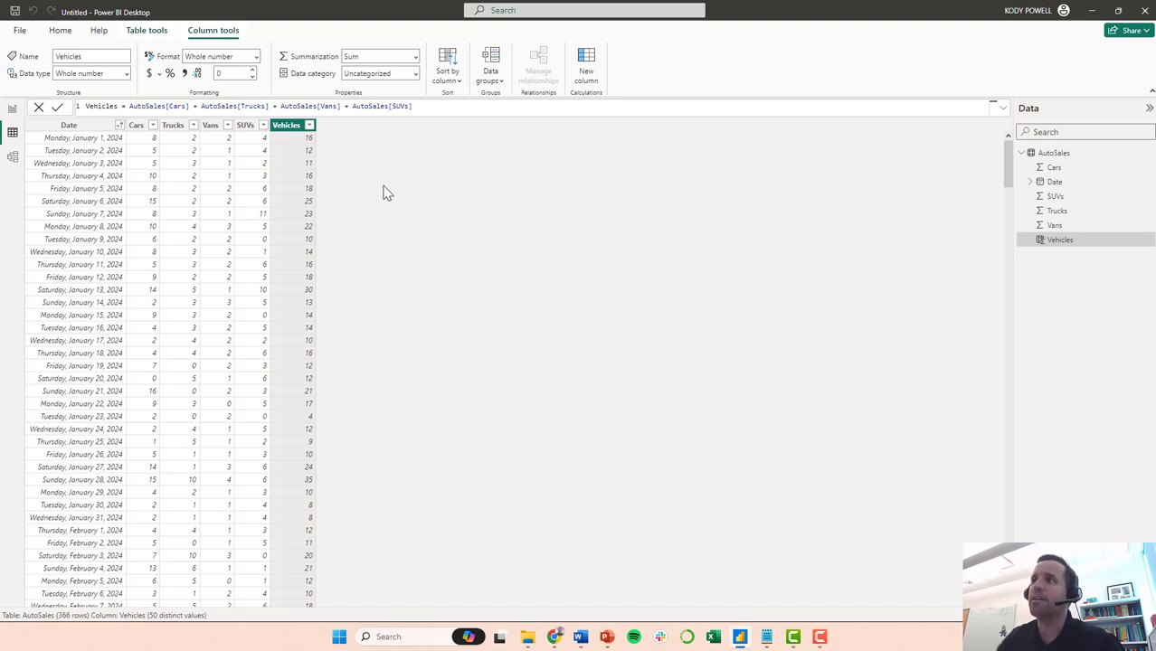
{"action": "mouse_move", "coordinate": [1055, 153]}
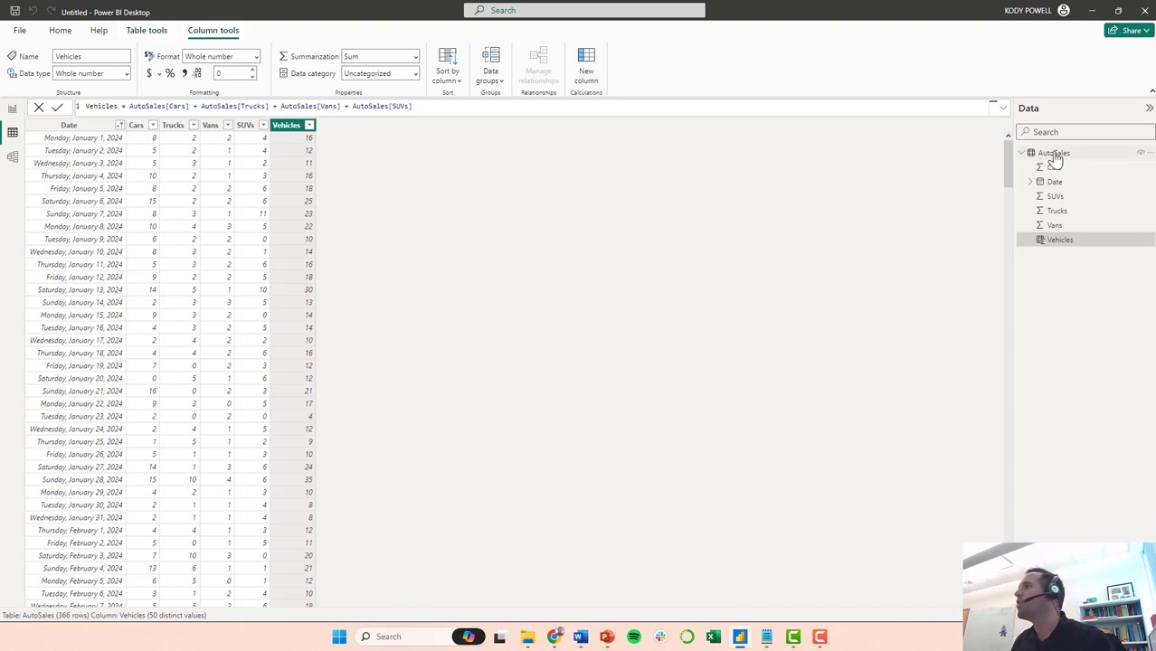
- Add a new calculated column to AutoSales and begin naming it DayType
{"action": "right_click", "coordinate": [1054, 152]}
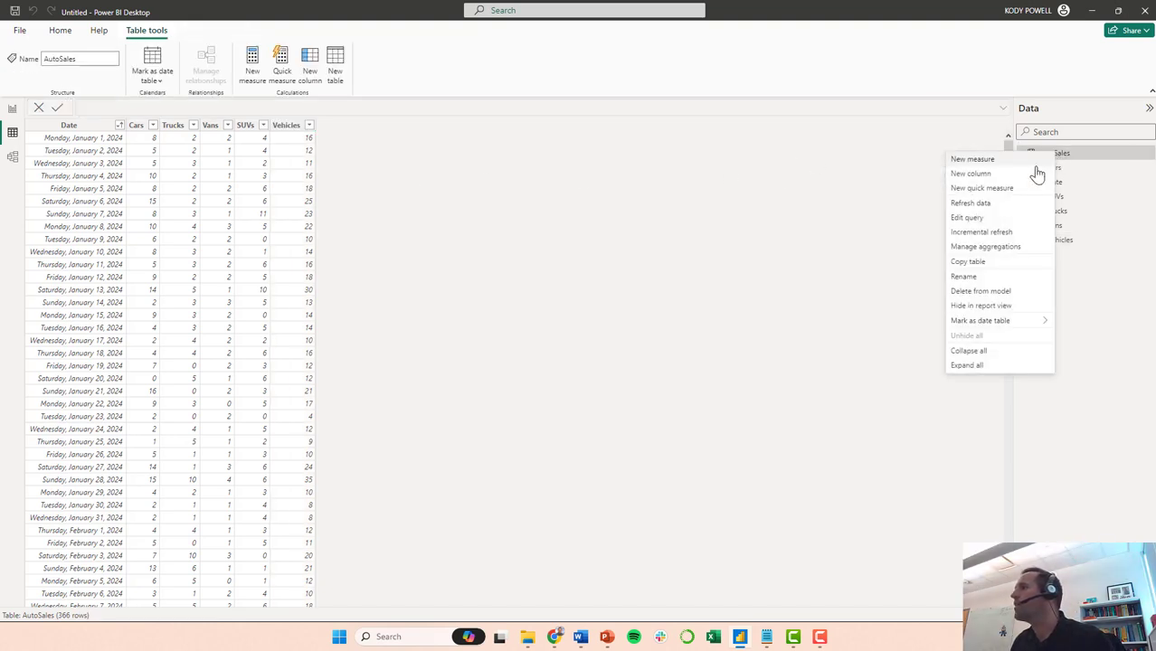
{"action": "left_click", "coordinate": [971, 173]}
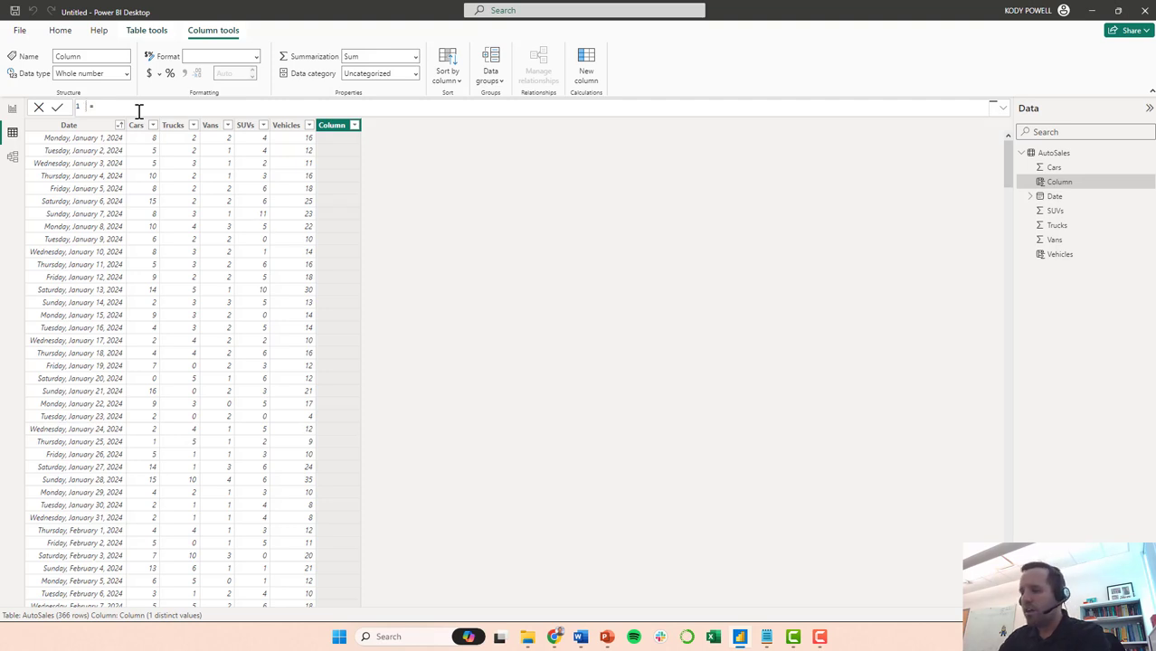
{"action": "type", "text": "DayType"}
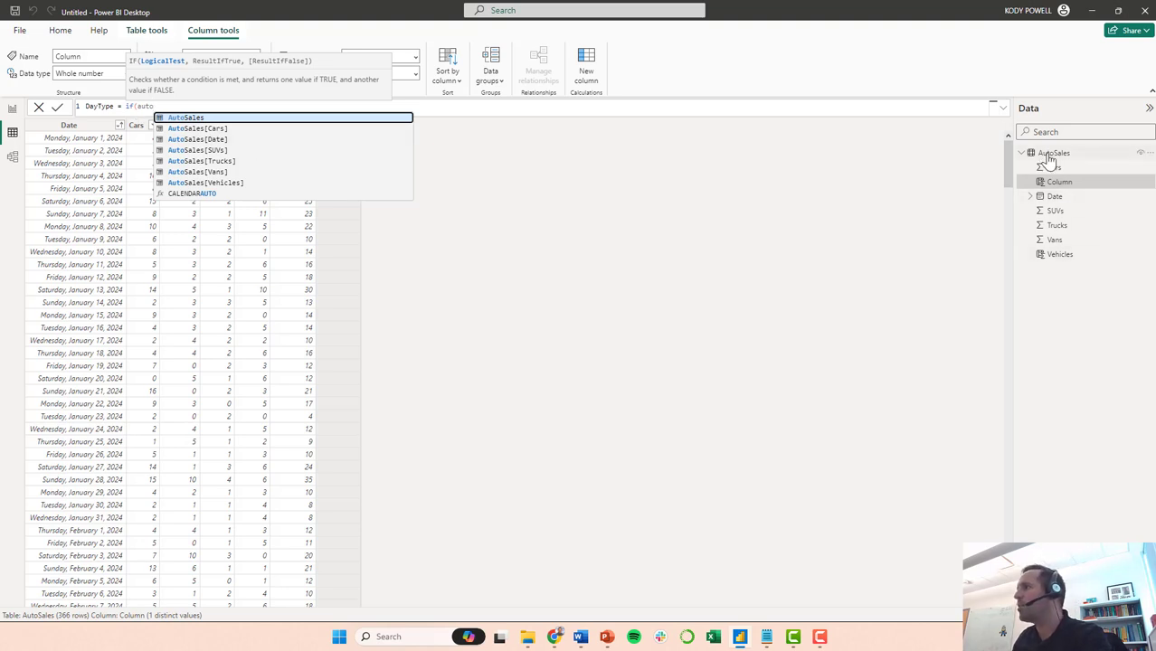
{"action": "mouse_move", "coordinate": [197, 150]}
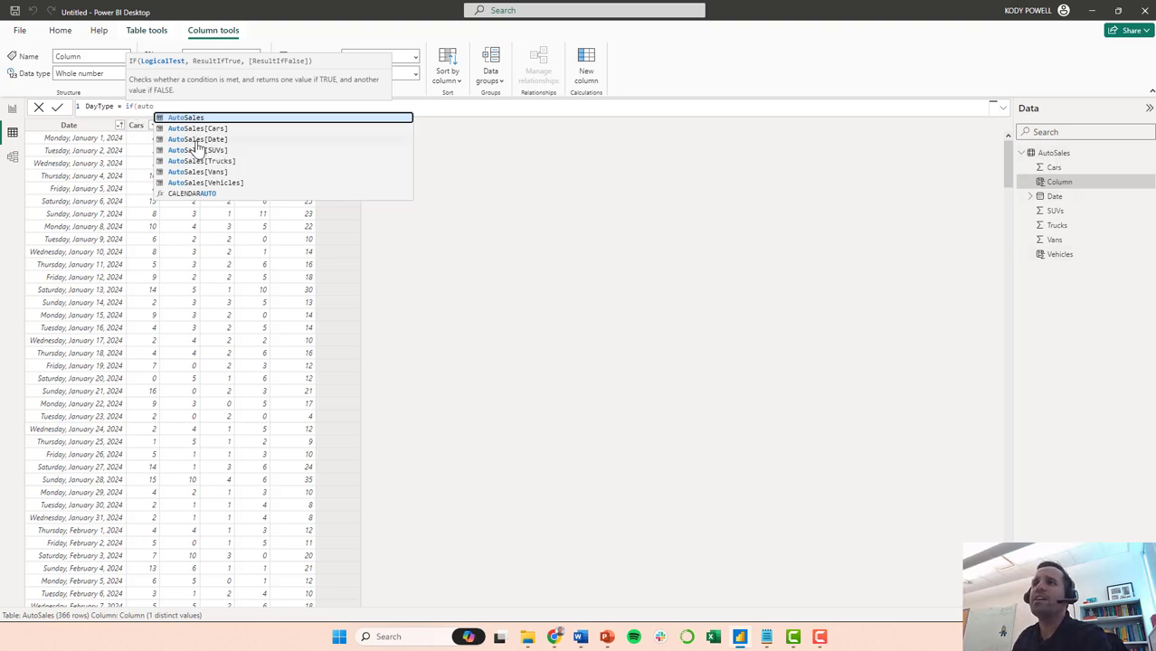
- Write the DayType formula as IF(WEEKDAY(AutoSales[Date])=1,"Weekend")
{"action": "left_click", "coordinate": [197, 139]}
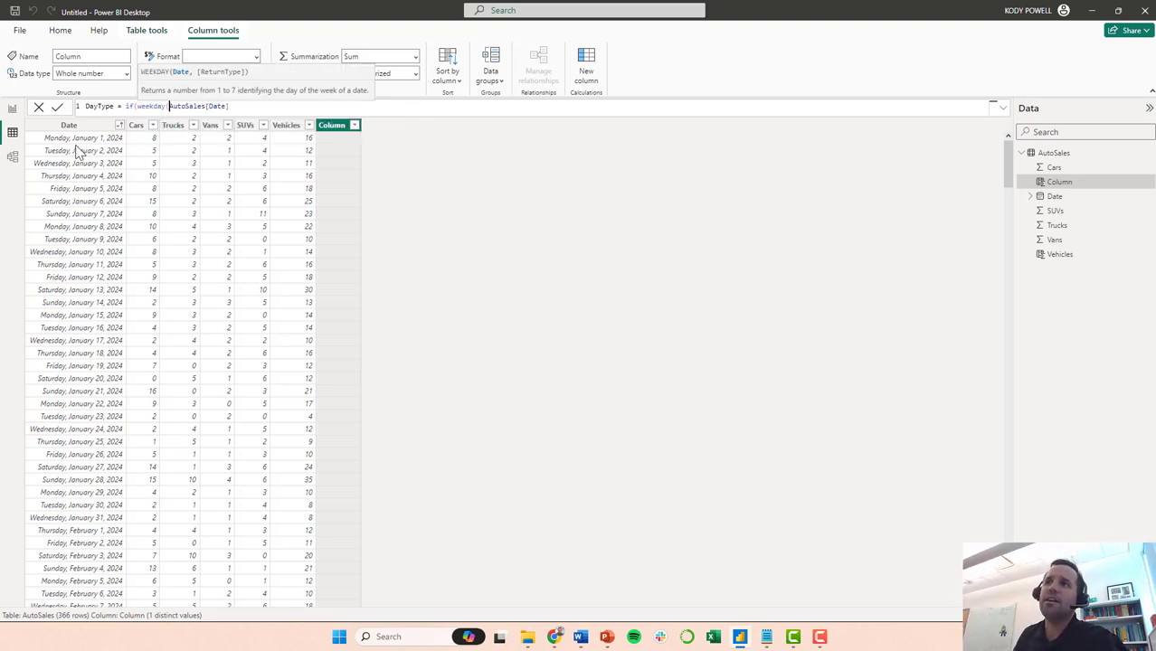
{"action": "mouse_move", "coordinate": [82, 162]}
{"action": "type", "text": ")"}
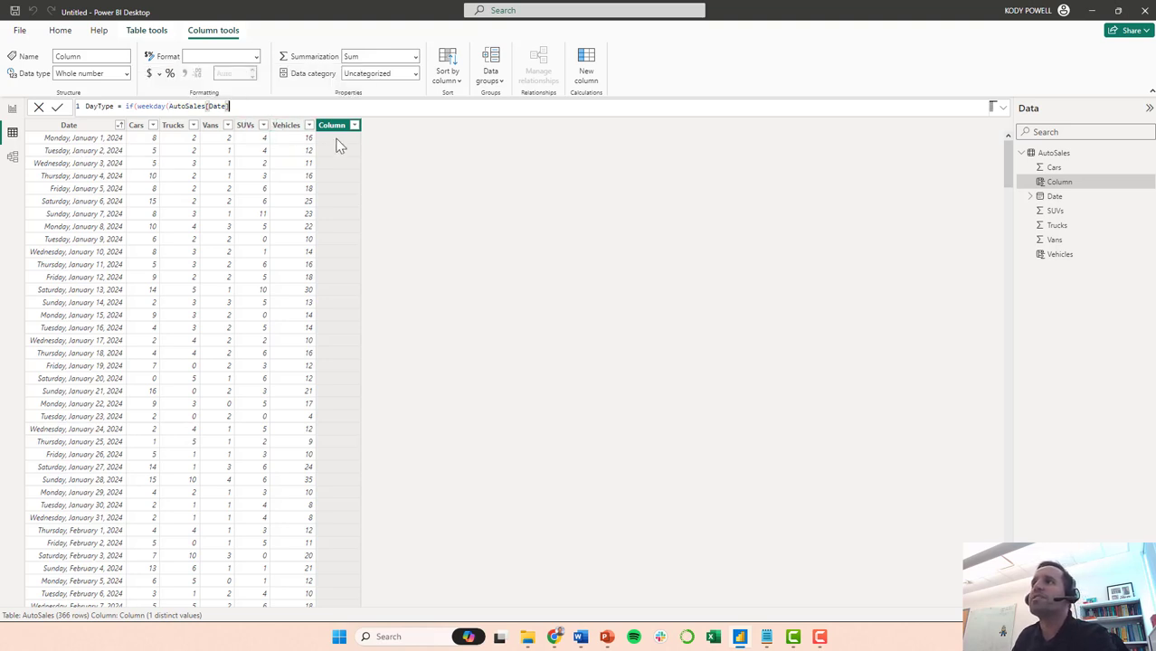
{"action": "left_click", "coordinate": [68, 125]}
{"action": "type", "text": ")=1,\"w"}
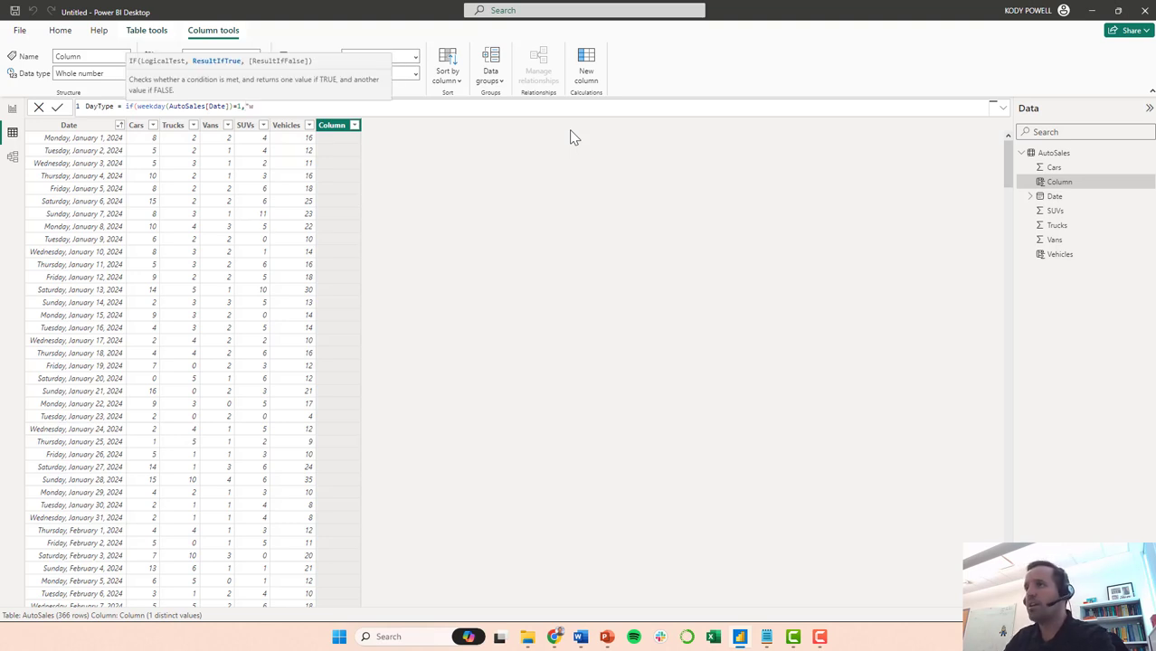
{"action": "type", "text": "Weekend\""}
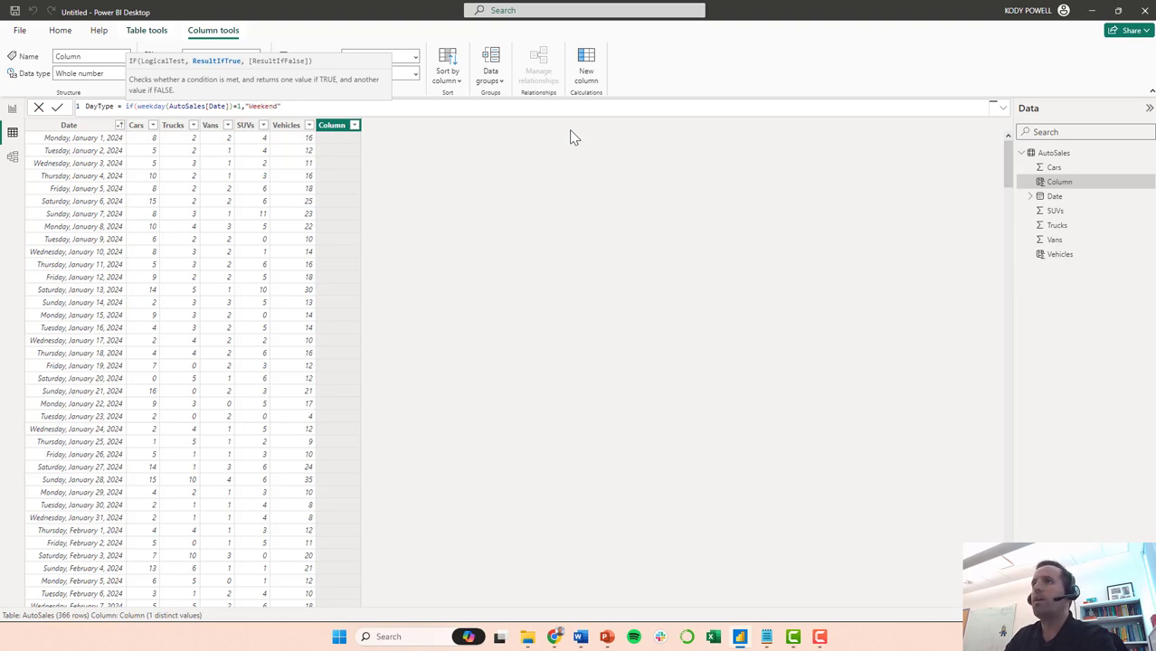
{"action": "type", "text": ",\""}
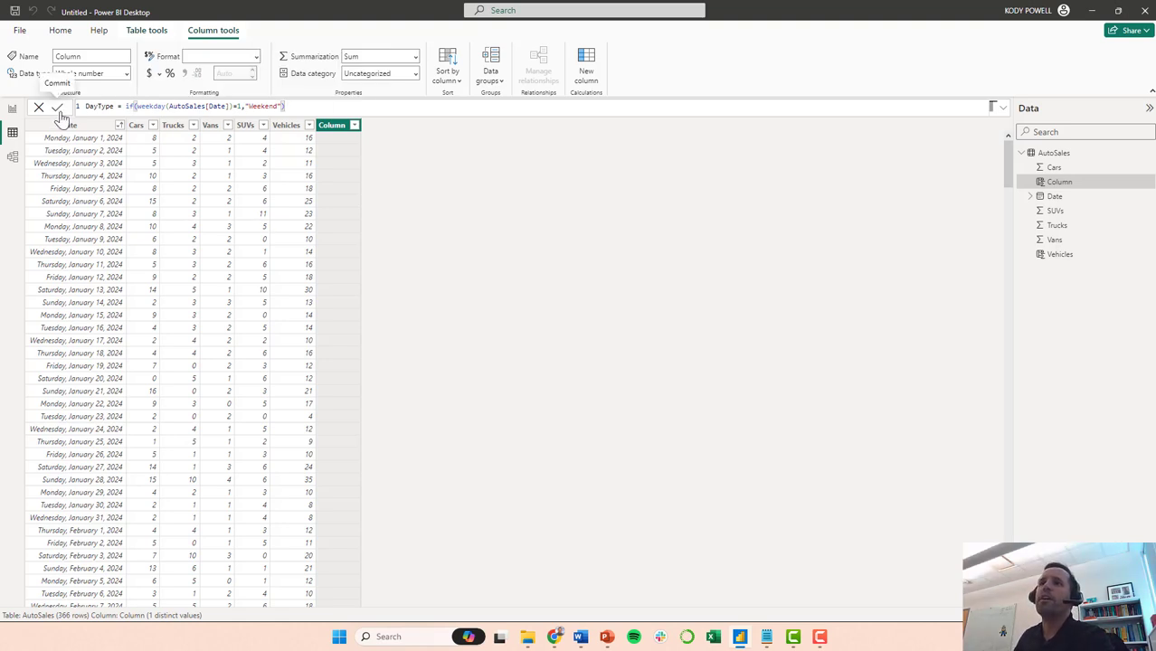
- Commit DayType, then add "Weekday" as the false result and commit again
{"action": "left_click", "coordinate": [57, 108]}
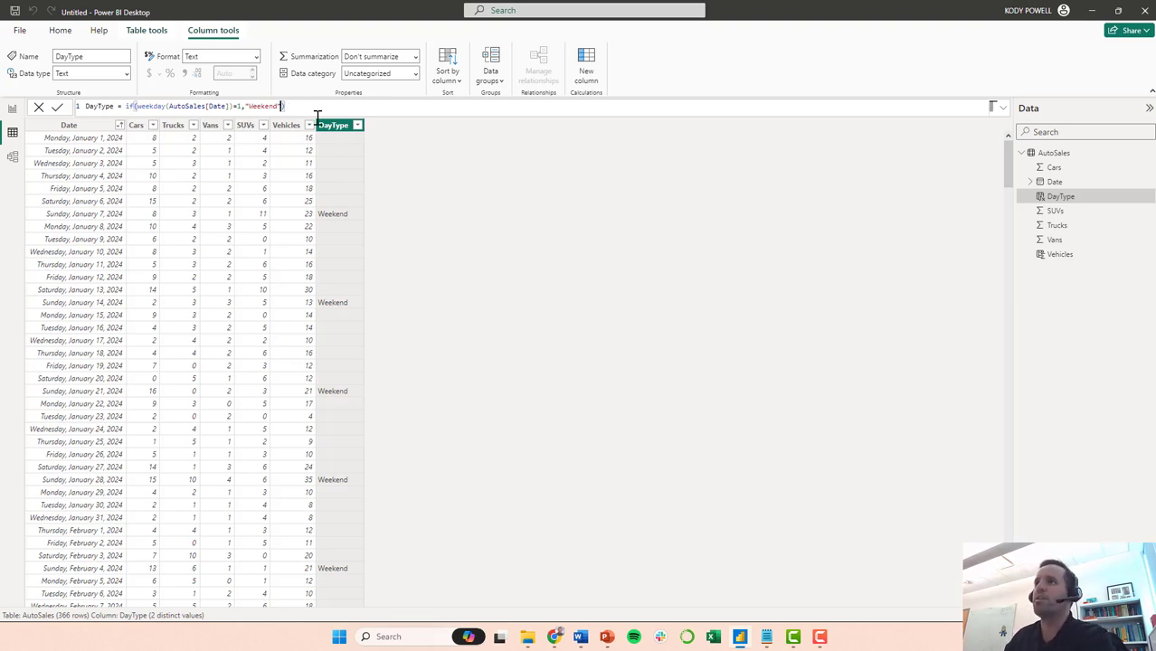
{"action": "type", "text": ",\""}
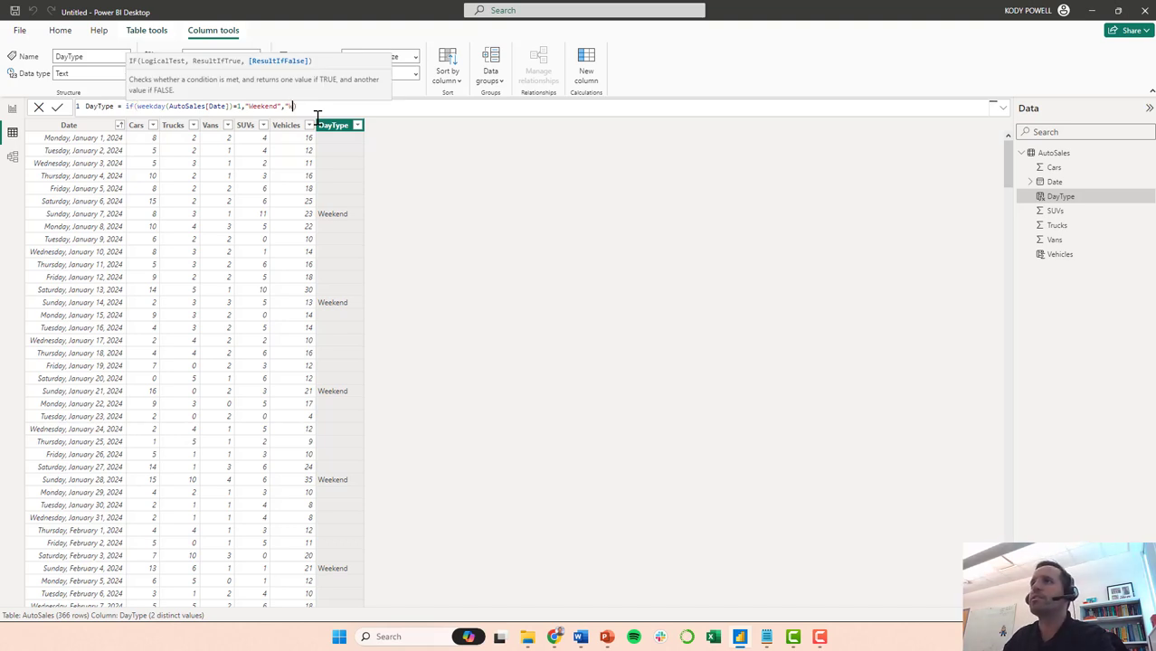
{"action": "type", "text": "Weekday"}
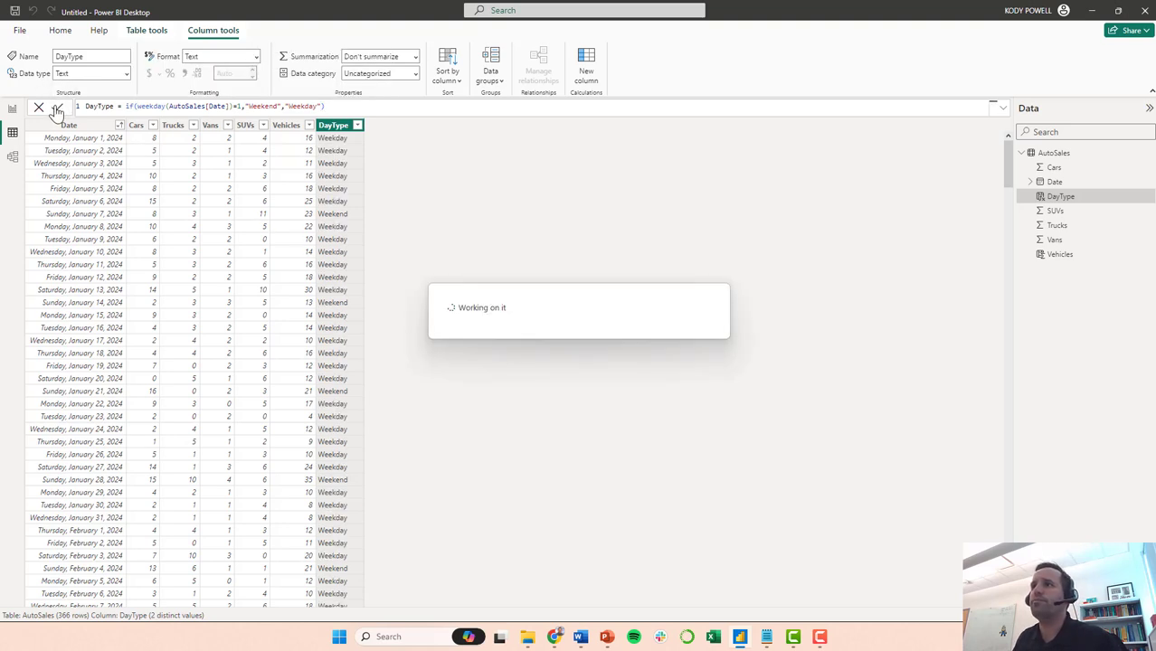
{"action": "left_click", "coordinate": [57, 107]}
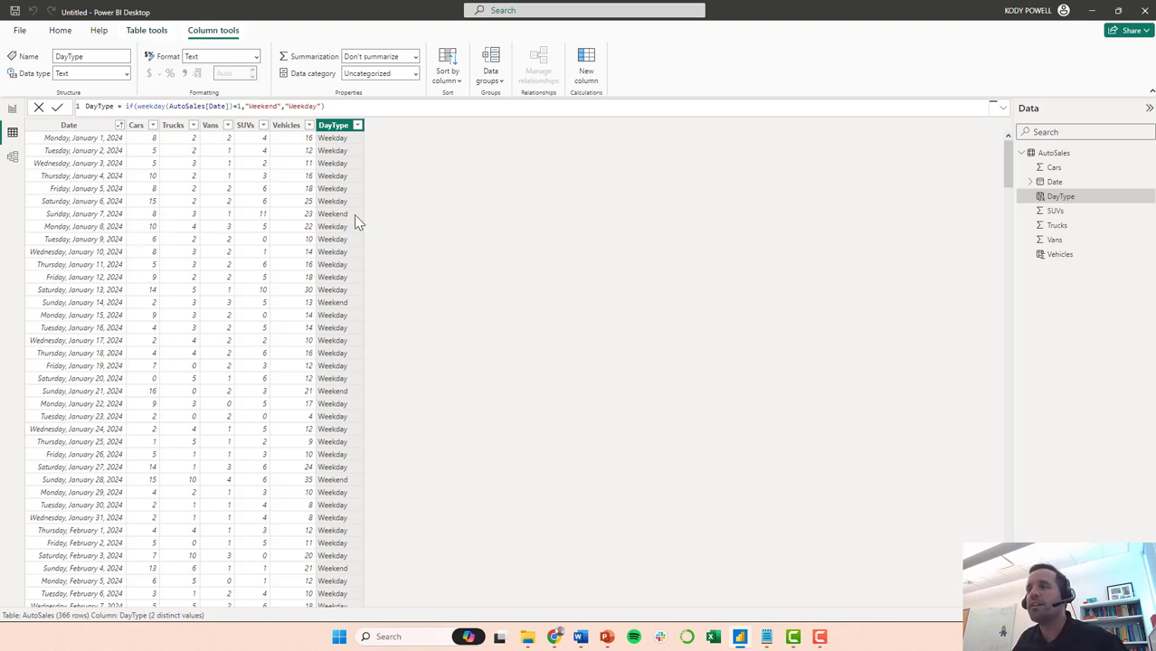
{"action": "mouse_move", "coordinate": [151, 124]}
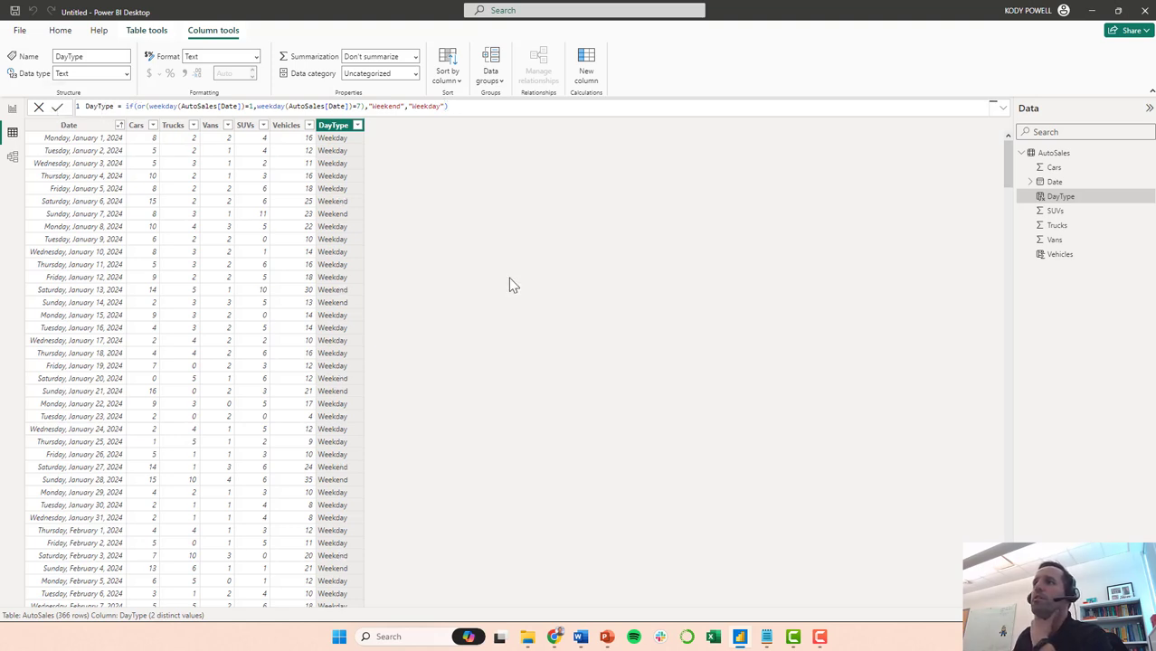
{"action": "mouse_move", "coordinate": [41, 208]}
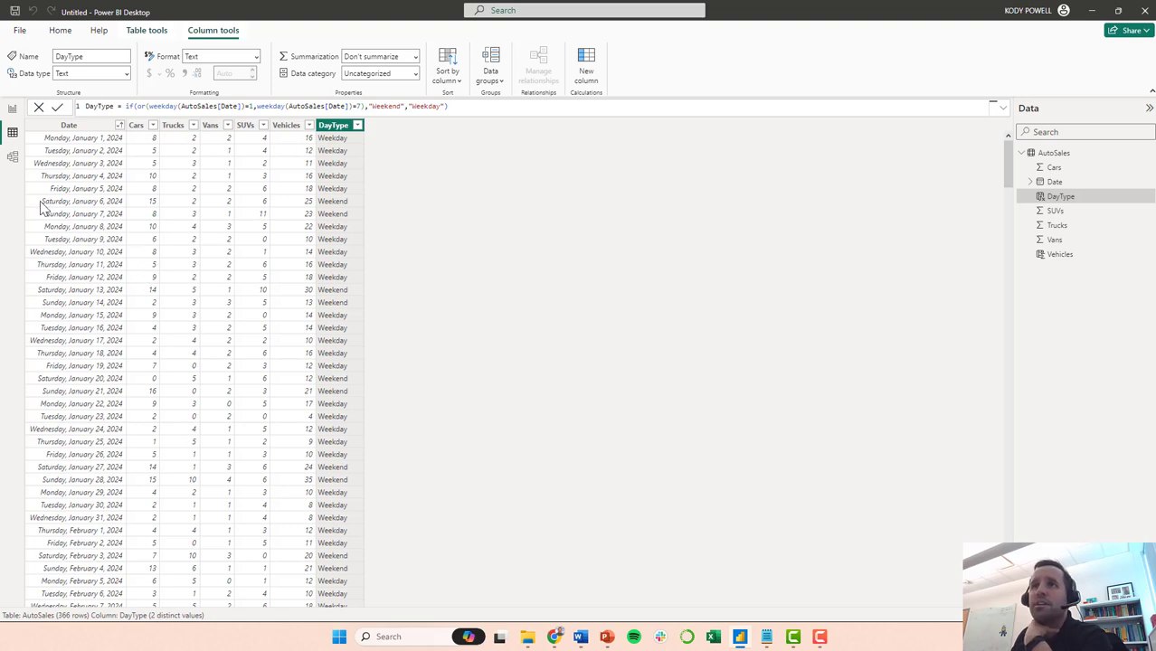
{"action": "mouse_move", "coordinate": [351, 215]}
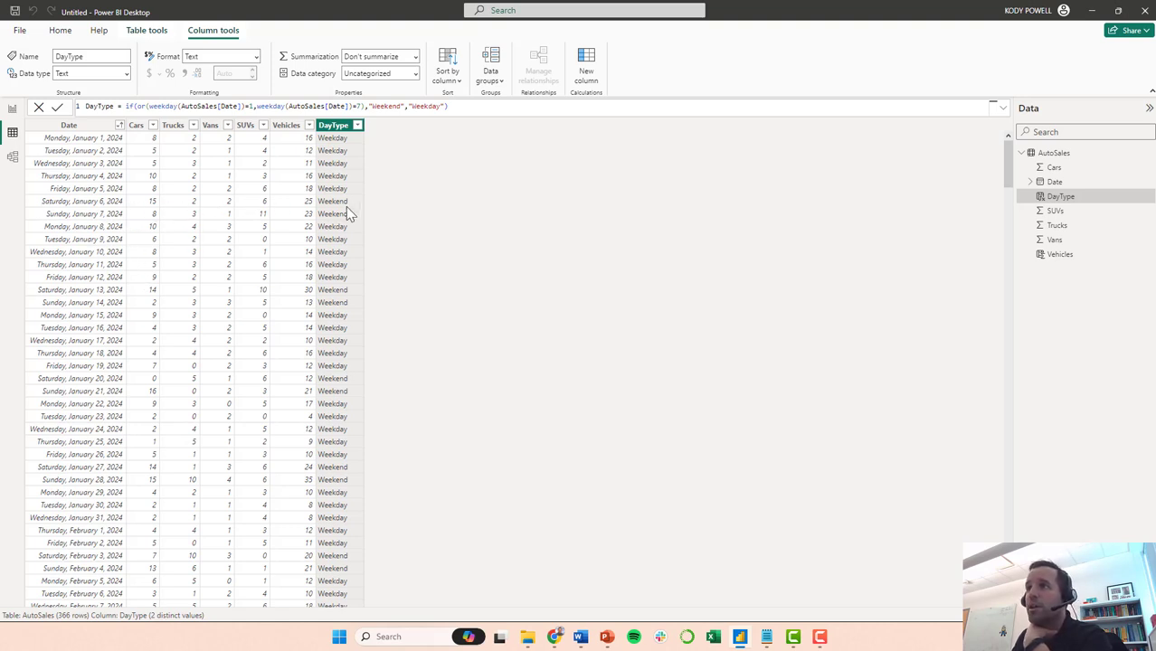
{"action": "mouse_move", "coordinate": [226, 220]}
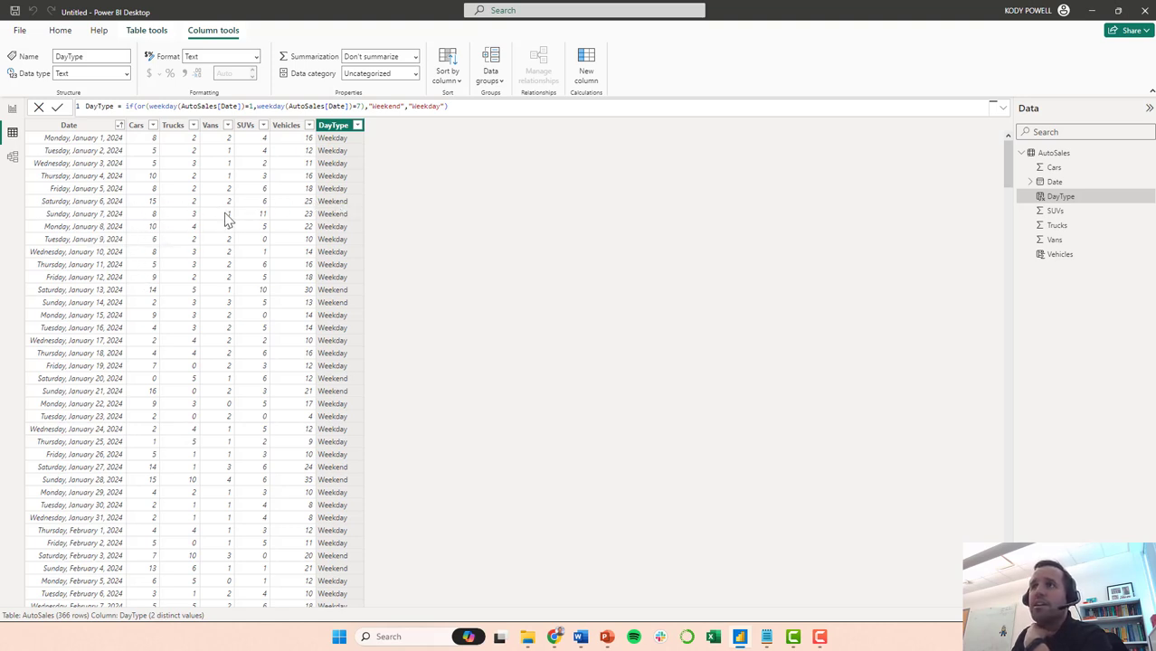
{"action": "mouse_move", "coordinate": [338, 265]}
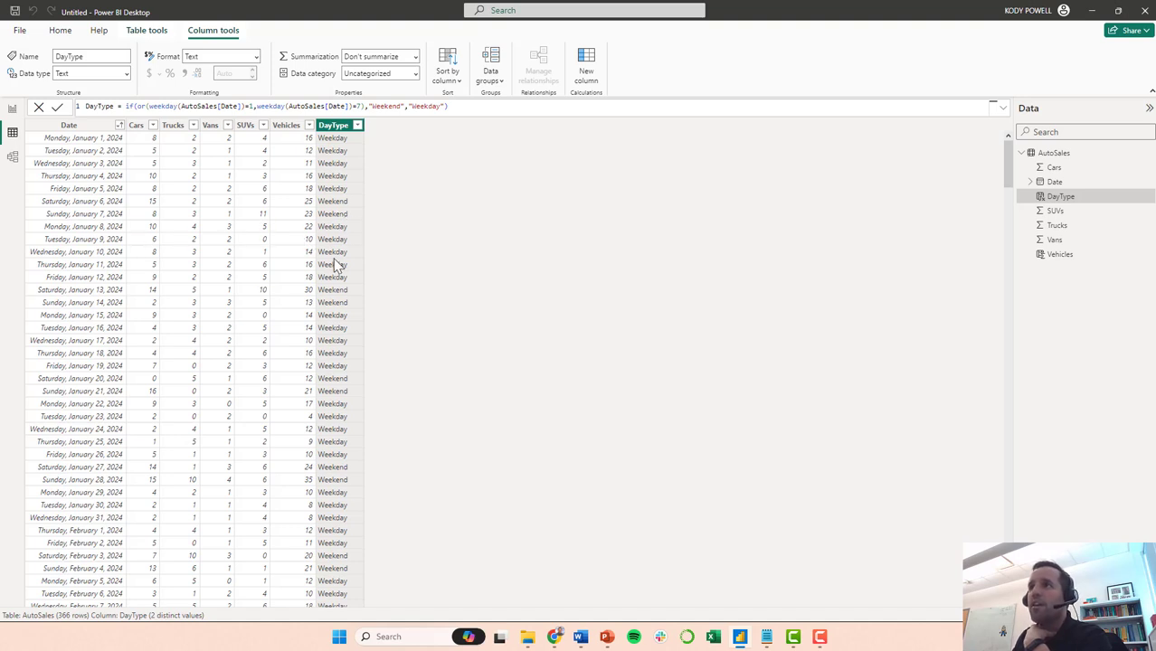
{"action": "mouse_move", "coordinate": [199, 193]}
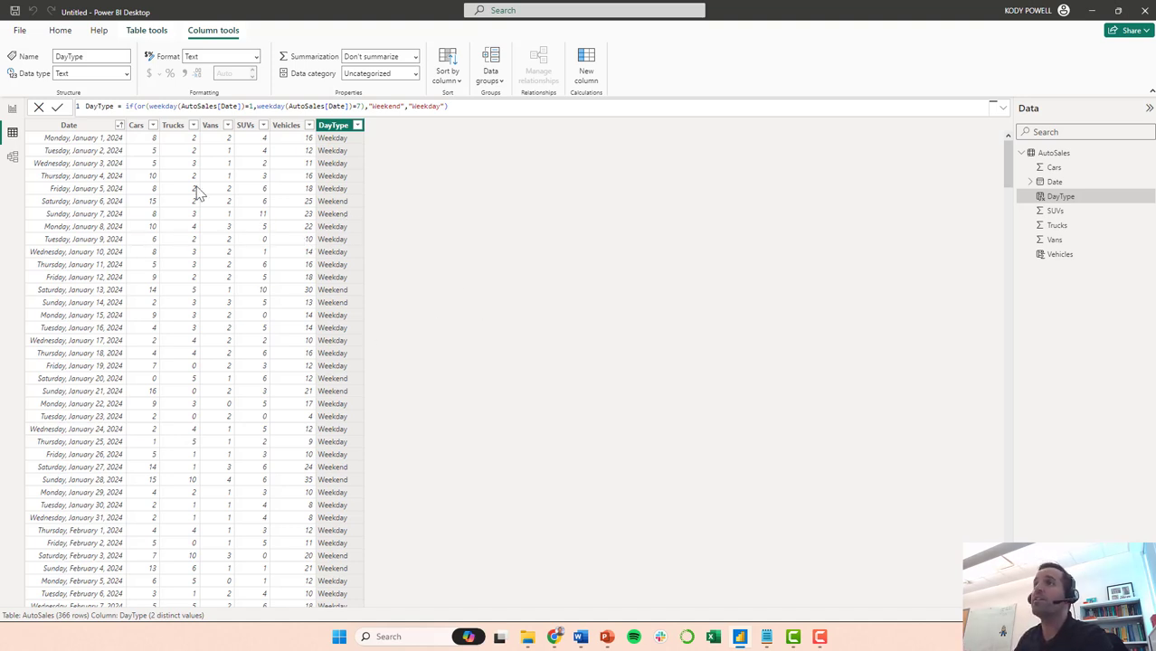
- Switch back to the Report view
{"action": "left_click", "coordinate": [13, 131]}
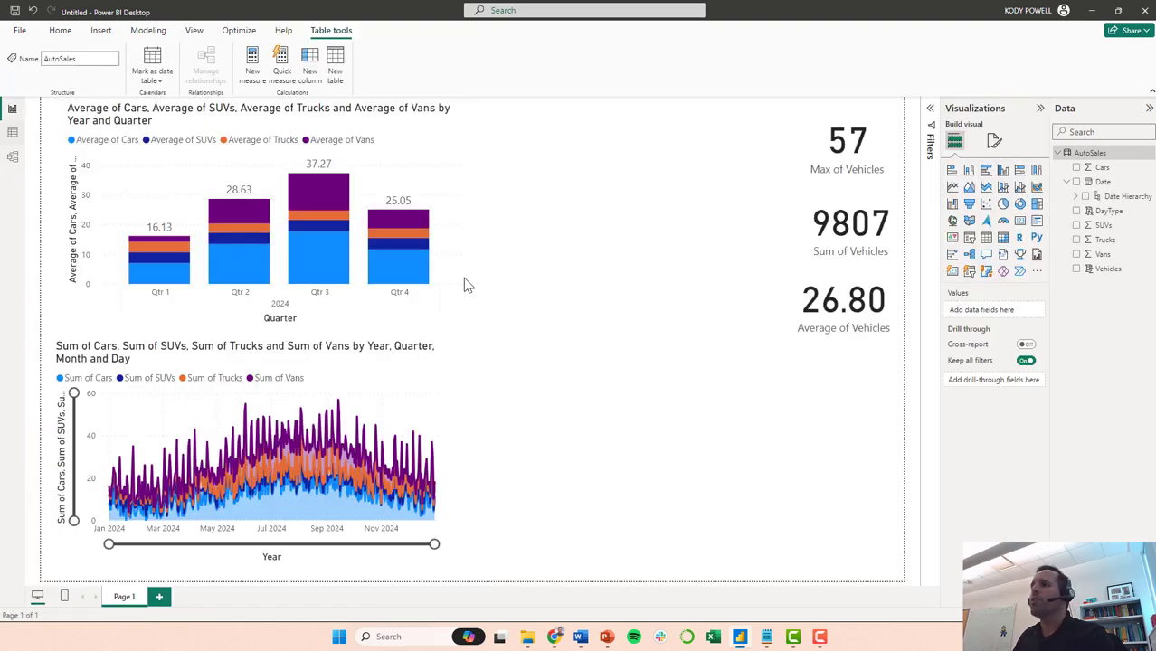
- Insert a scatter chart with Trucks and unsummarized Cars on the x-axis
{"action": "left_click", "coordinate": [60, 30]}
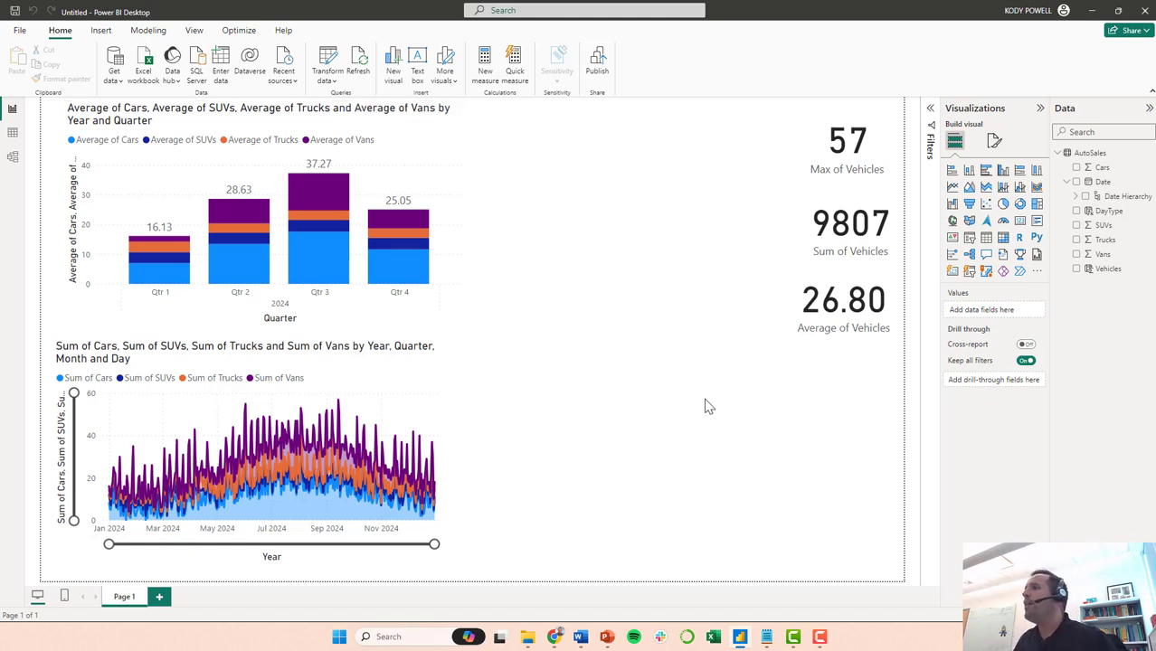
{"action": "mouse_move", "coordinate": [652, 410]}
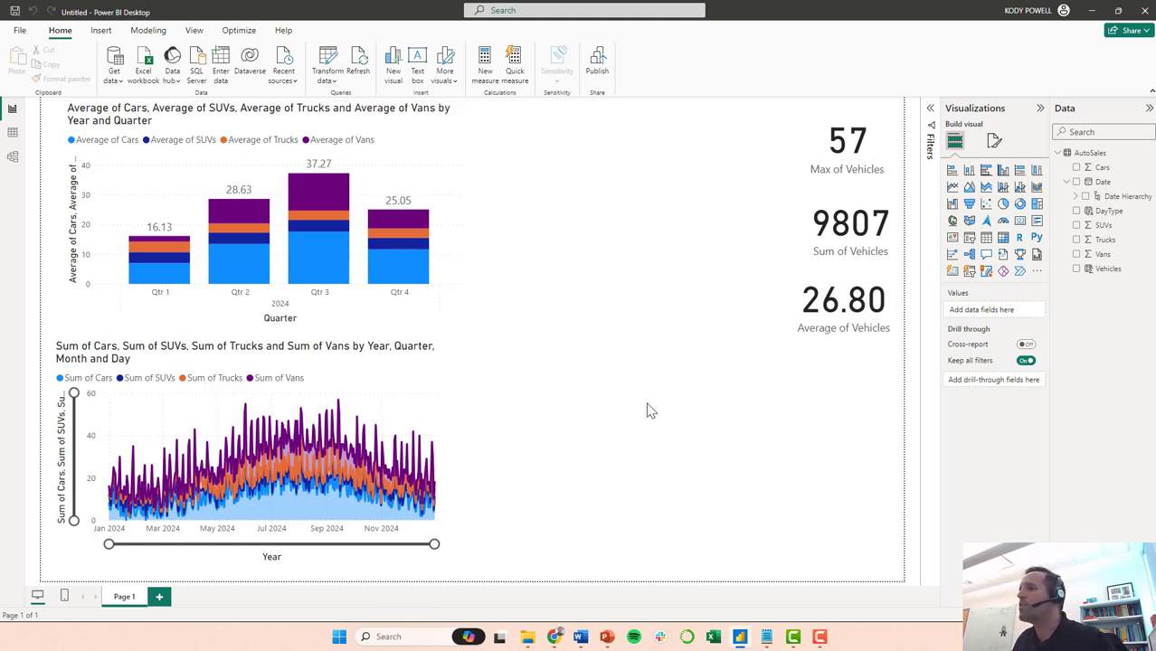
{"action": "mouse_move", "coordinate": [604, 432]}
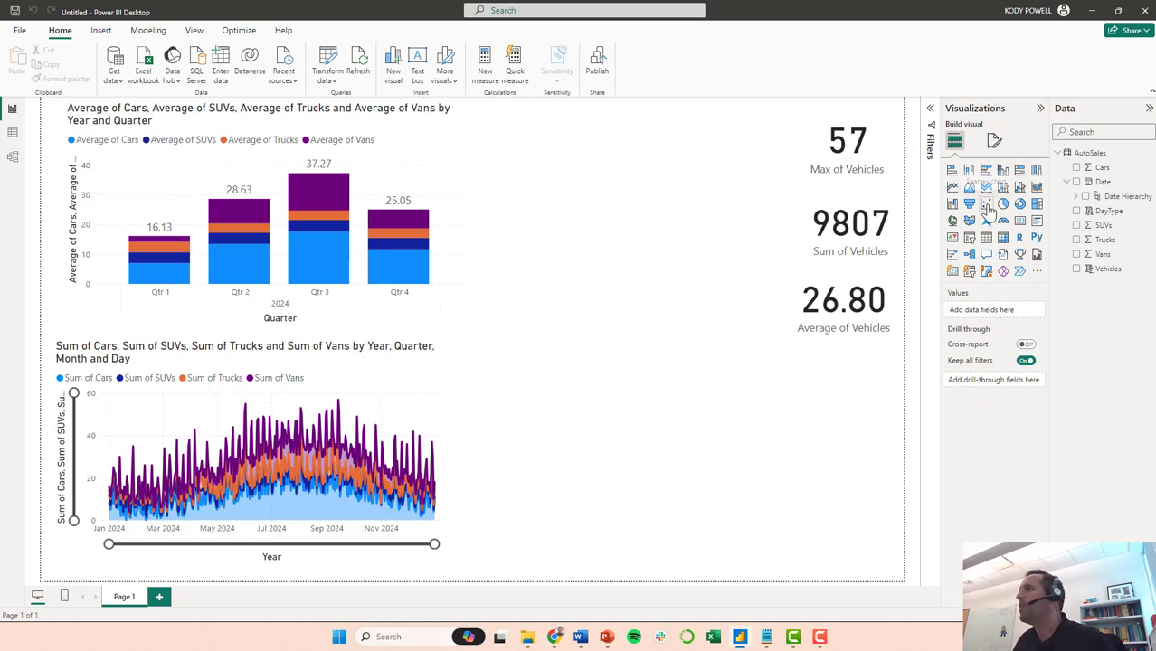
{"action": "left_click", "coordinate": [986, 203]}
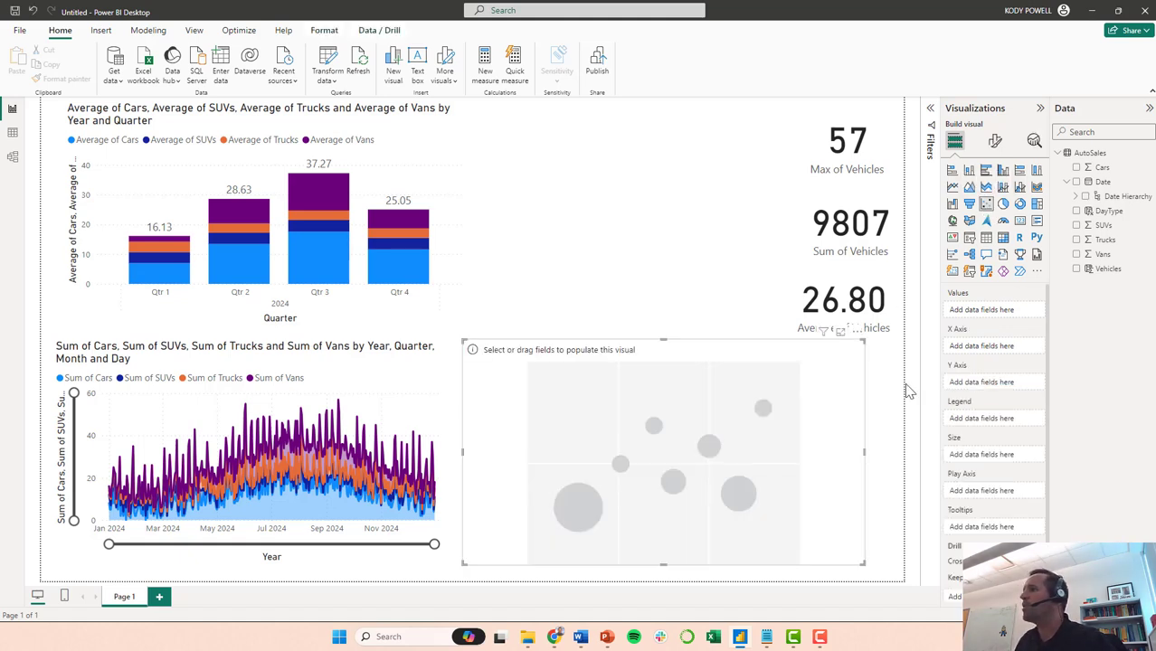
{"action": "mouse_move", "coordinate": [913, 418]}
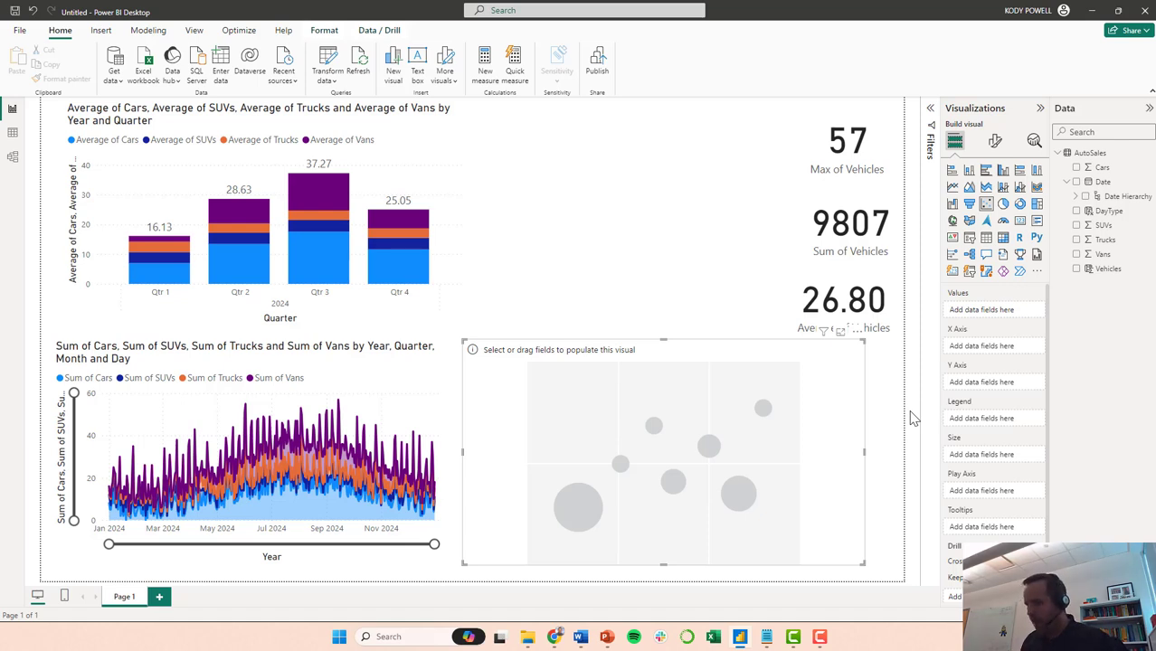
{"action": "mouse_move", "coordinate": [1095, 249]}
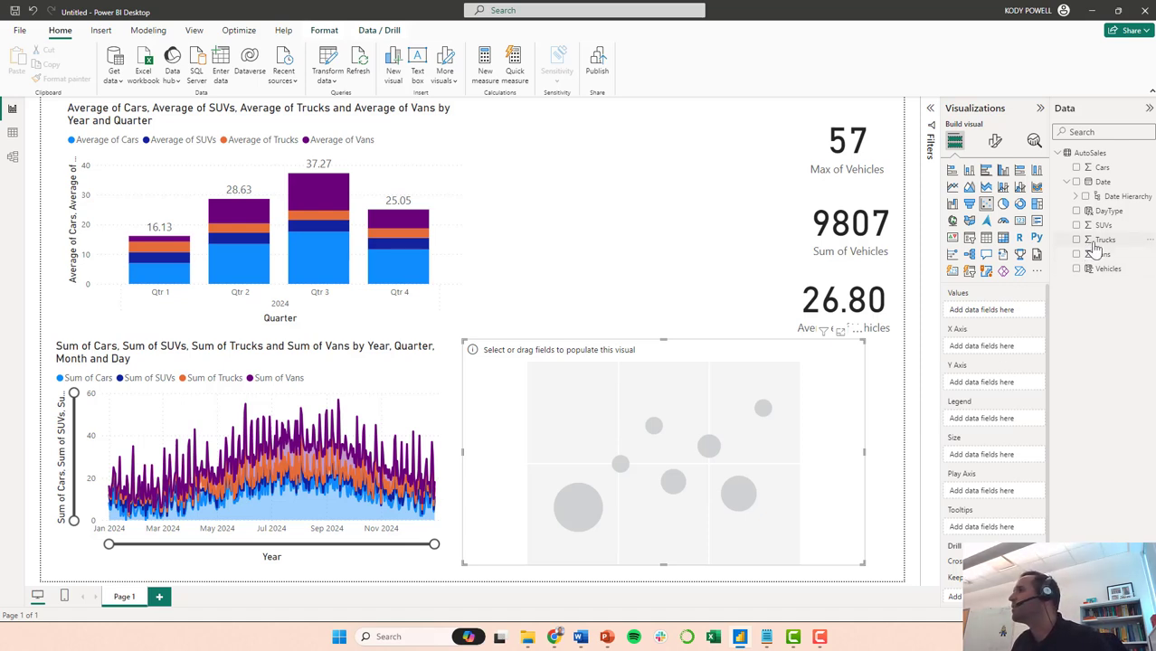
{"action": "left_click", "coordinate": [1077, 240]}
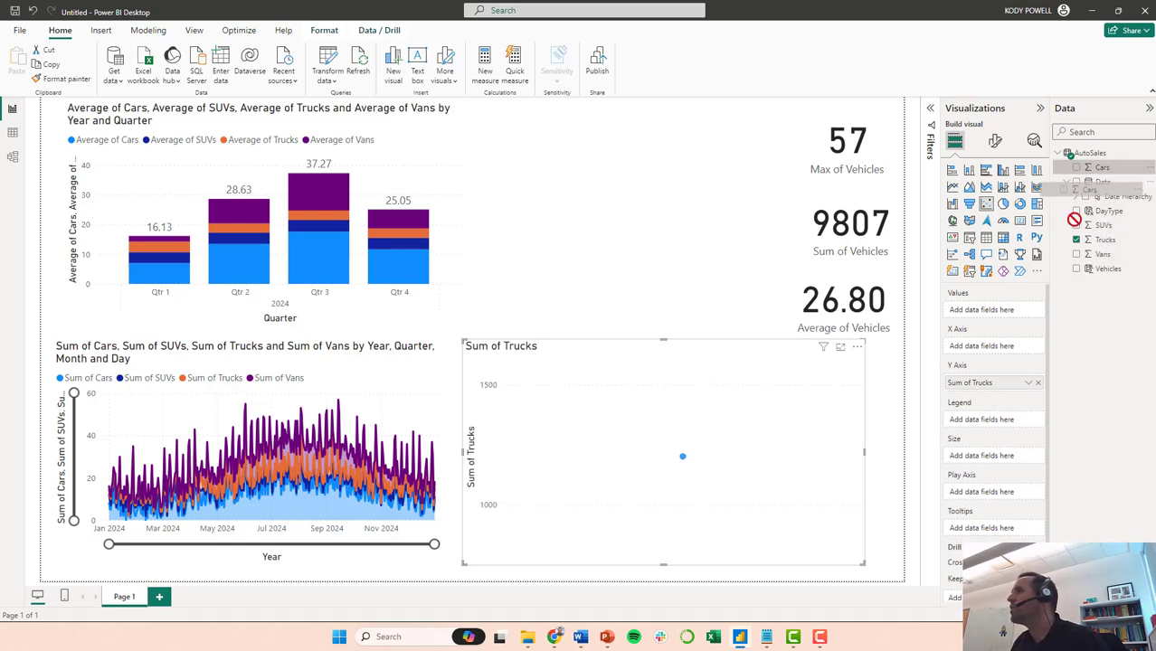
{"action": "left_click", "coordinate": [1102, 167]}
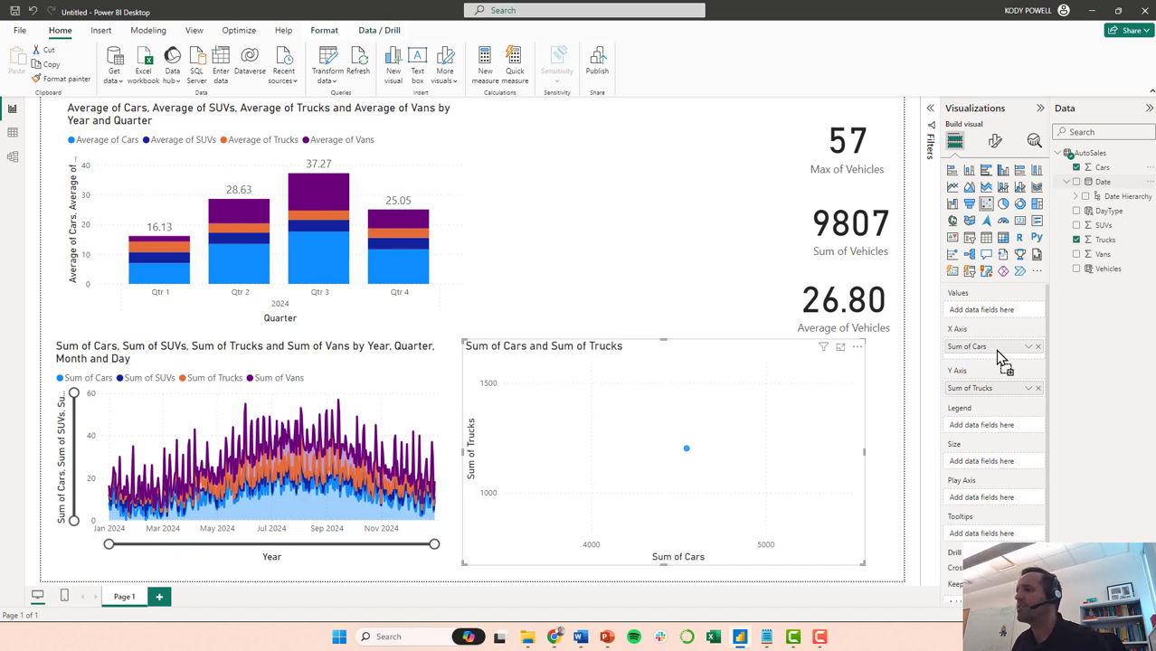
{"action": "left_click", "coordinate": [1029, 347]}
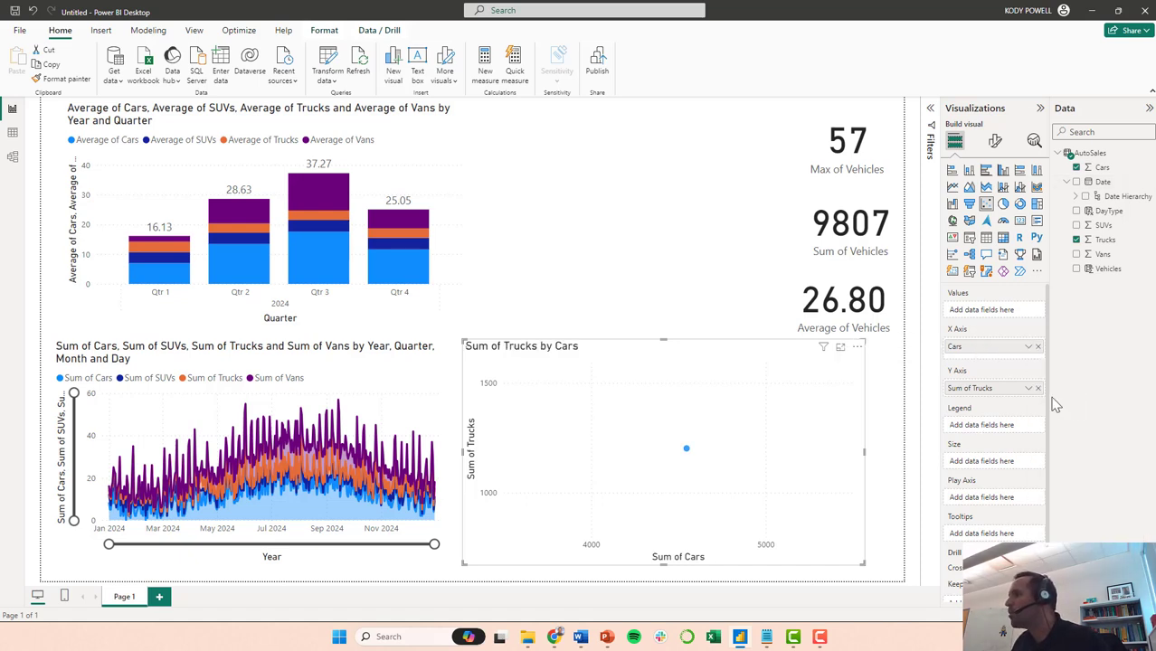
{"action": "left_click", "coordinate": [1030, 388]}
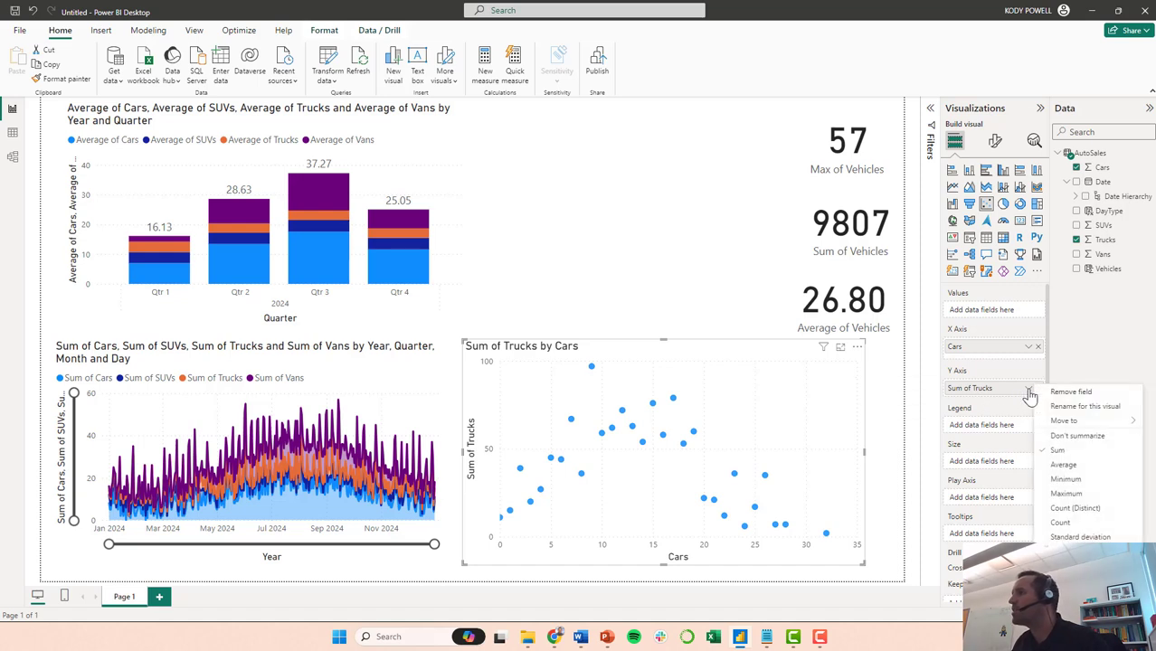
- Set Trucks on the y-axis to Don't summarize
{"action": "left_click", "coordinate": [1078, 435]}
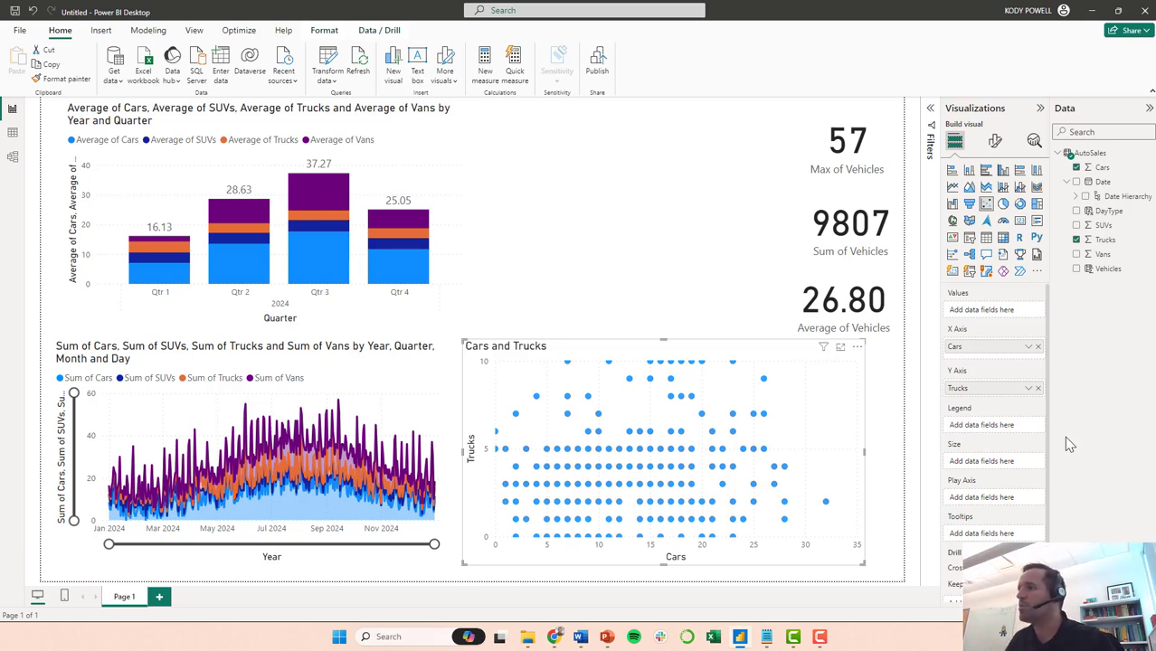
{"action": "mouse_move", "coordinate": [574, 475]}
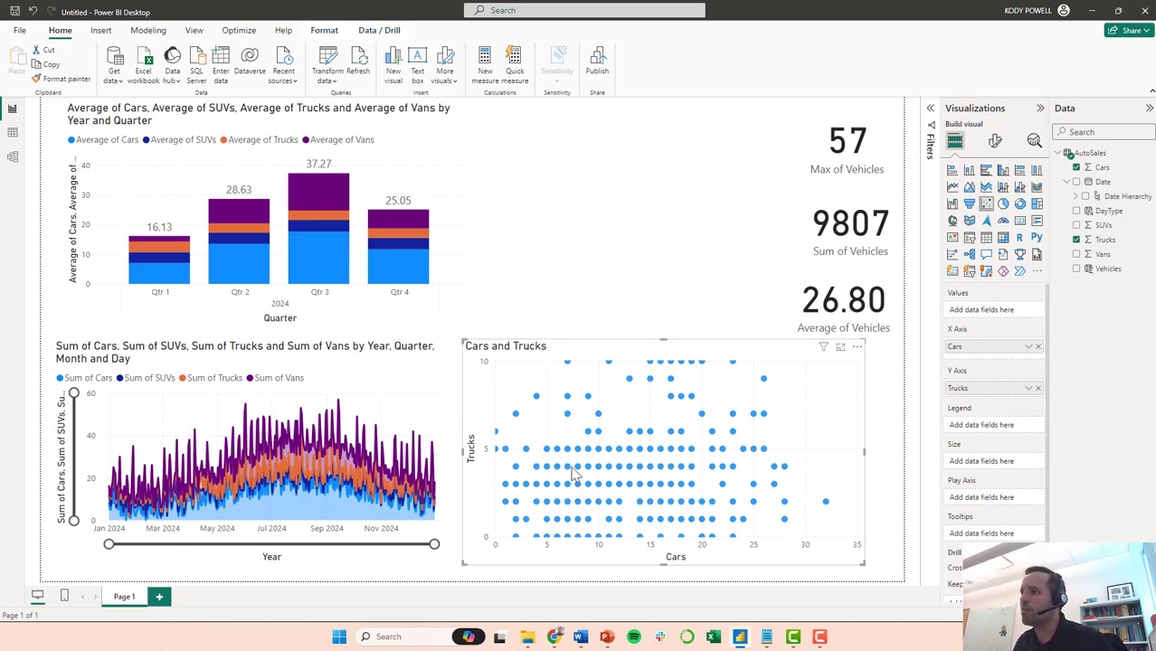
{"action": "mouse_move", "coordinate": [710, 477]}
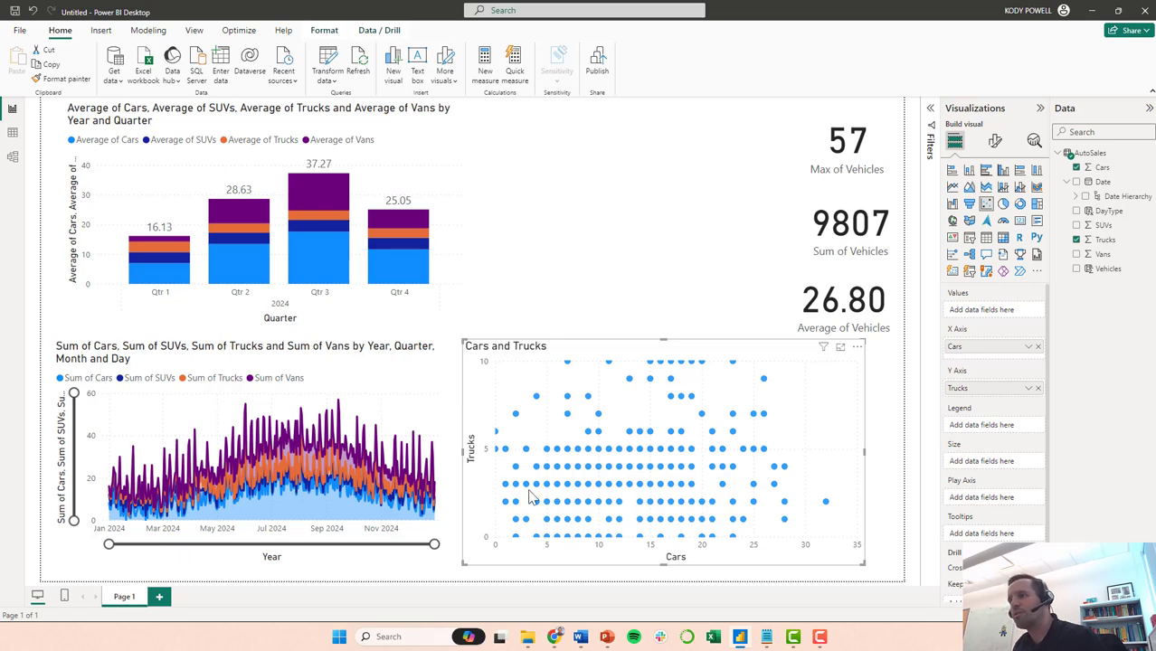
{"action": "mouse_move", "coordinate": [828, 504]}
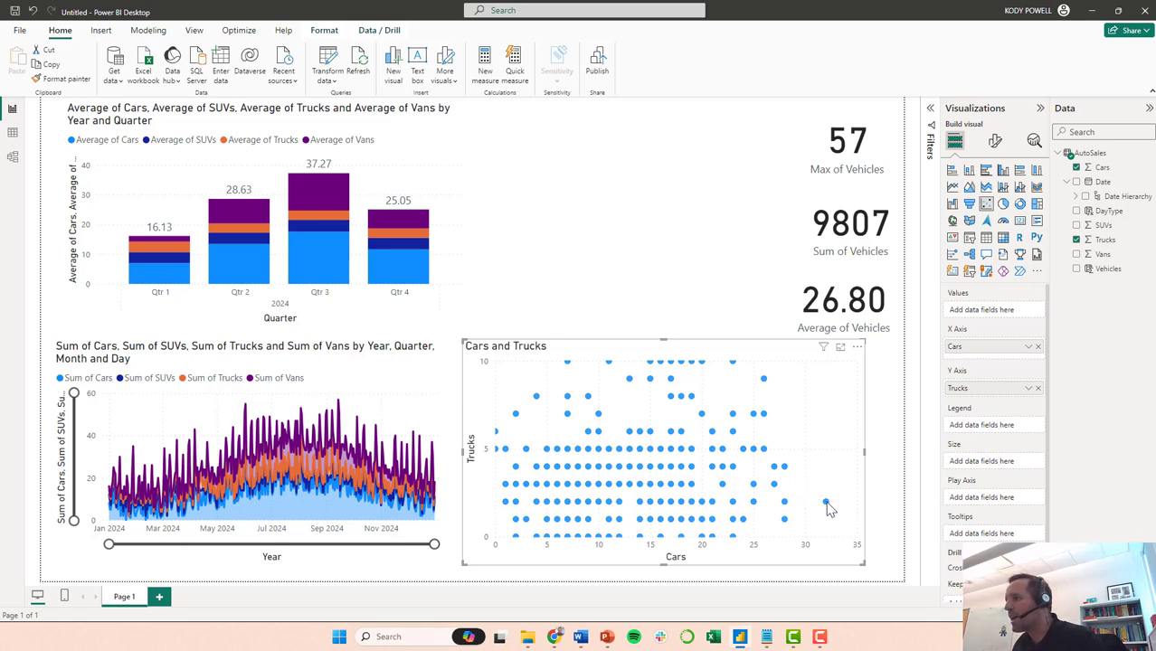
{"action": "mouse_move", "coordinate": [671, 427]}
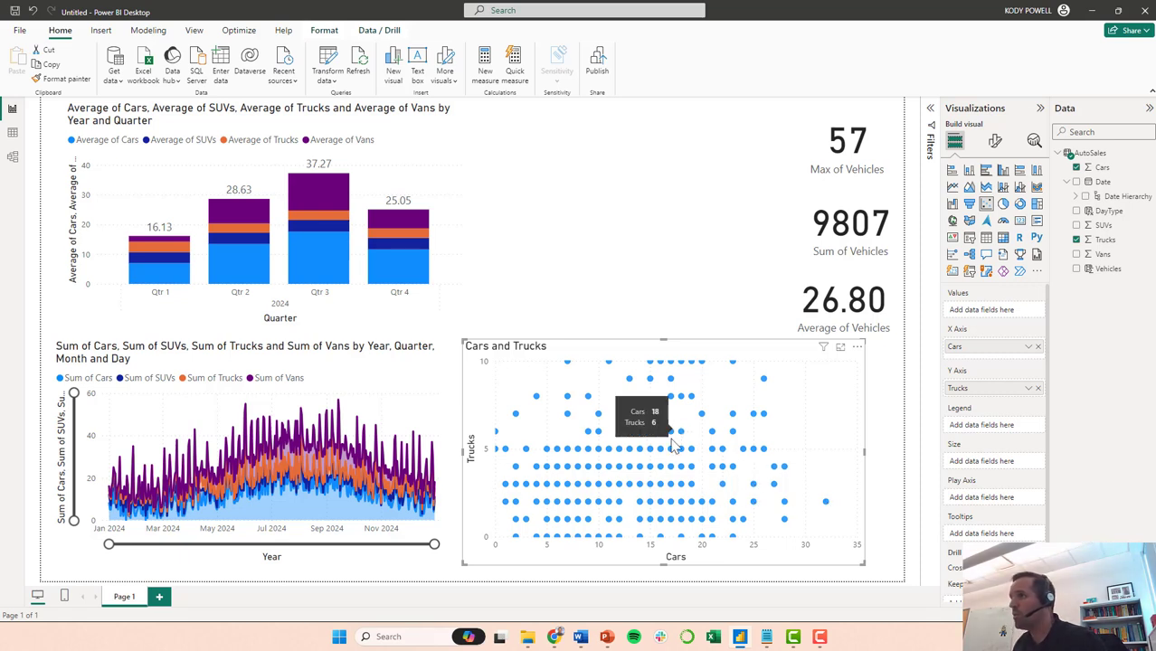
{"action": "mouse_move", "coordinate": [611, 369]}
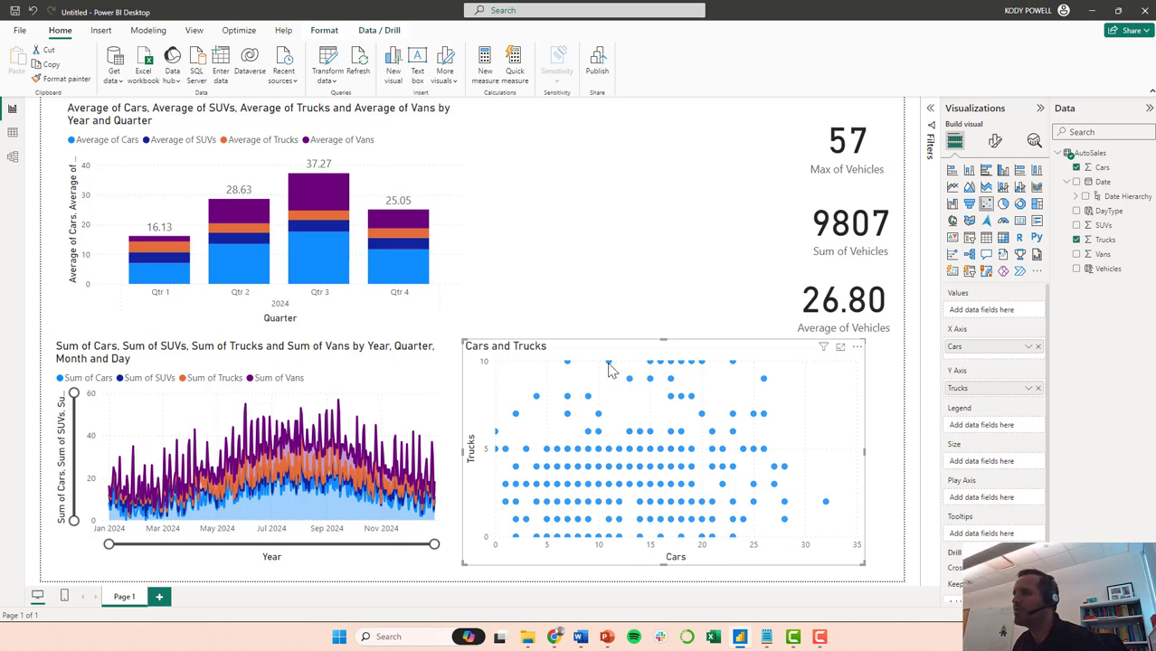
{"action": "mouse_move", "coordinate": [804, 389]}
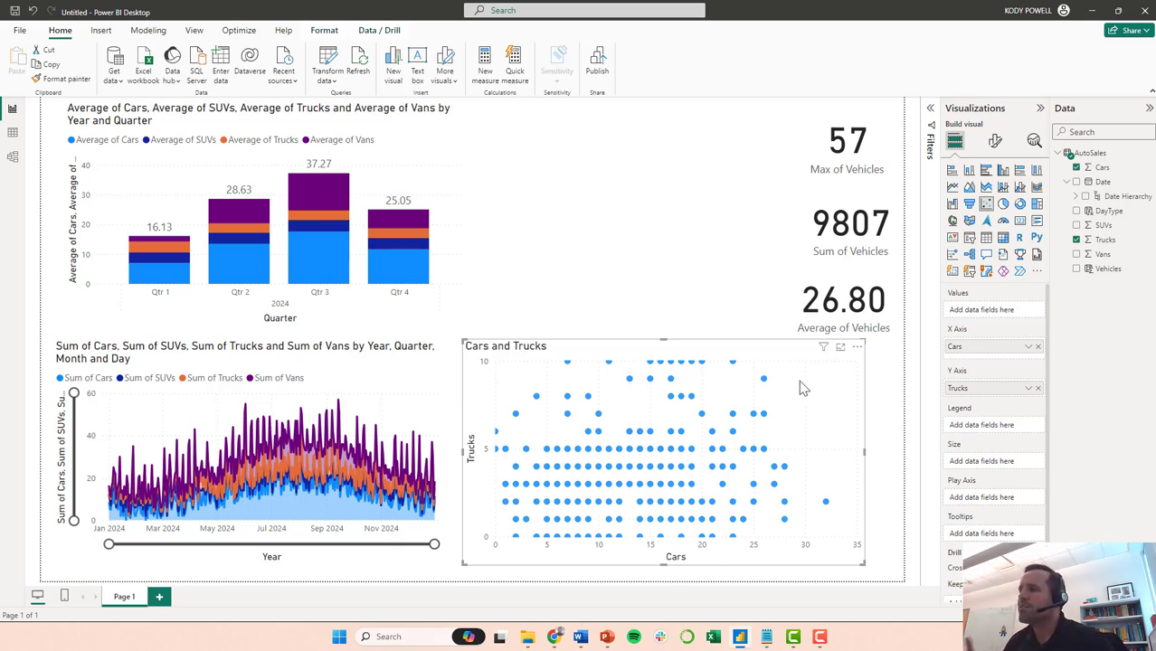
{"action": "mouse_move", "coordinate": [585, 337]}
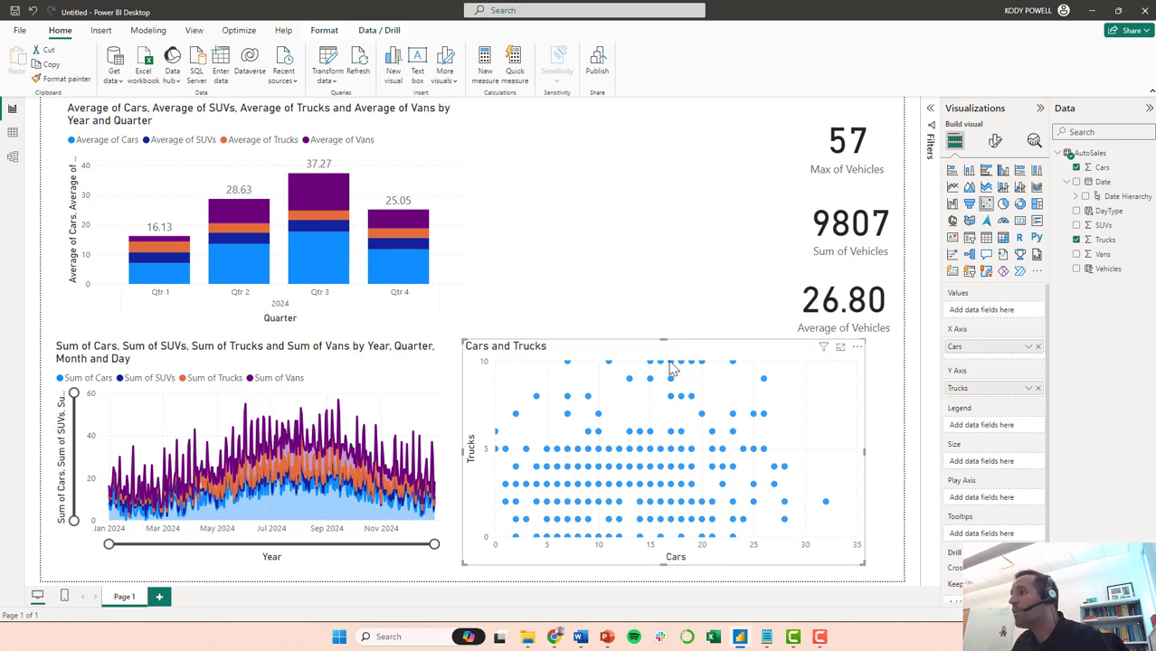
{"action": "mouse_move", "coordinate": [981, 424]}
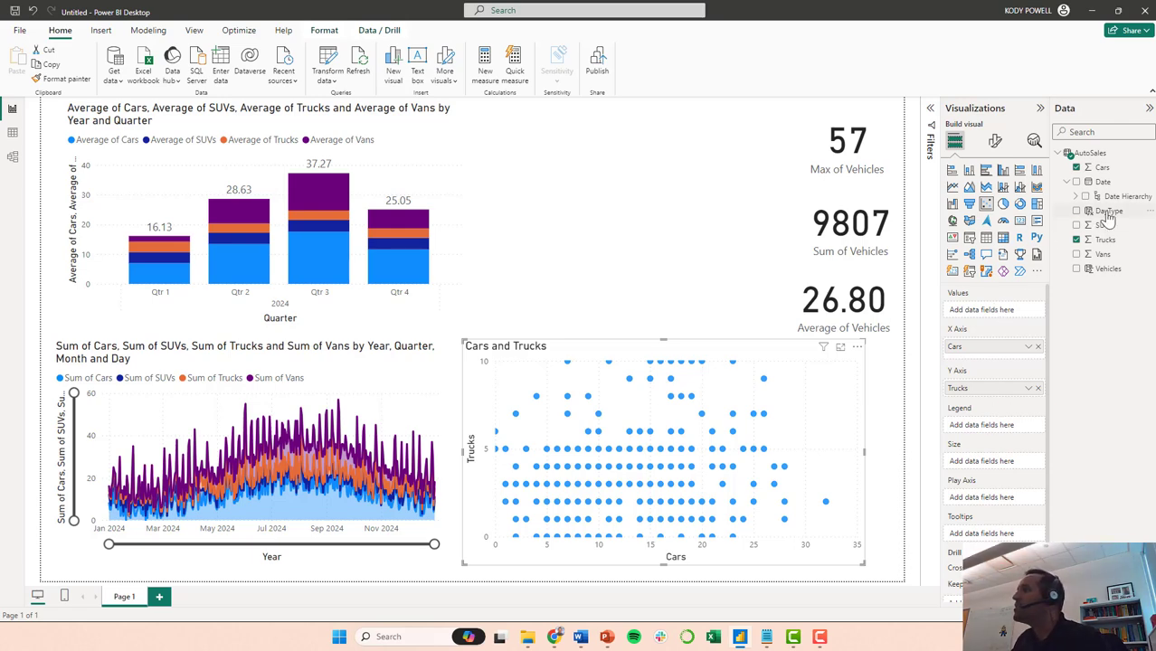
- Add DayType as the scatter chart's legend
{"action": "left_click", "coordinate": [1108, 211]}
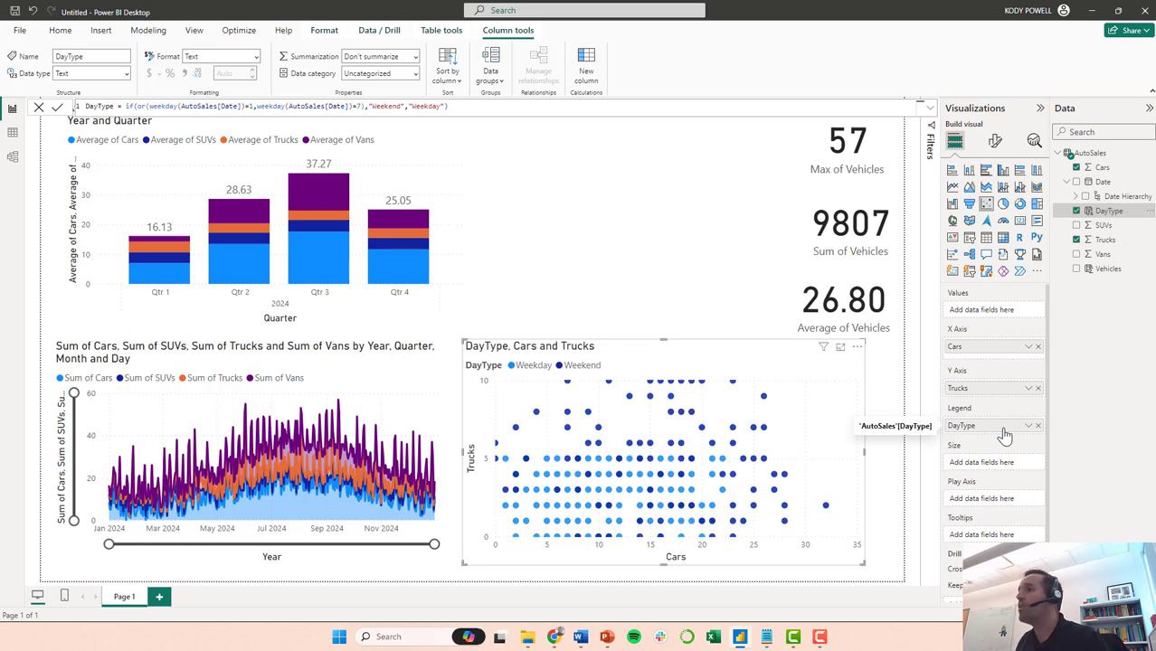
{"action": "mouse_move", "coordinate": [972, 432]}
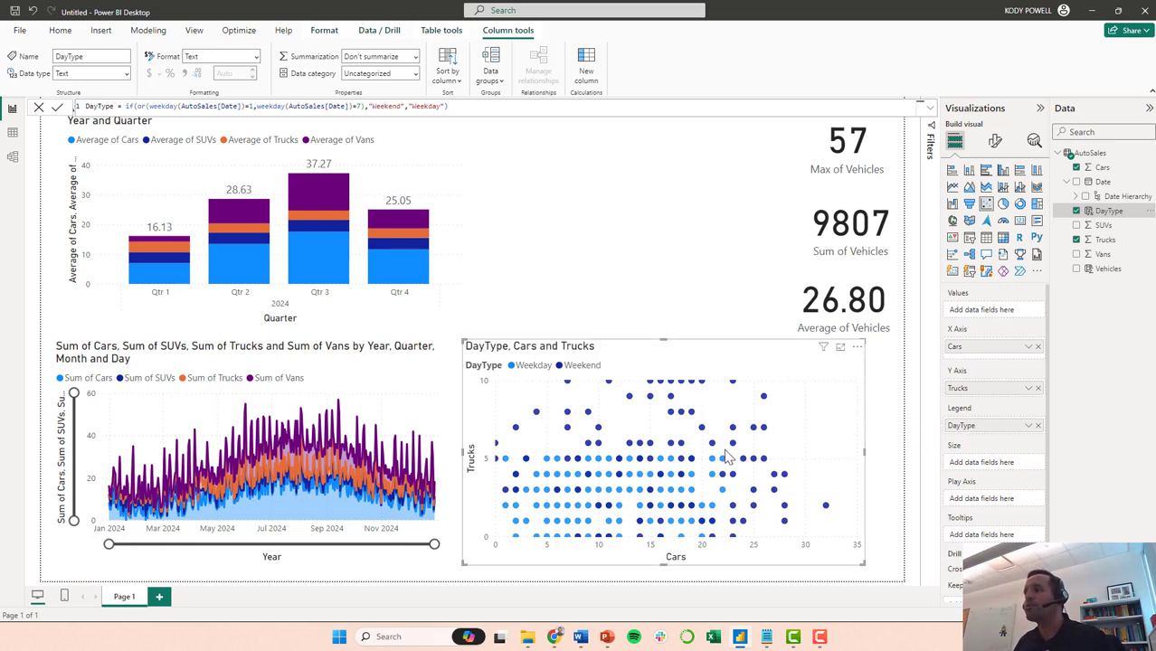
{"action": "mouse_move", "coordinate": [699, 365]}
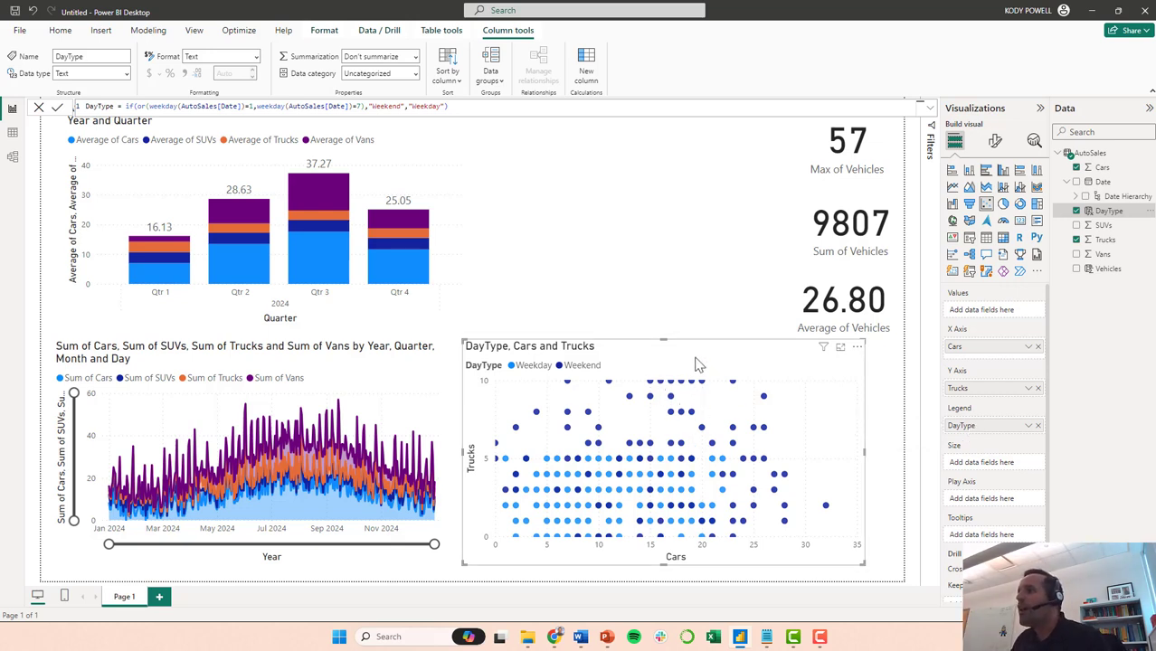
{"action": "mouse_move", "coordinate": [825, 305]}
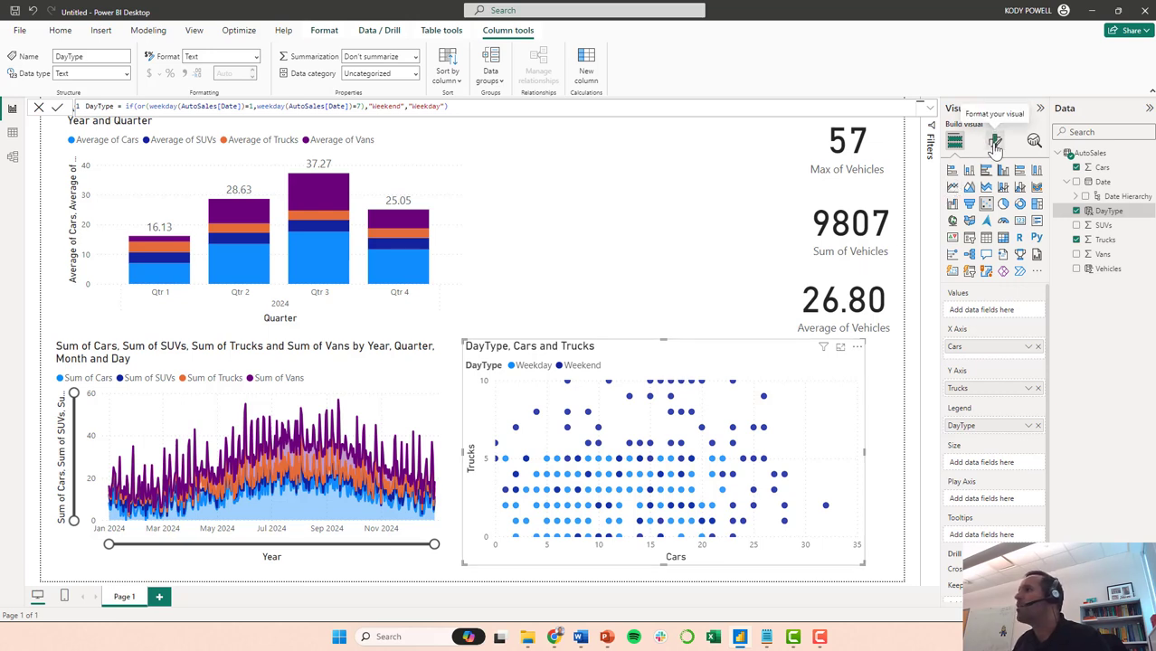
- Open the scatter chart's format options and expand Markers to colour Weekend orange
{"action": "left_click", "coordinate": [994, 141]}
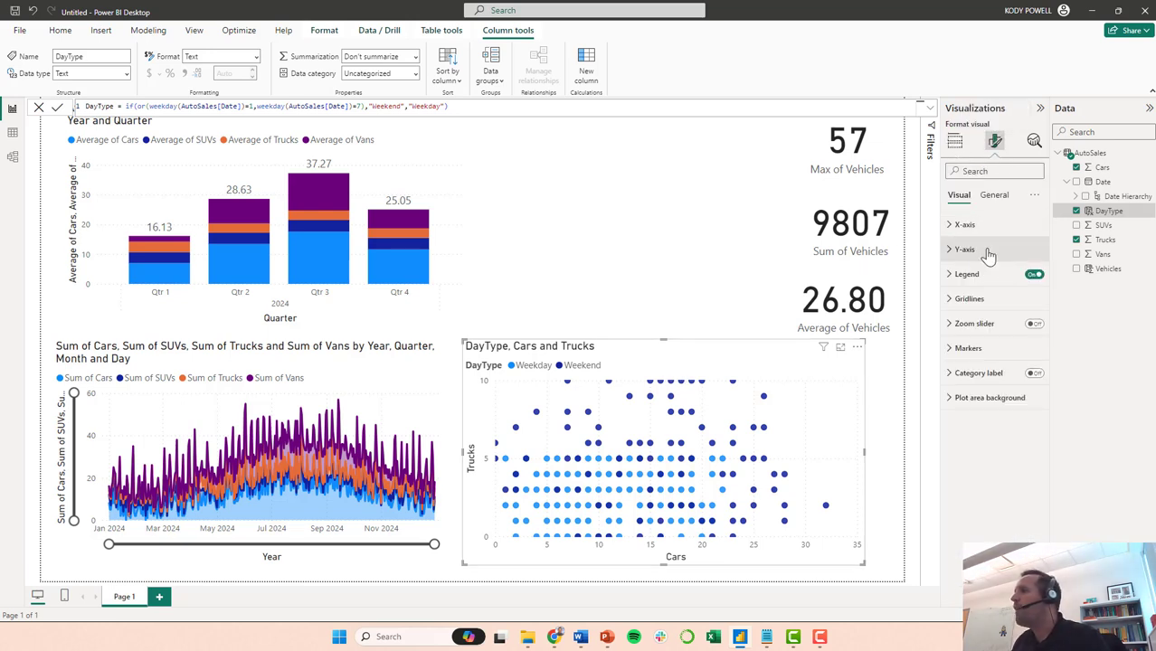
{"action": "left_click", "coordinate": [969, 310]}
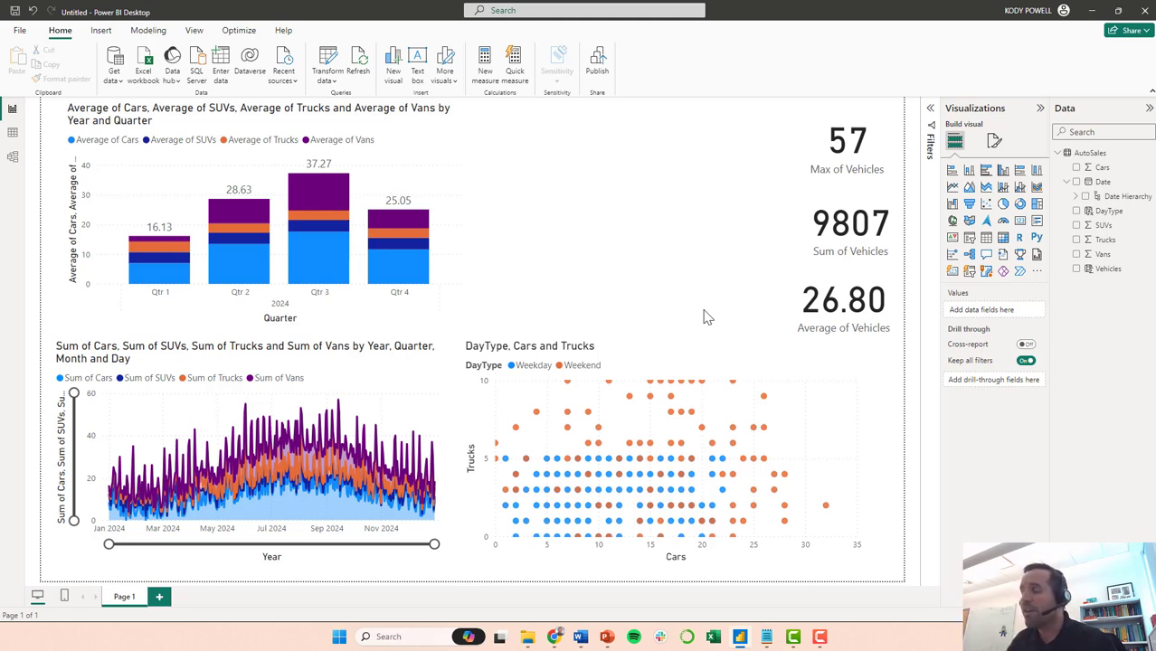
{"action": "mouse_move", "coordinate": [709, 452]}
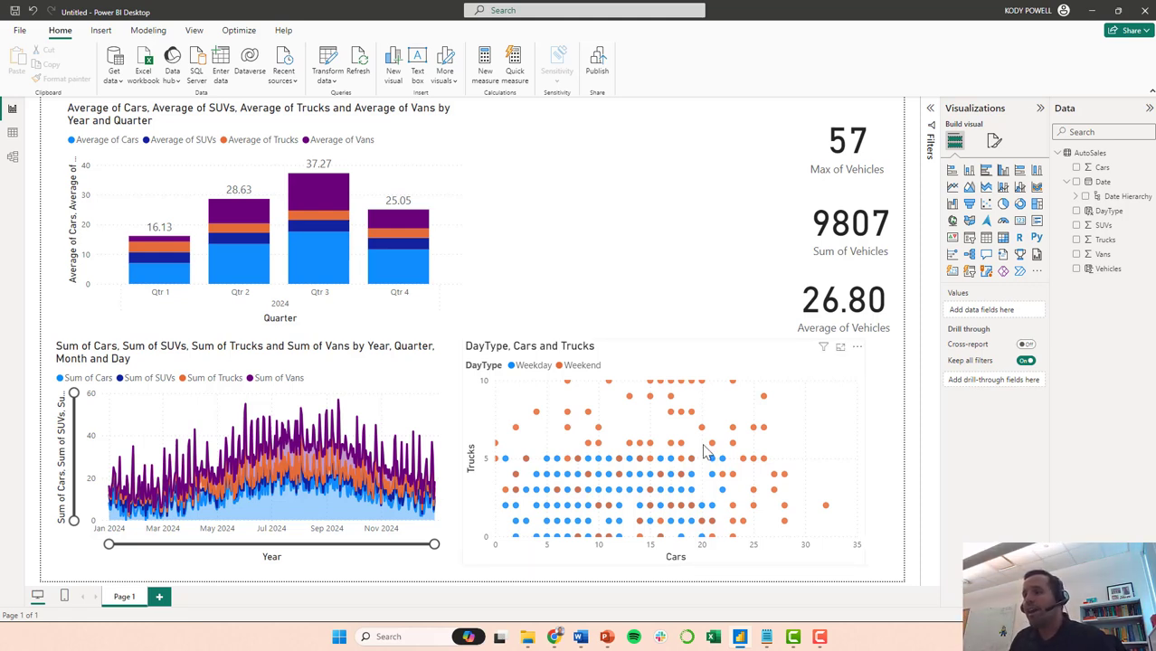
{"action": "mouse_move", "coordinate": [507, 497]}
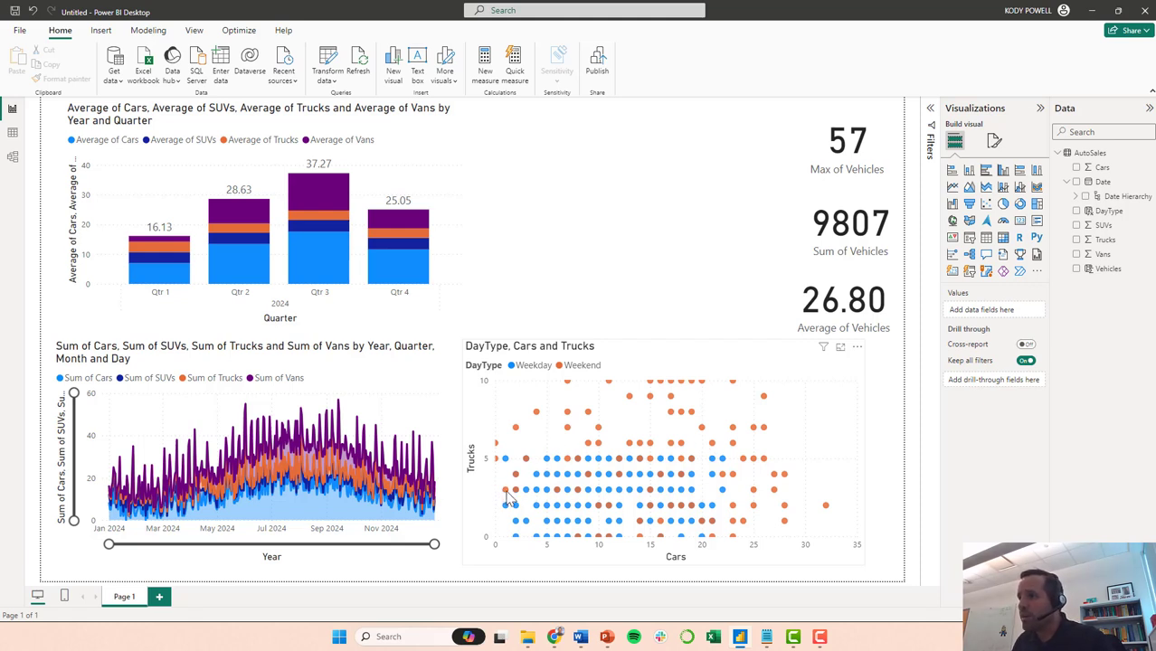
{"action": "mouse_move", "coordinate": [509, 495]}
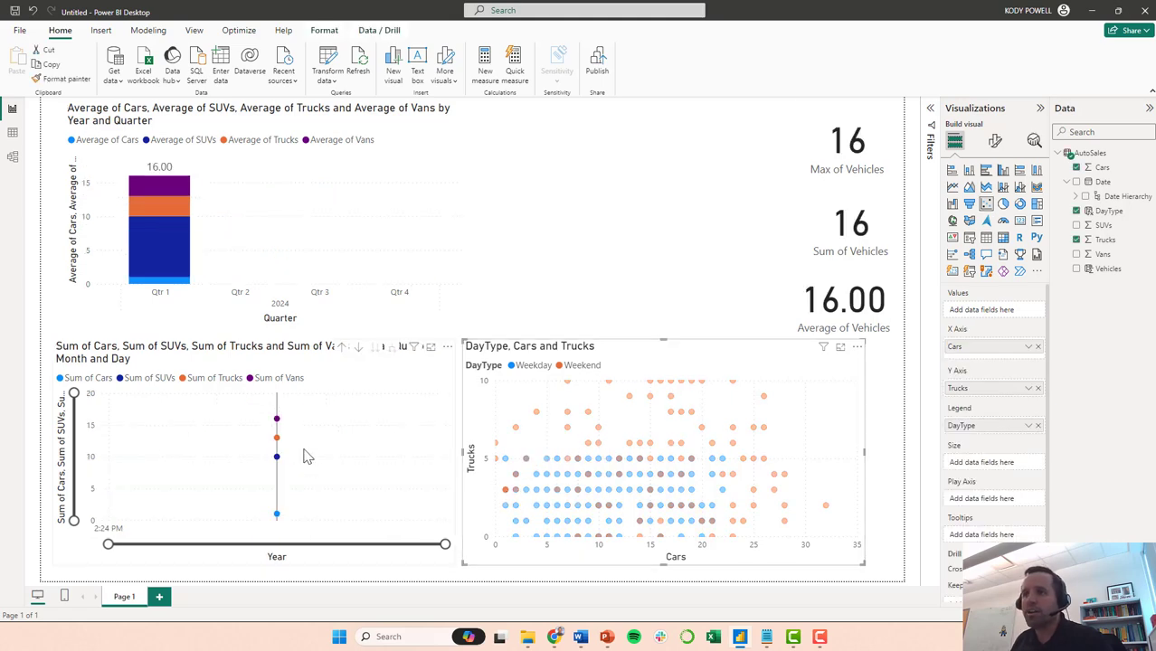
{"action": "mouse_move", "coordinate": [276, 418]}
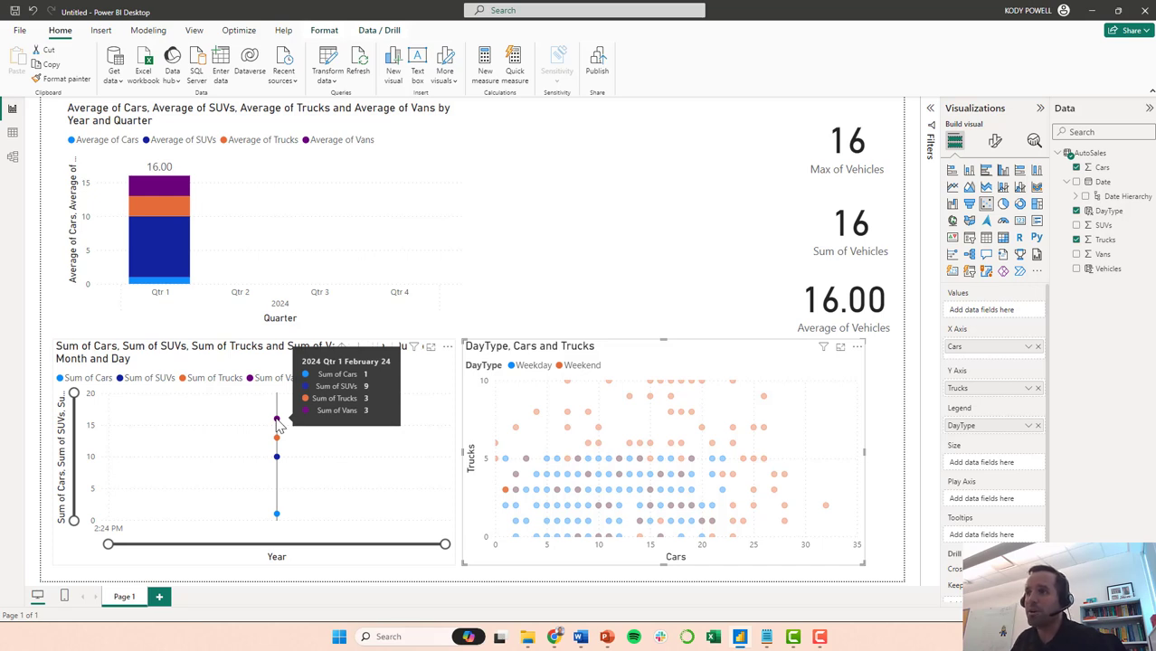
{"action": "mouse_move", "coordinate": [259, 429]}
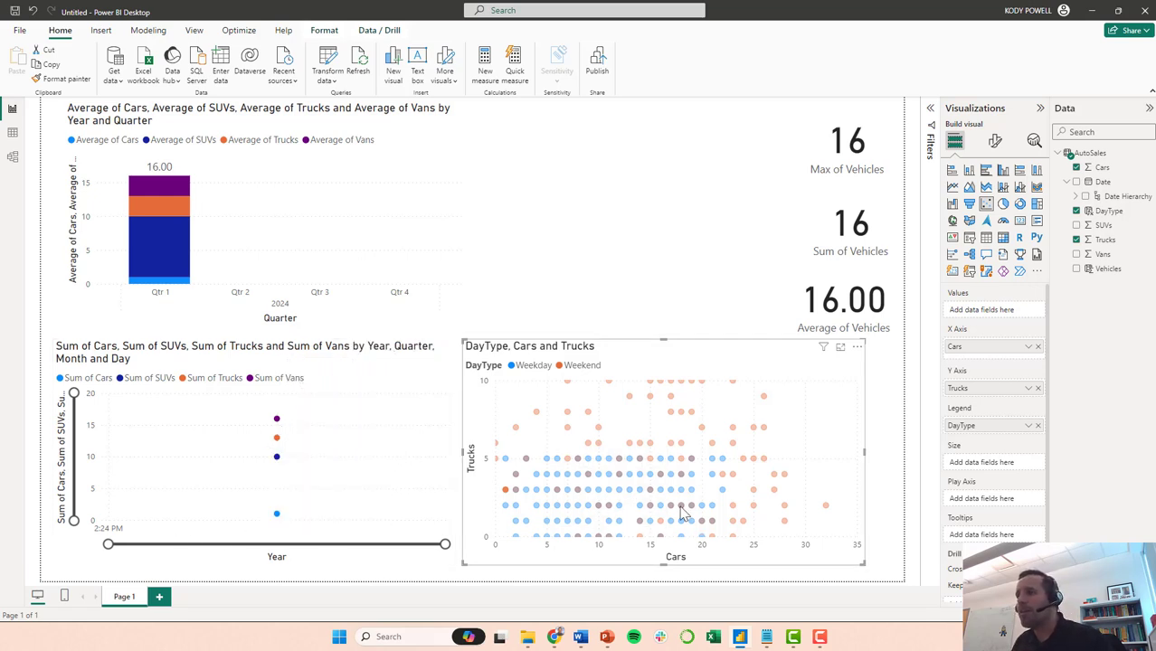
{"action": "mouse_move", "coordinate": [556, 423]}
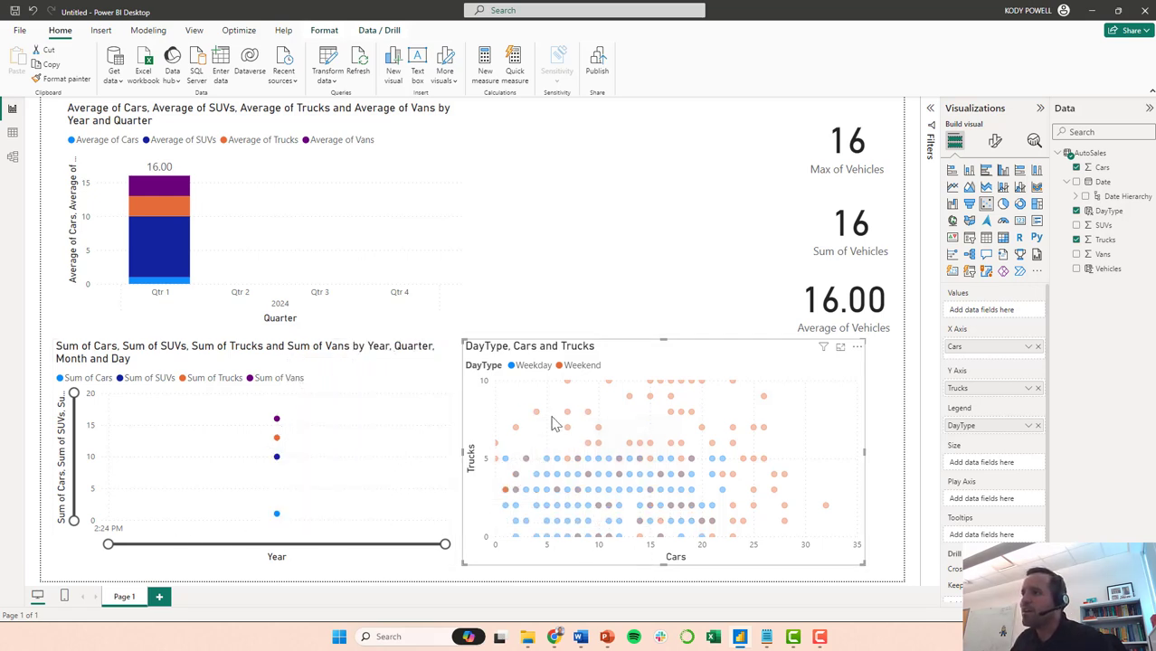
{"action": "mouse_move", "coordinate": [515, 459]}
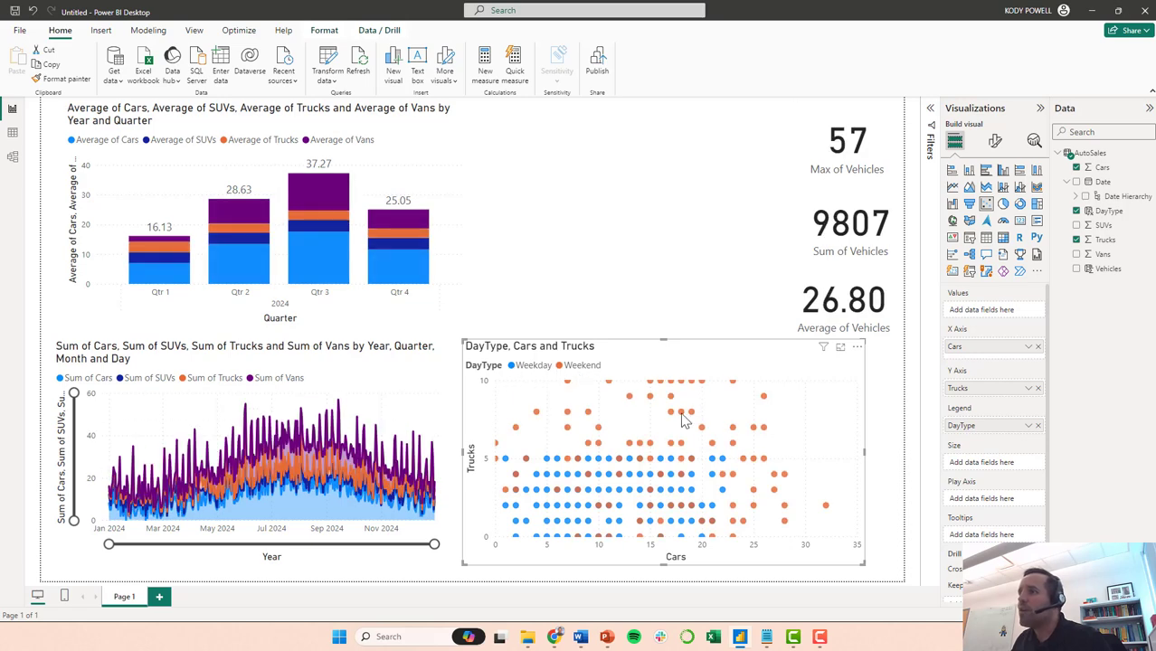
{"action": "mouse_move", "coordinate": [817, 450]}
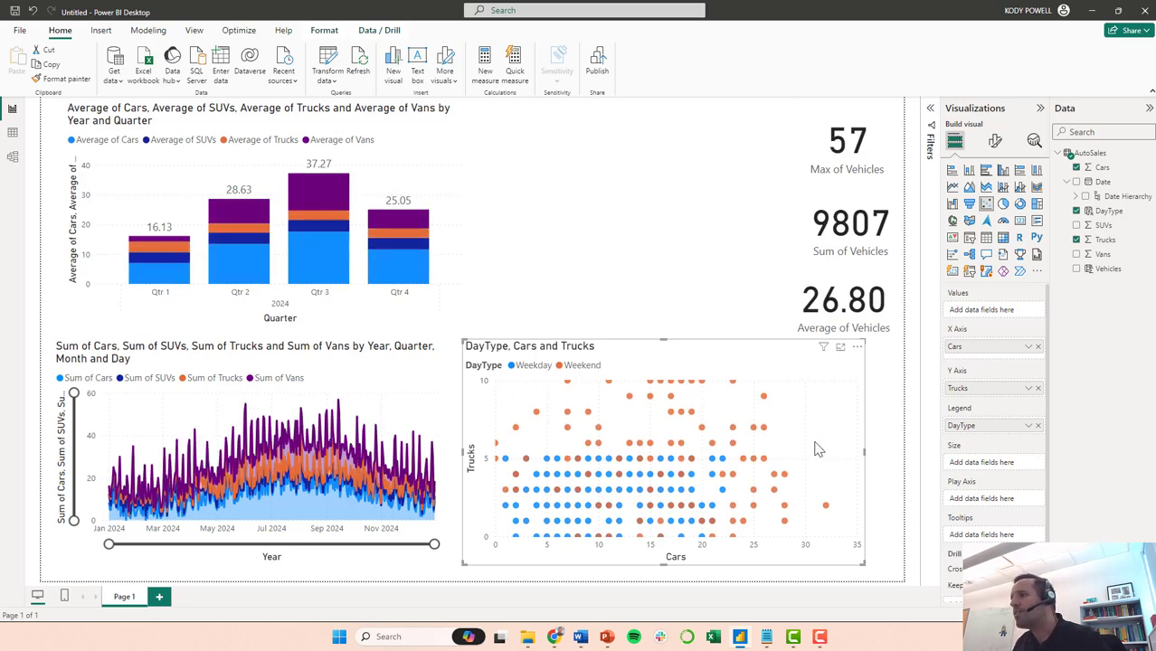
{"action": "mouse_move", "coordinate": [790, 451]}
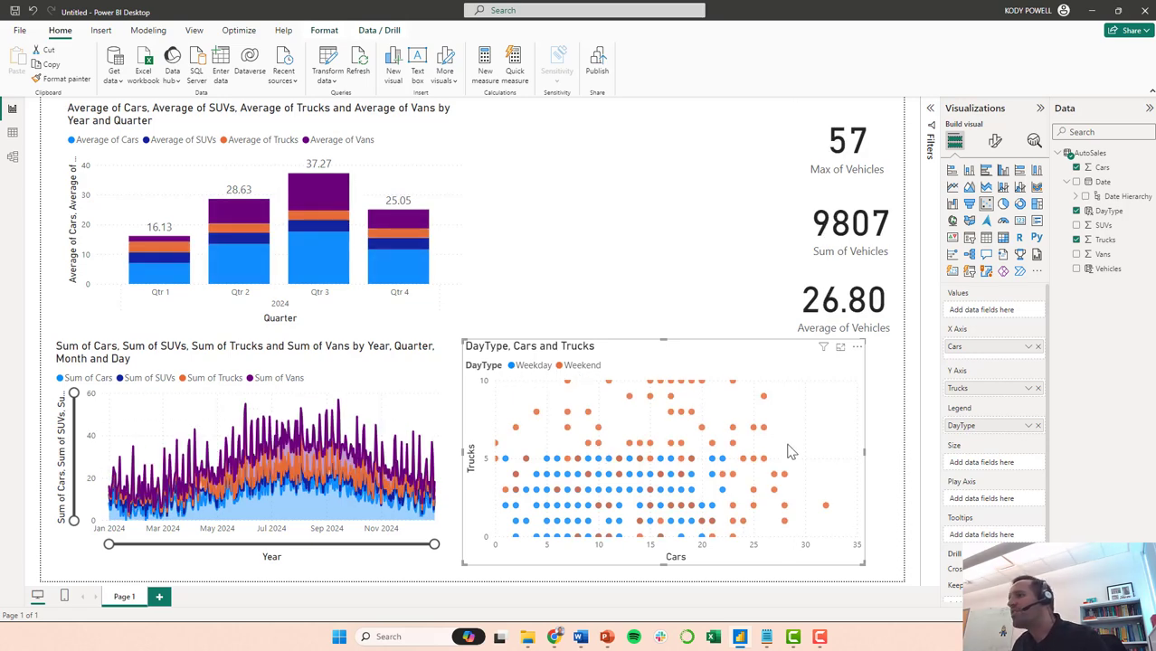
{"action": "mouse_move", "coordinate": [741, 492]}
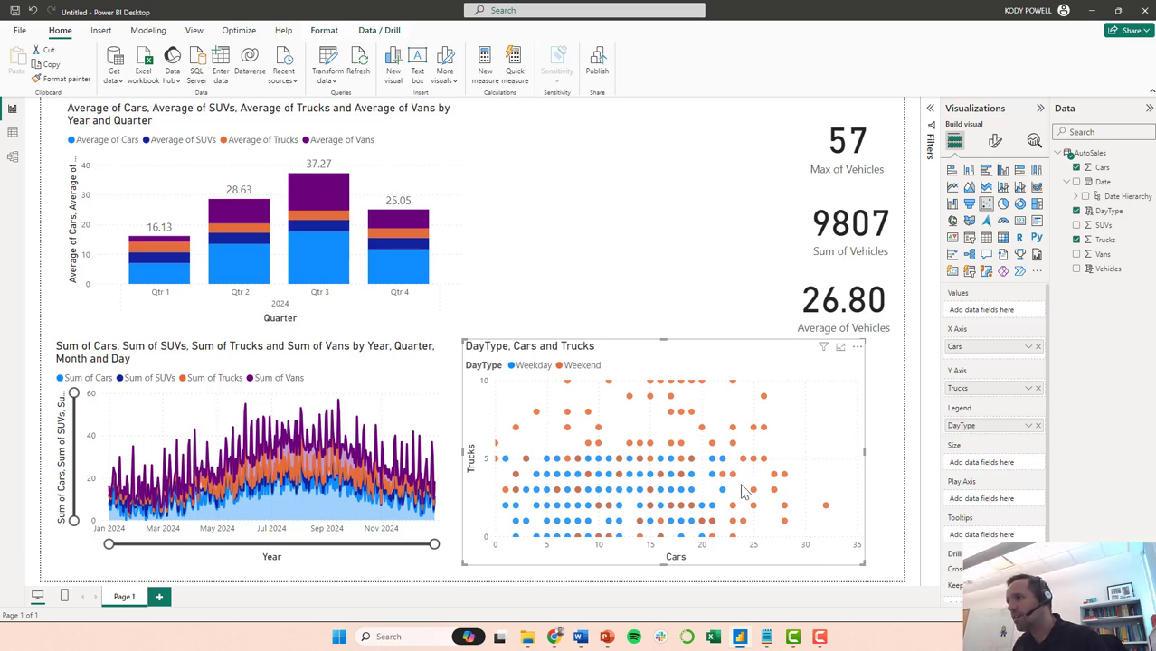
{"action": "mouse_move", "coordinate": [782, 512]}
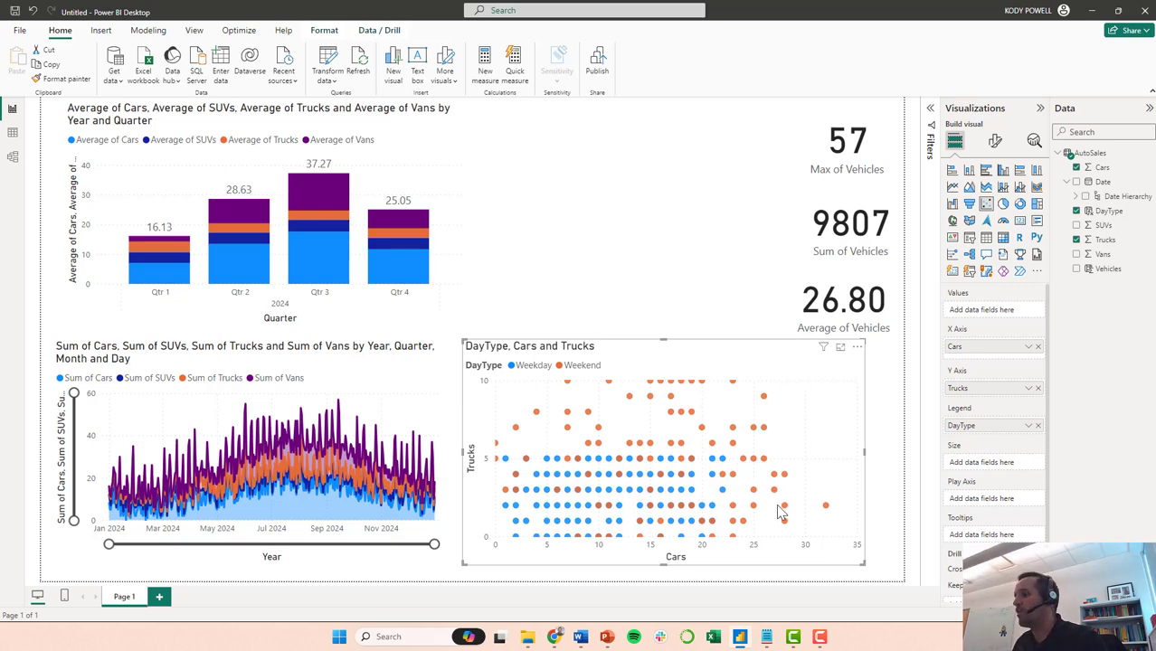
{"action": "mouse_move", "coordinate": [504, 418]}
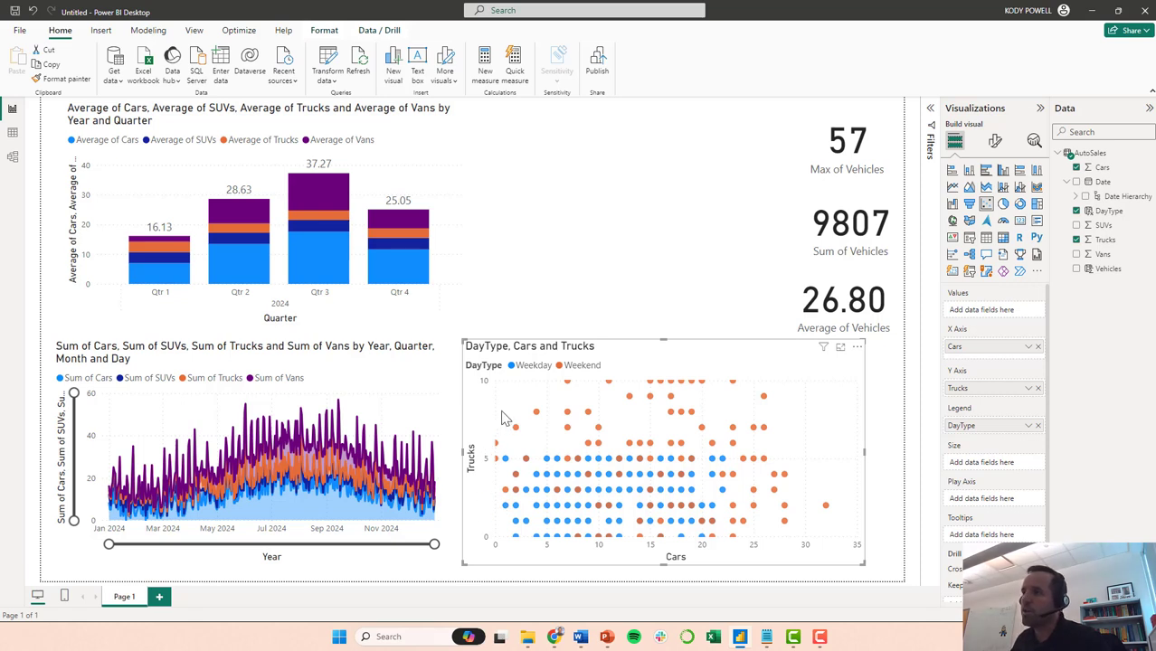
{"action": "mouse_move", "coordinate": [755, 423]}
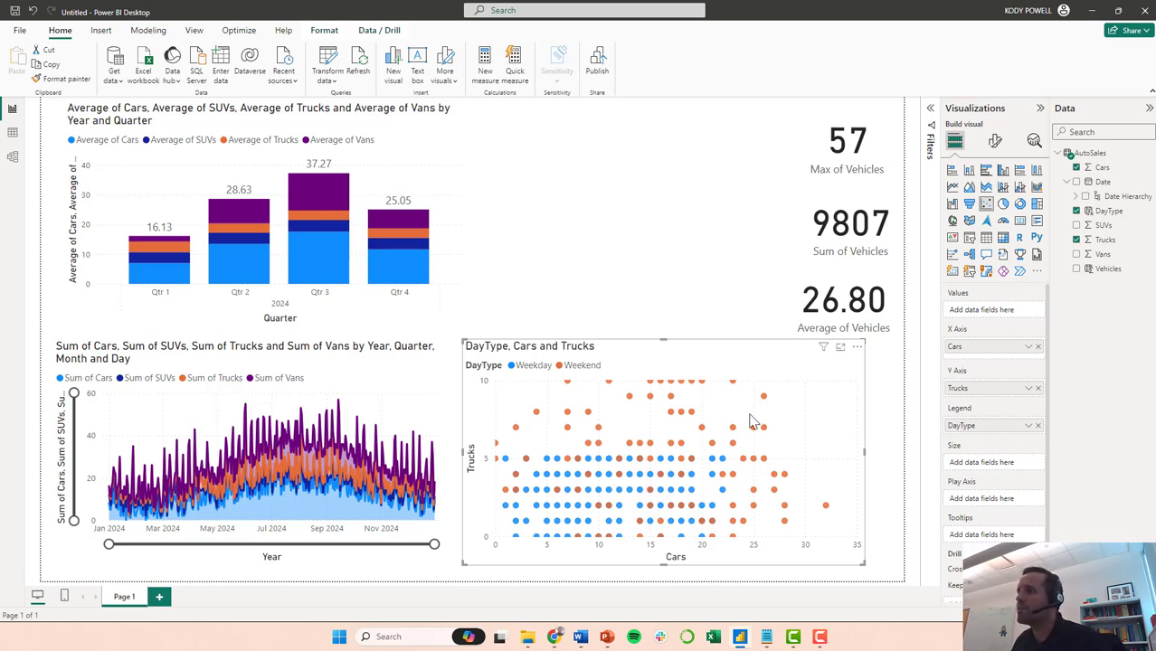
{"action": "mouse_move", "coordinate": [561, 427]}
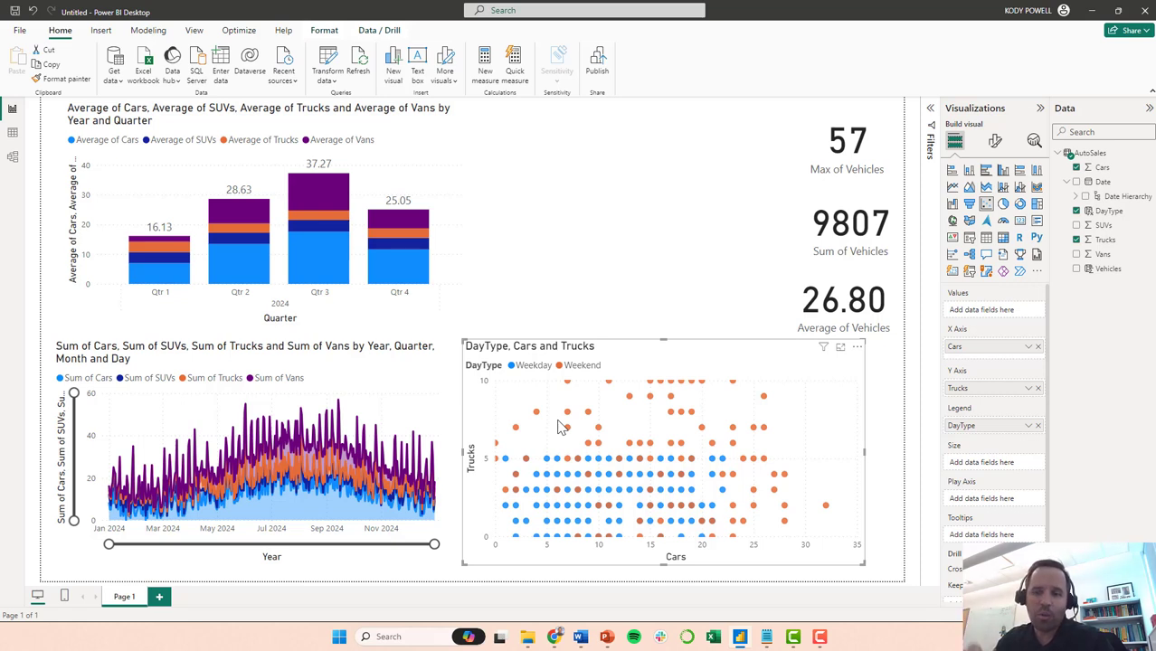
{"action": "mouse_move", "coordinate": [560, 378]}
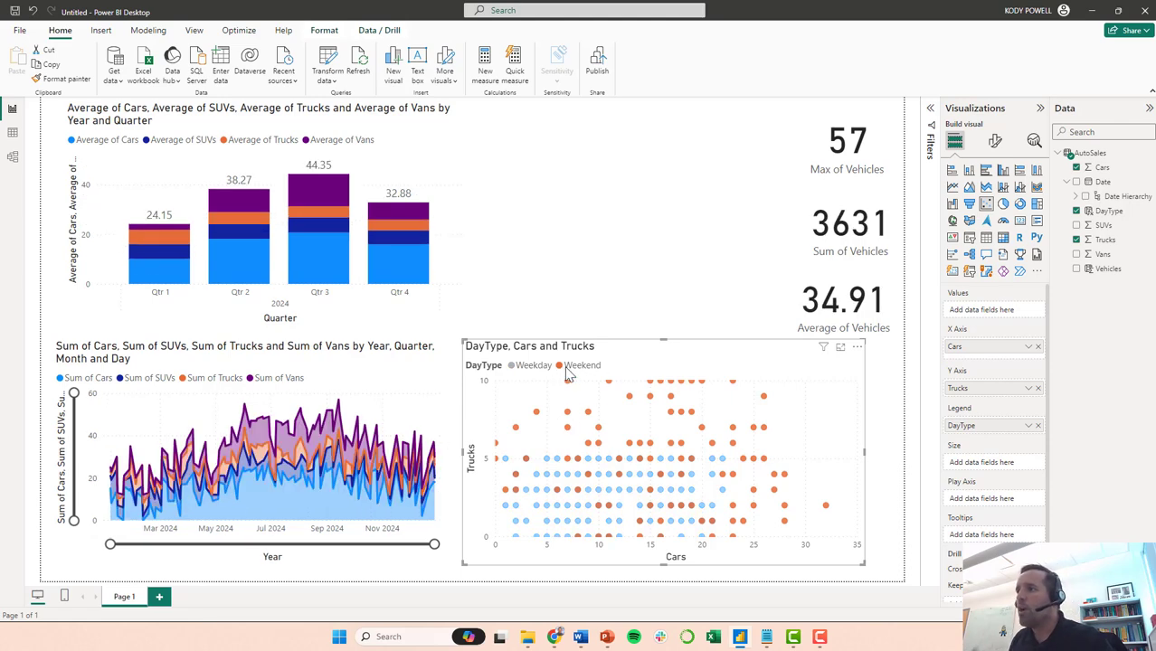
{"action": "mouse_move", "coordinate": [582, 365]}
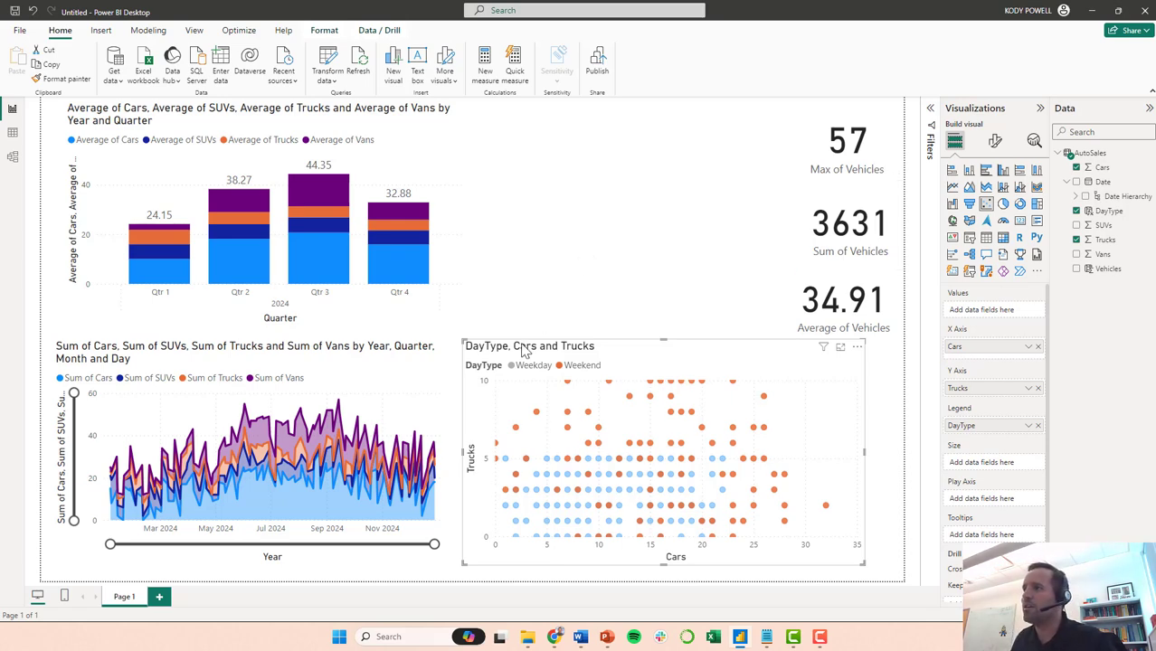
{"action": "left_click", "coordinate": [512, 365]}
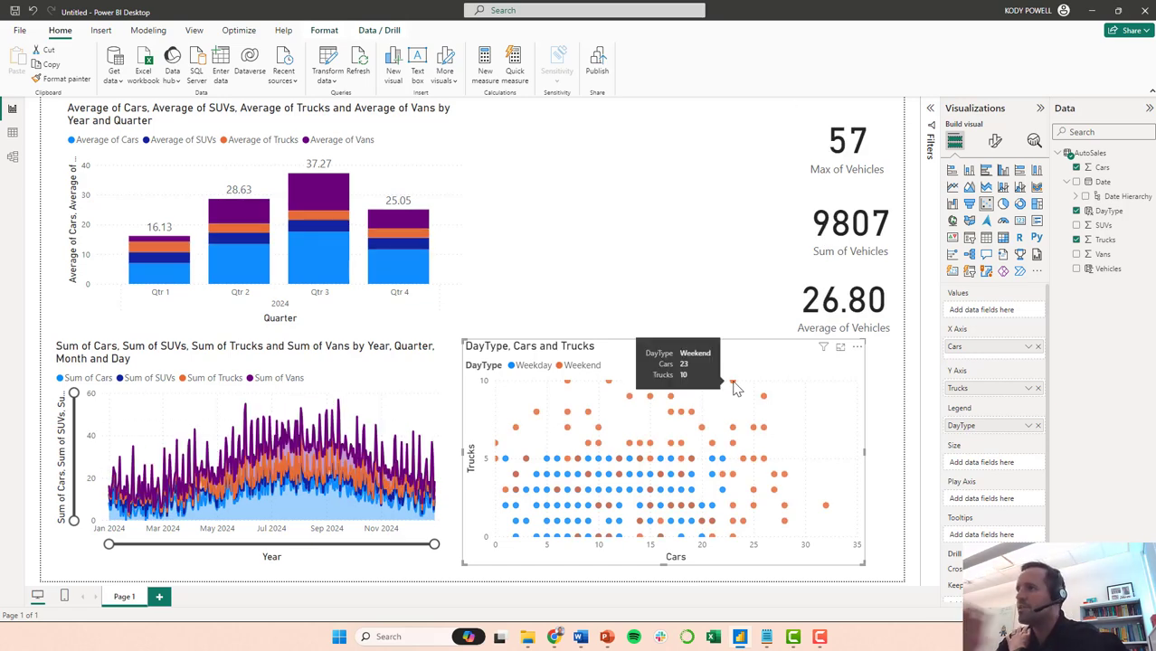
{"action": "mouse_move", "coordinate": [739, 218]}
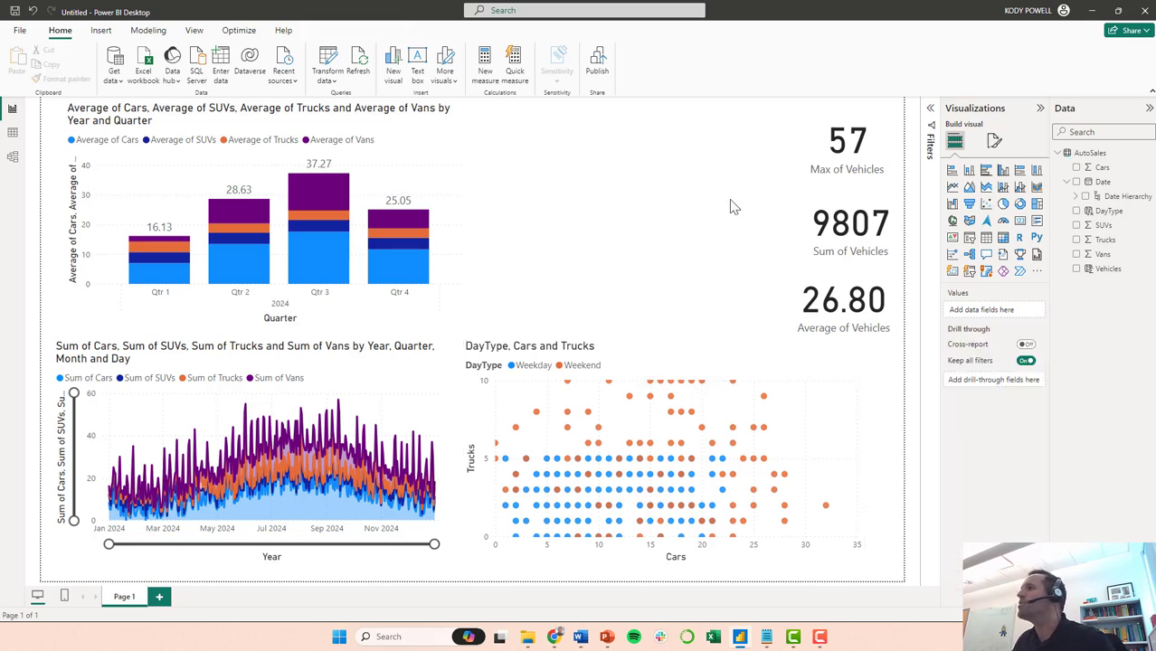
{"action": "mouse_move", "coordinate": [969, 170]}
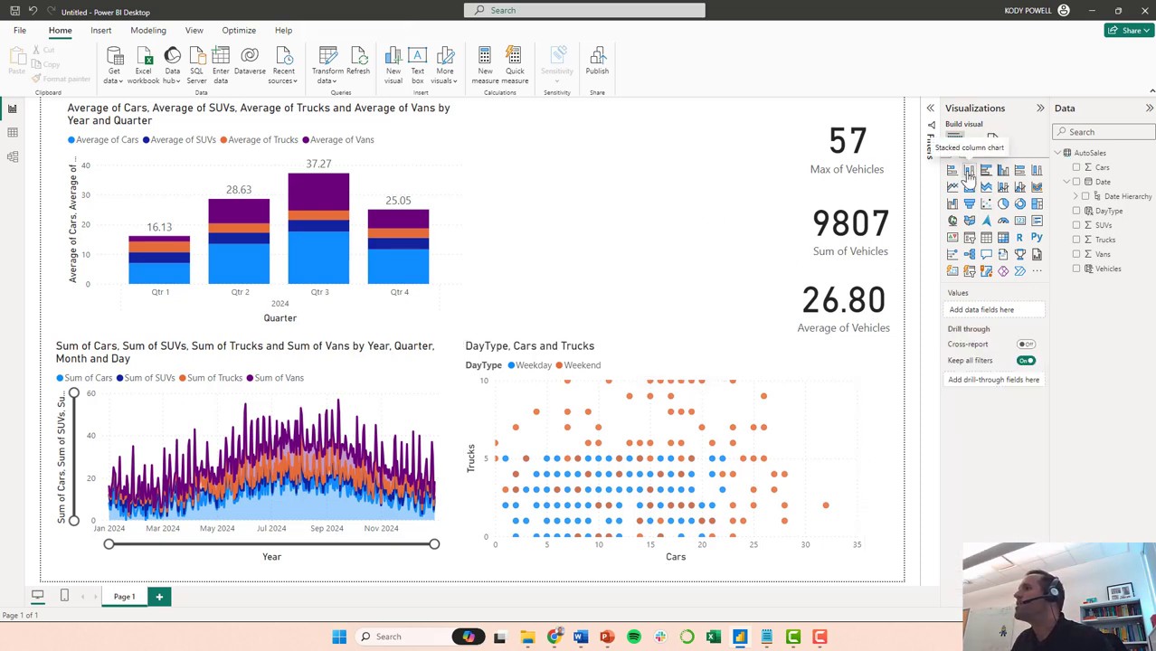
- Insert a stacked column chart and add SUVs and Trucks as values
{"action": "left_click", "coordinate": [969, 170]}
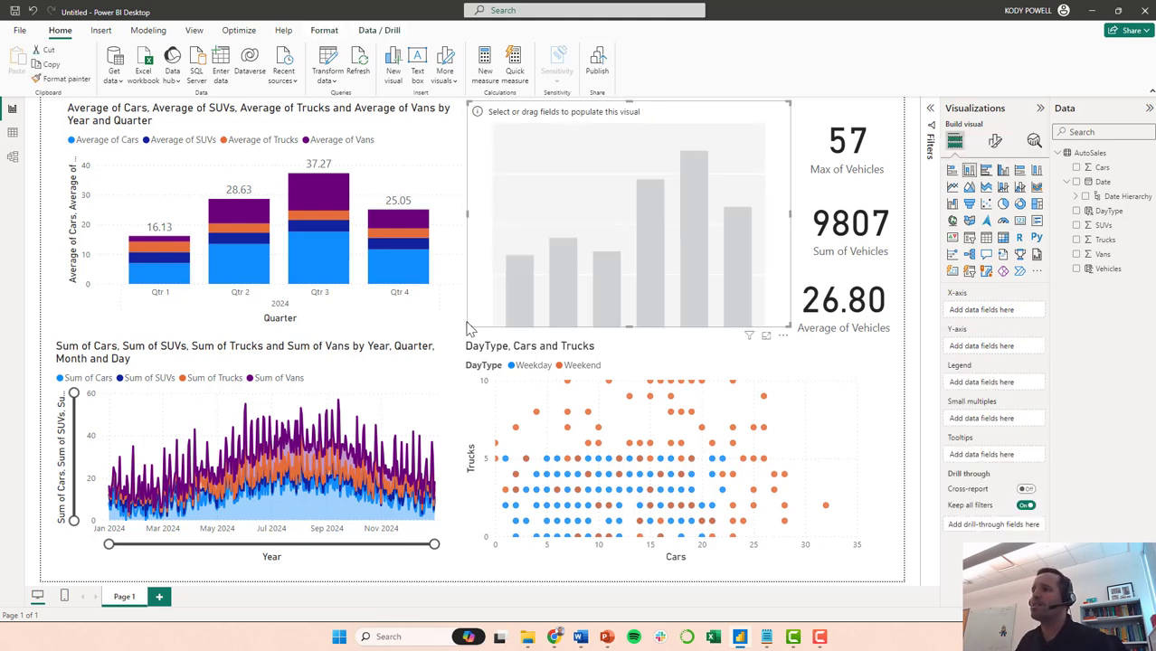
{"action": "mouse_move", "coordinate": [693, 318]}
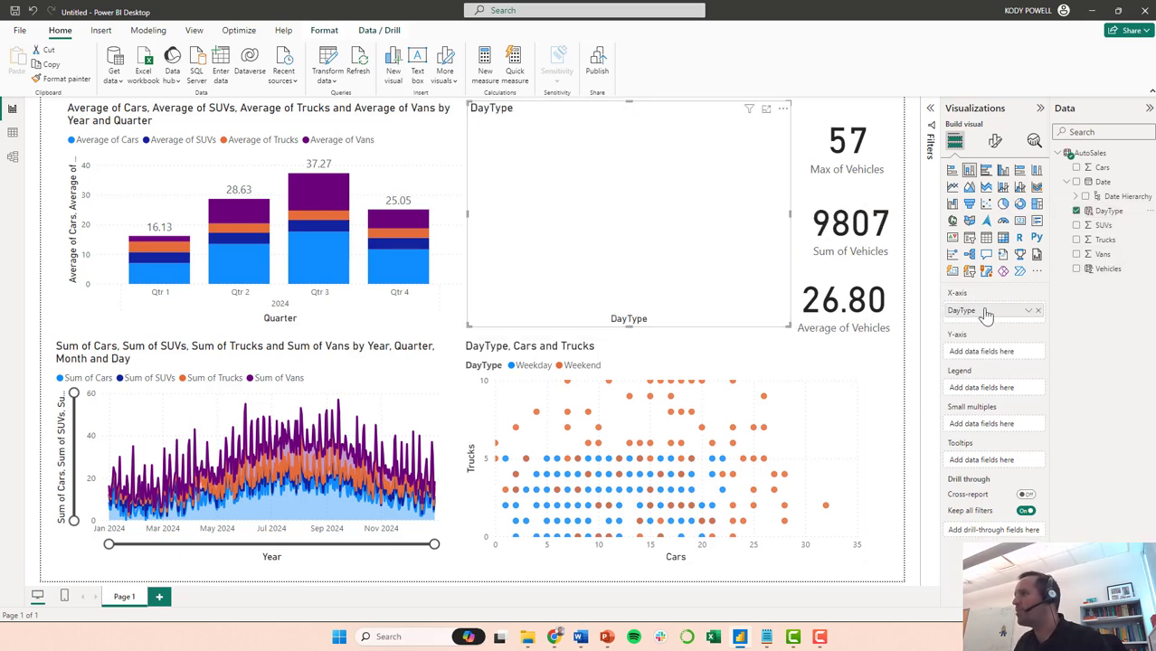
{"action": "mouse_move", "coordinate": [988, 192]}
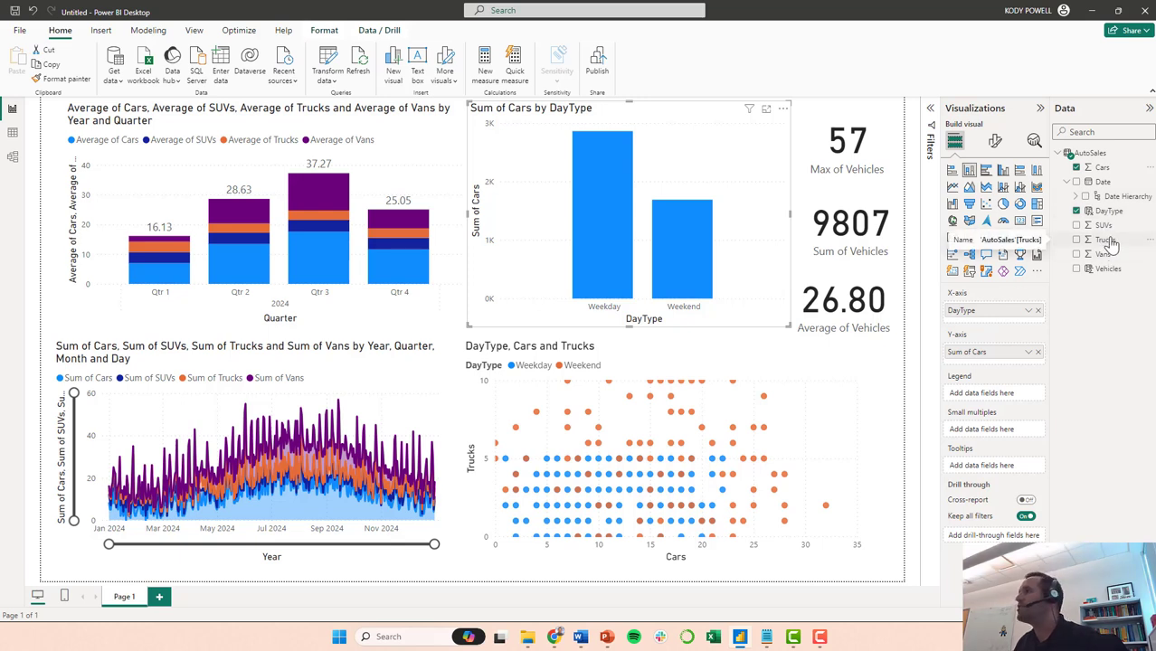
{"action": "left_click", "coordinate": [1076, 224]}
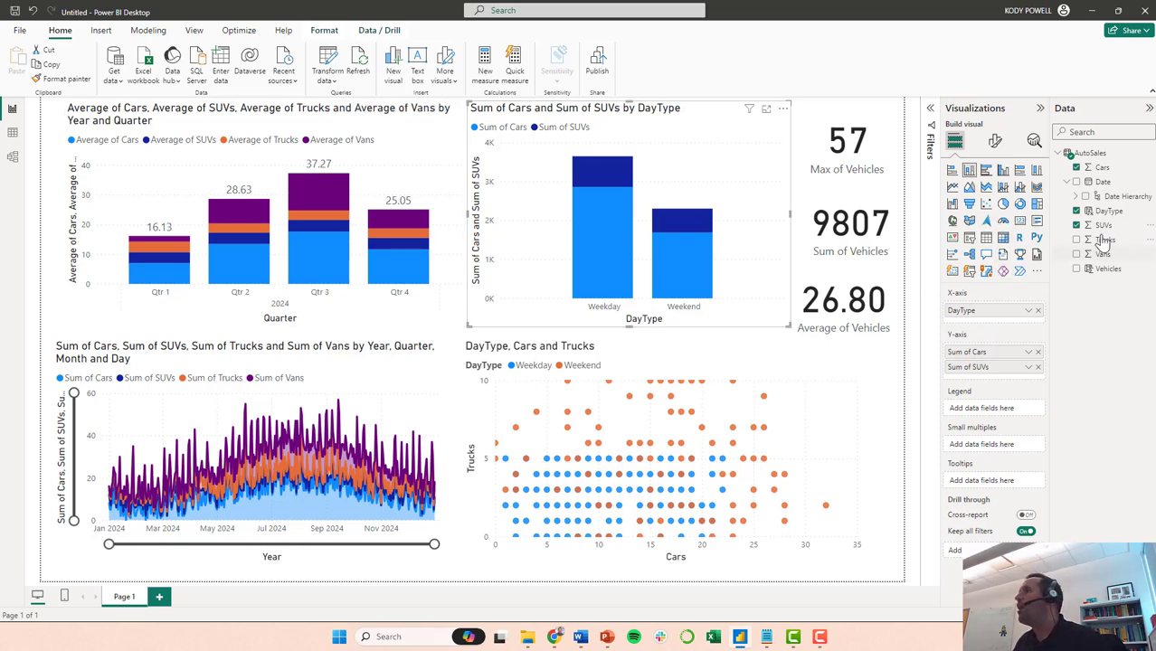
{"action": "left_click", "coordinate": [1076, 240]}
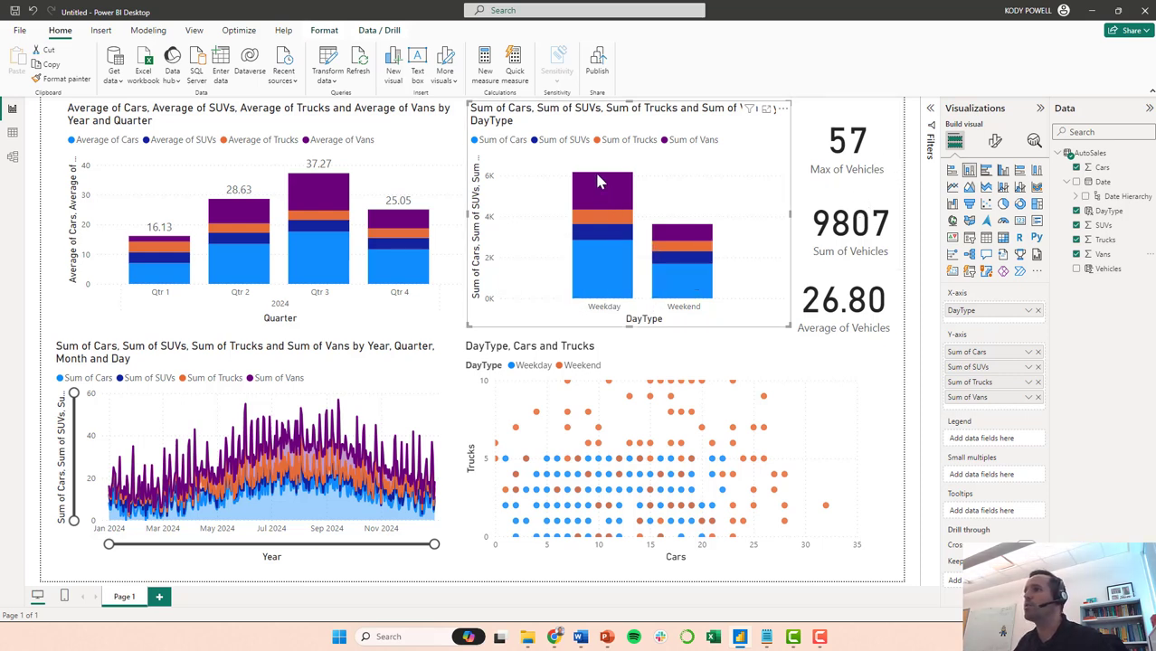
{"action": "mouse_move", "coordinate": [605, 205]}
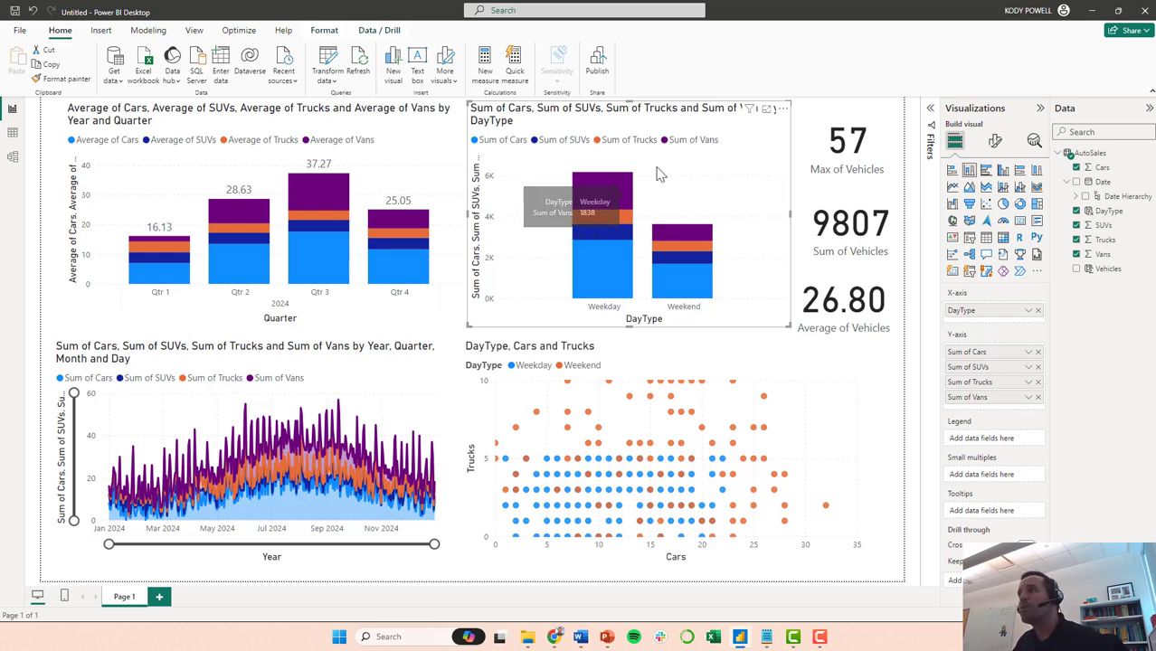
- Change Cars, SUVs, Trucks and Vans in the column chart from Sum to Average
{"action": "left_click", "coordinate": [1038, 382]}
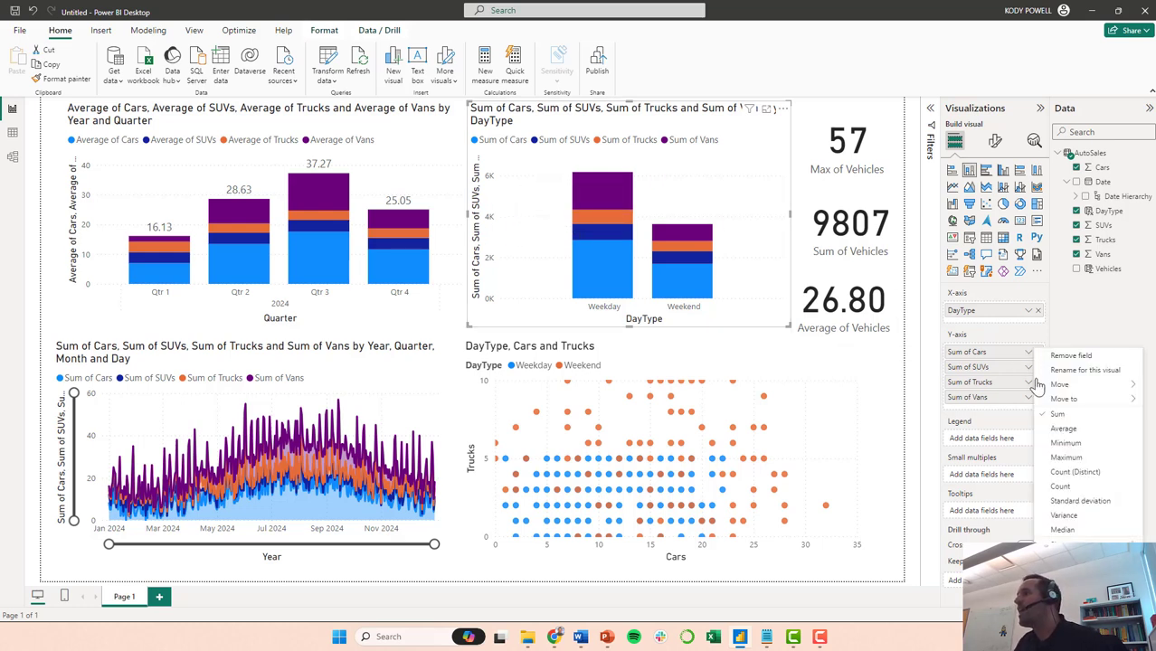
{"action": "left_click", "coordinate": [1063, 428]}
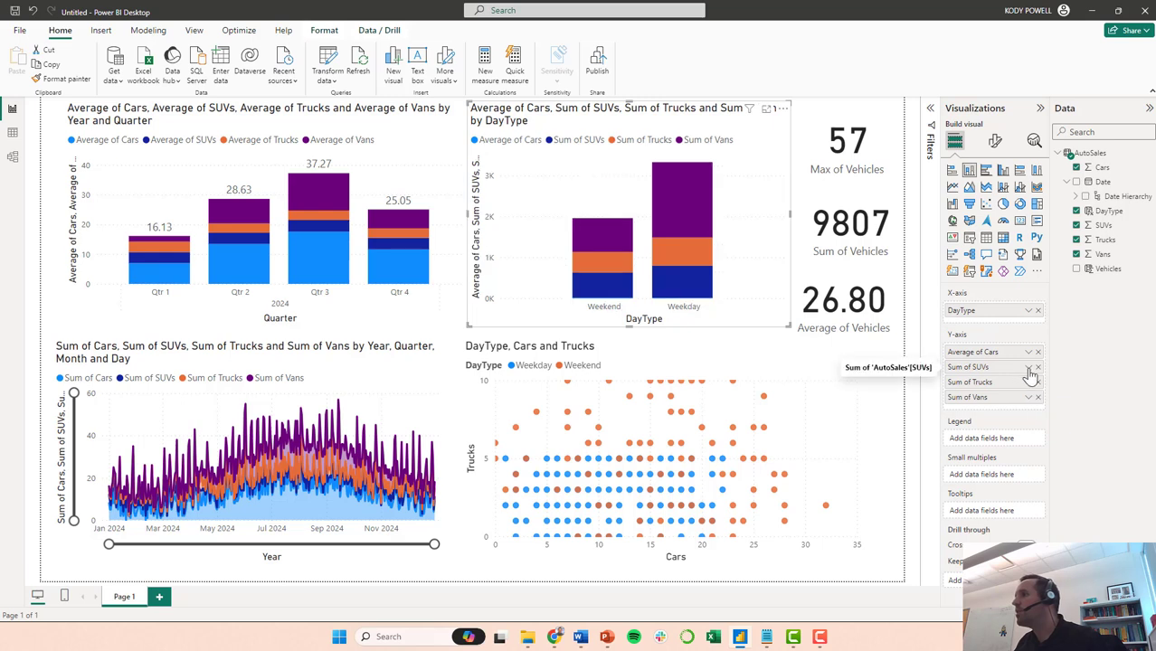
{"action": "left_click", "coordinate": [1029, 367]}
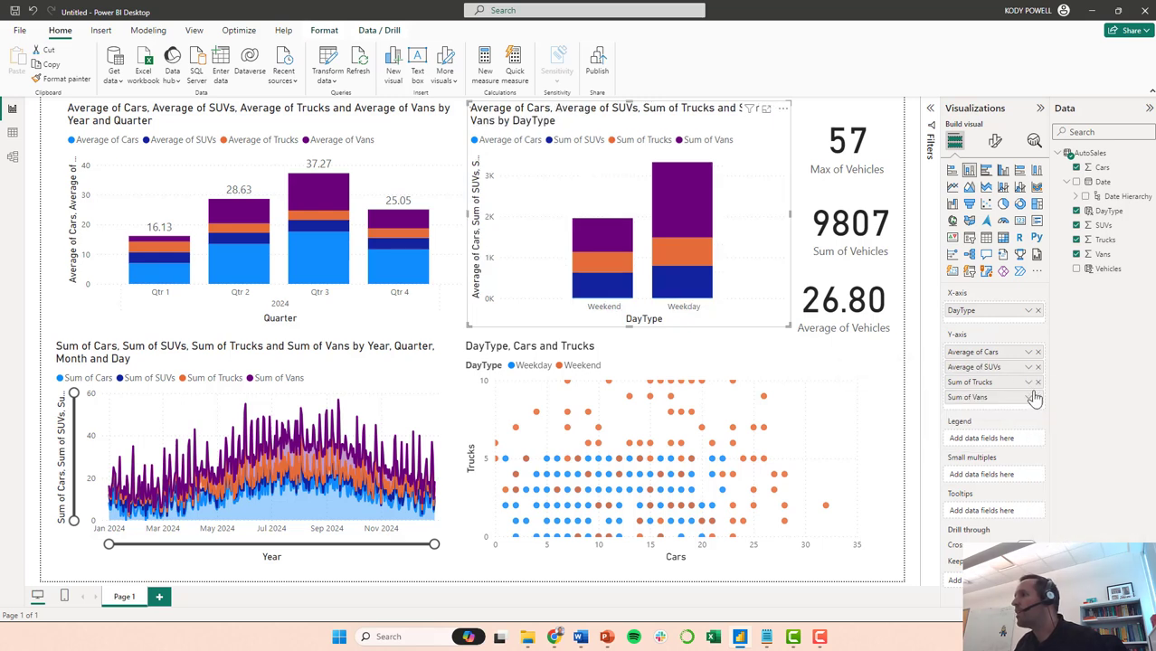
{"action": "left_click", "coordinate": [1038, 382]}
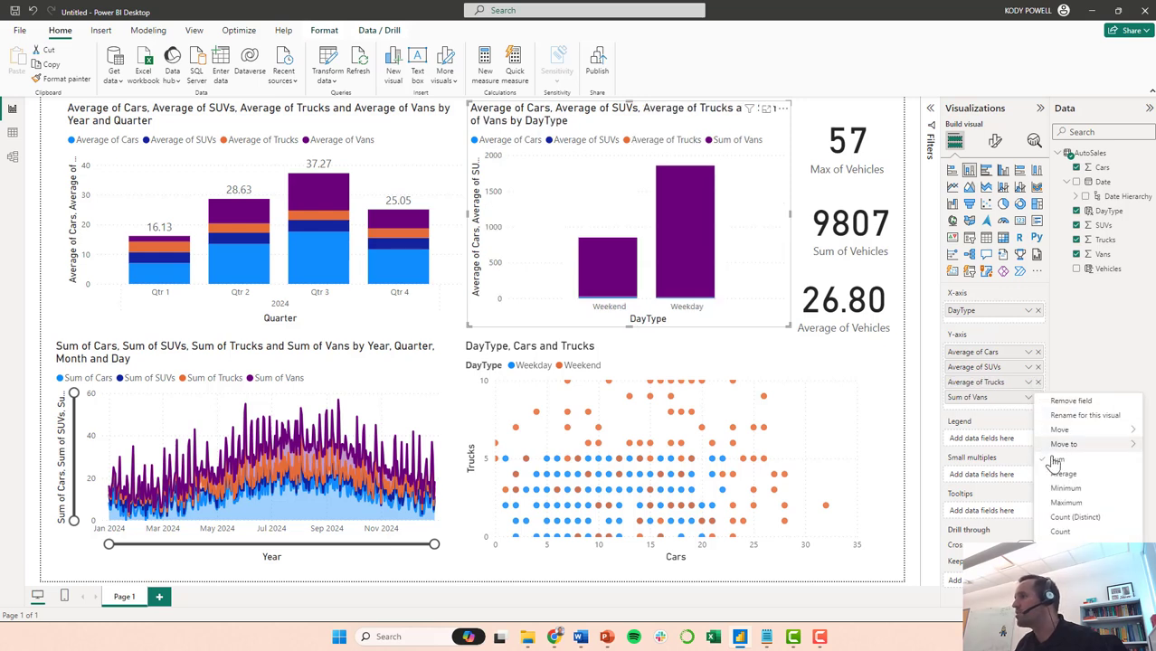
{"action": "left_click", "coordinate": [1065, 473]}
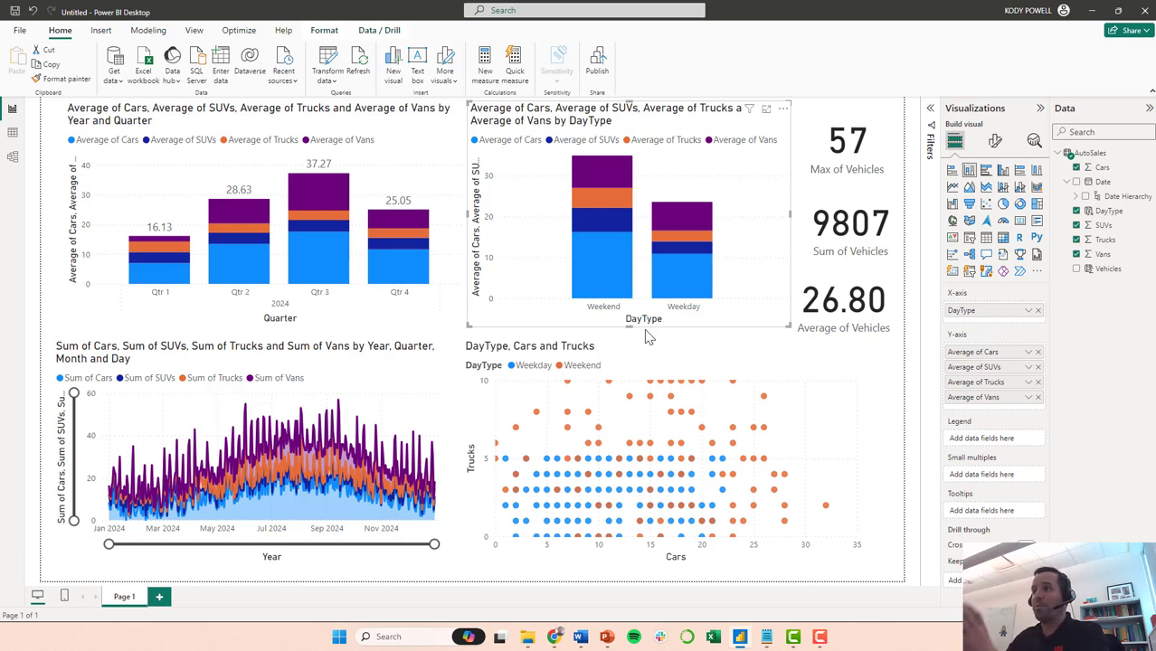
{"action": "mouse_move", "coordinate": [604, 177]}
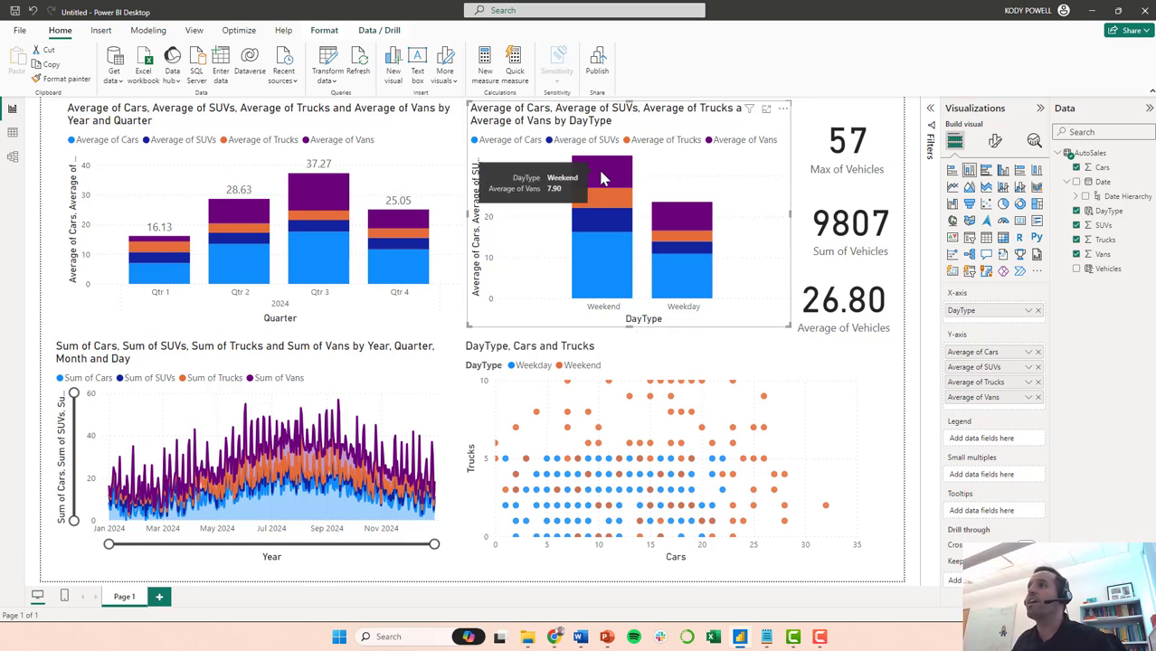
{"action": "mouse_move", "coordinate": [597, 201]}
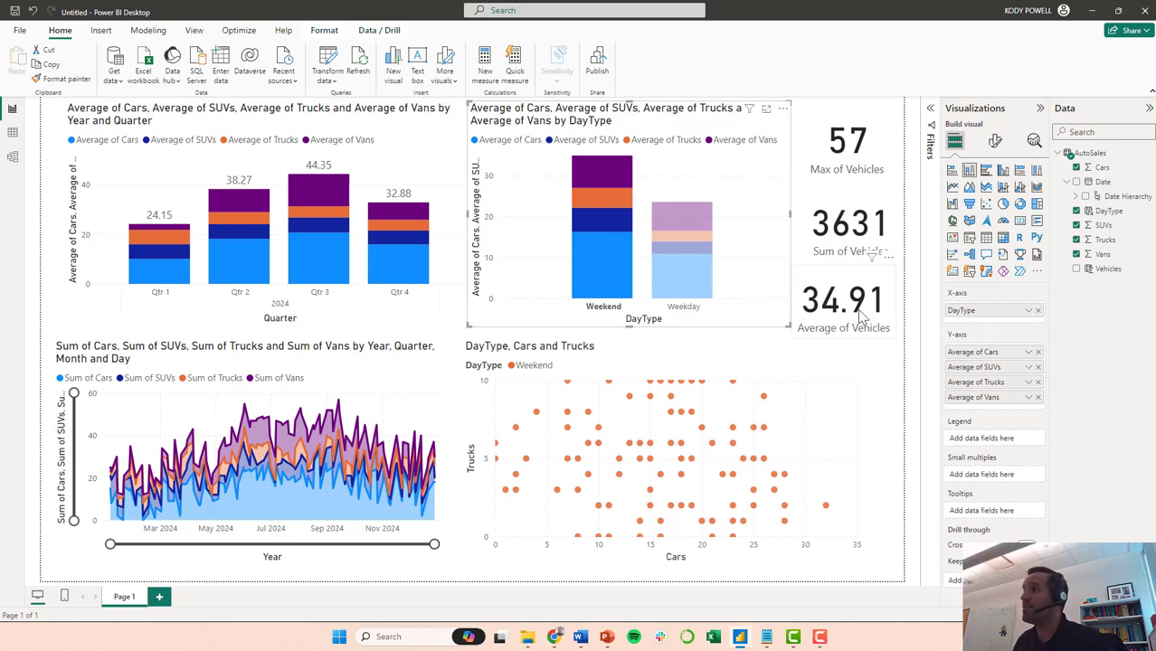
{"action": "mouse_move", "coordinate": [681, 222]}
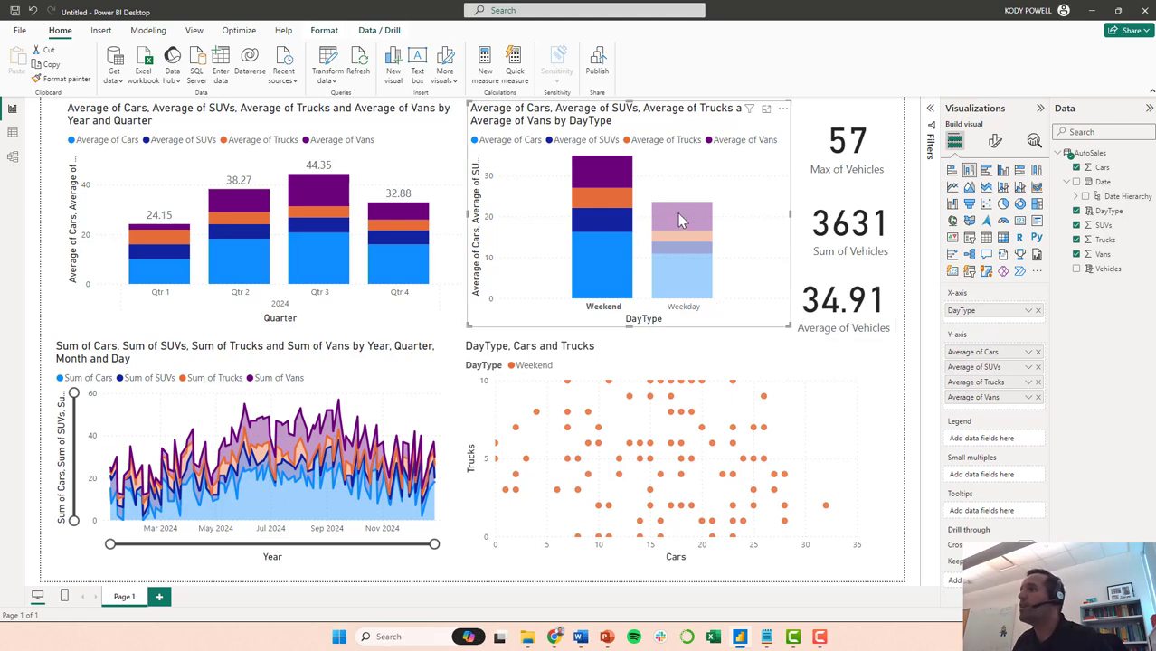
- Select the Weekday column to cross-filter the report, showing 47, 6176 and 23.57
{"action": "left_click", "coordinate": [682, 235]}
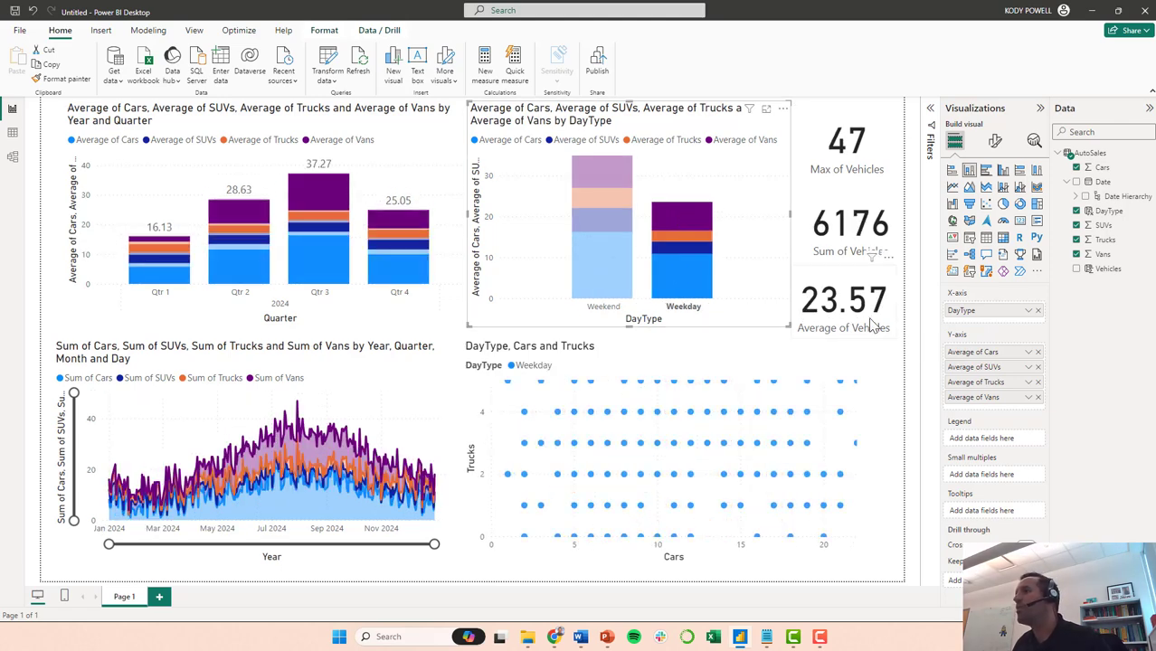
{"action": "mouse_move", "coordinate": [836, 320]}
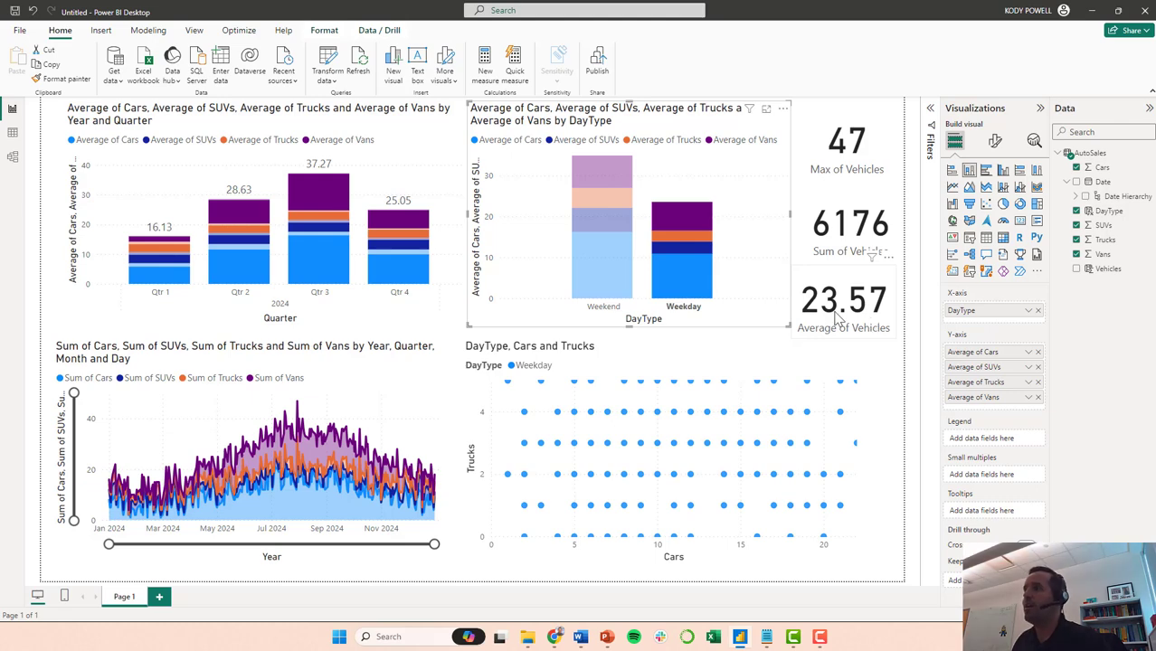